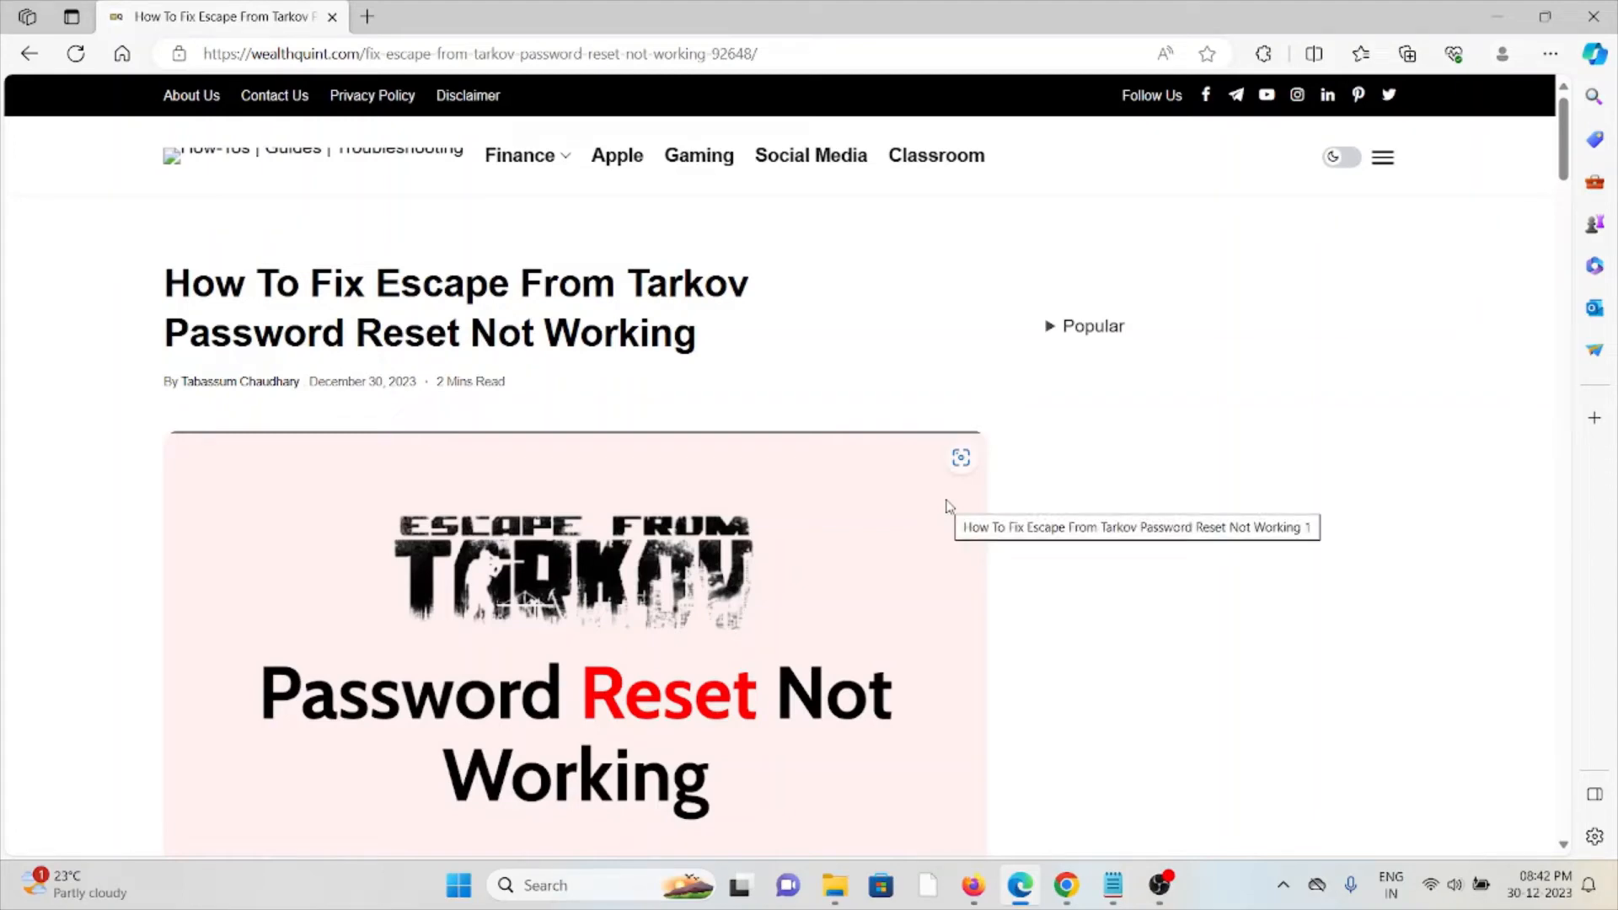
Scroll past the header image to the article's introduction and how-to-fix heading.
{"action": "scroll", "scroll_direction": "down", "scroll_amount": 3}
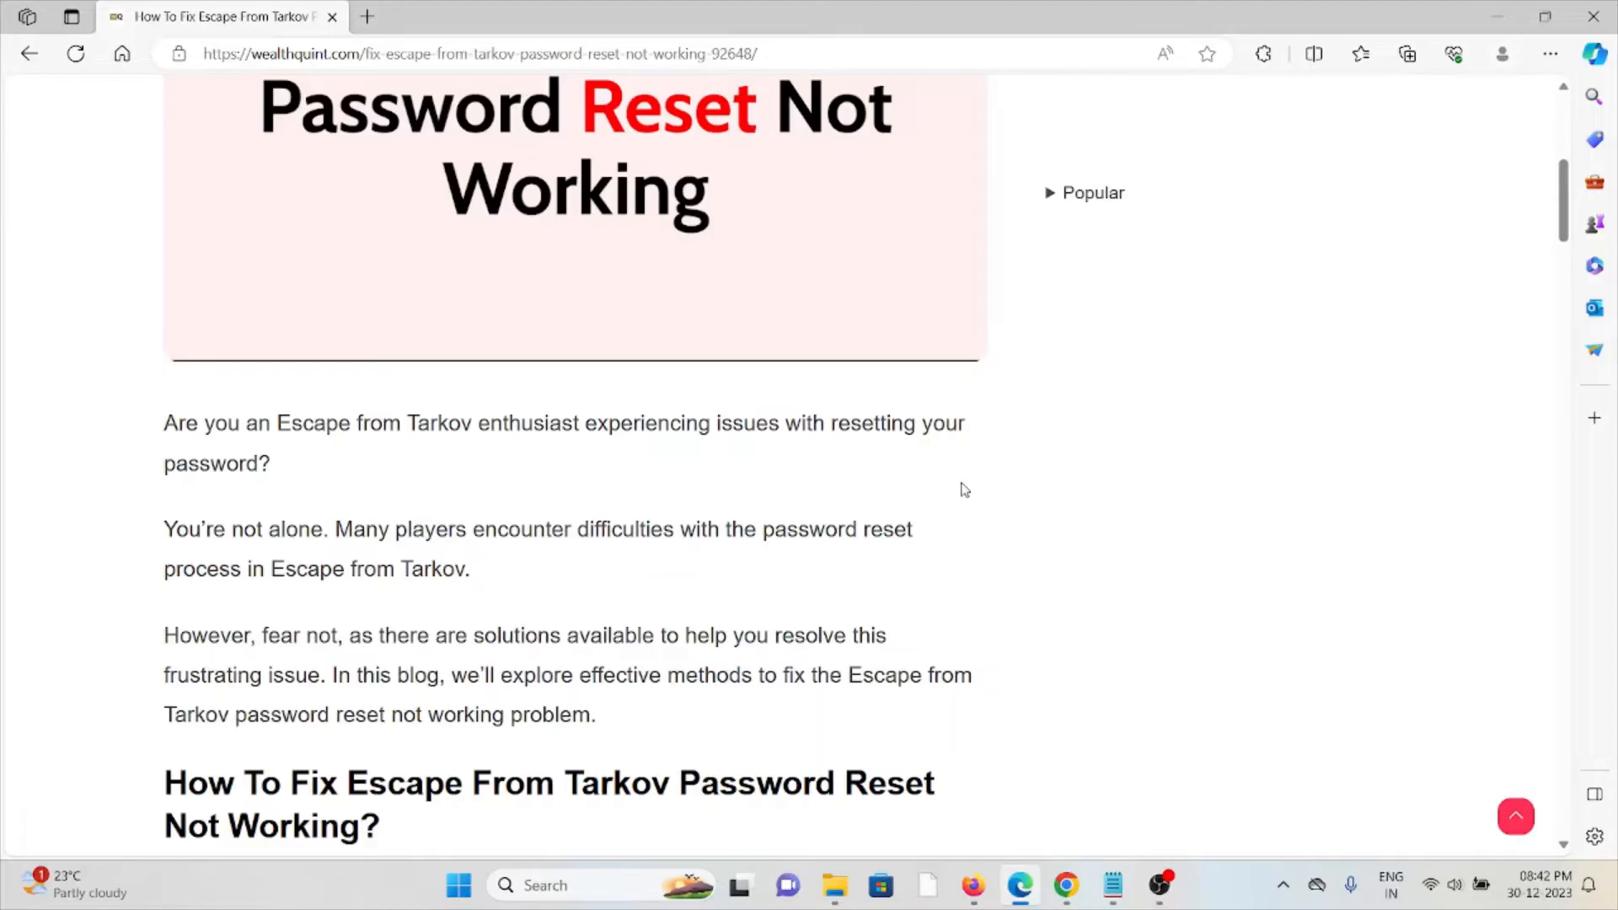
{"action": "mouse_move", "coordinate": [923, 521]}
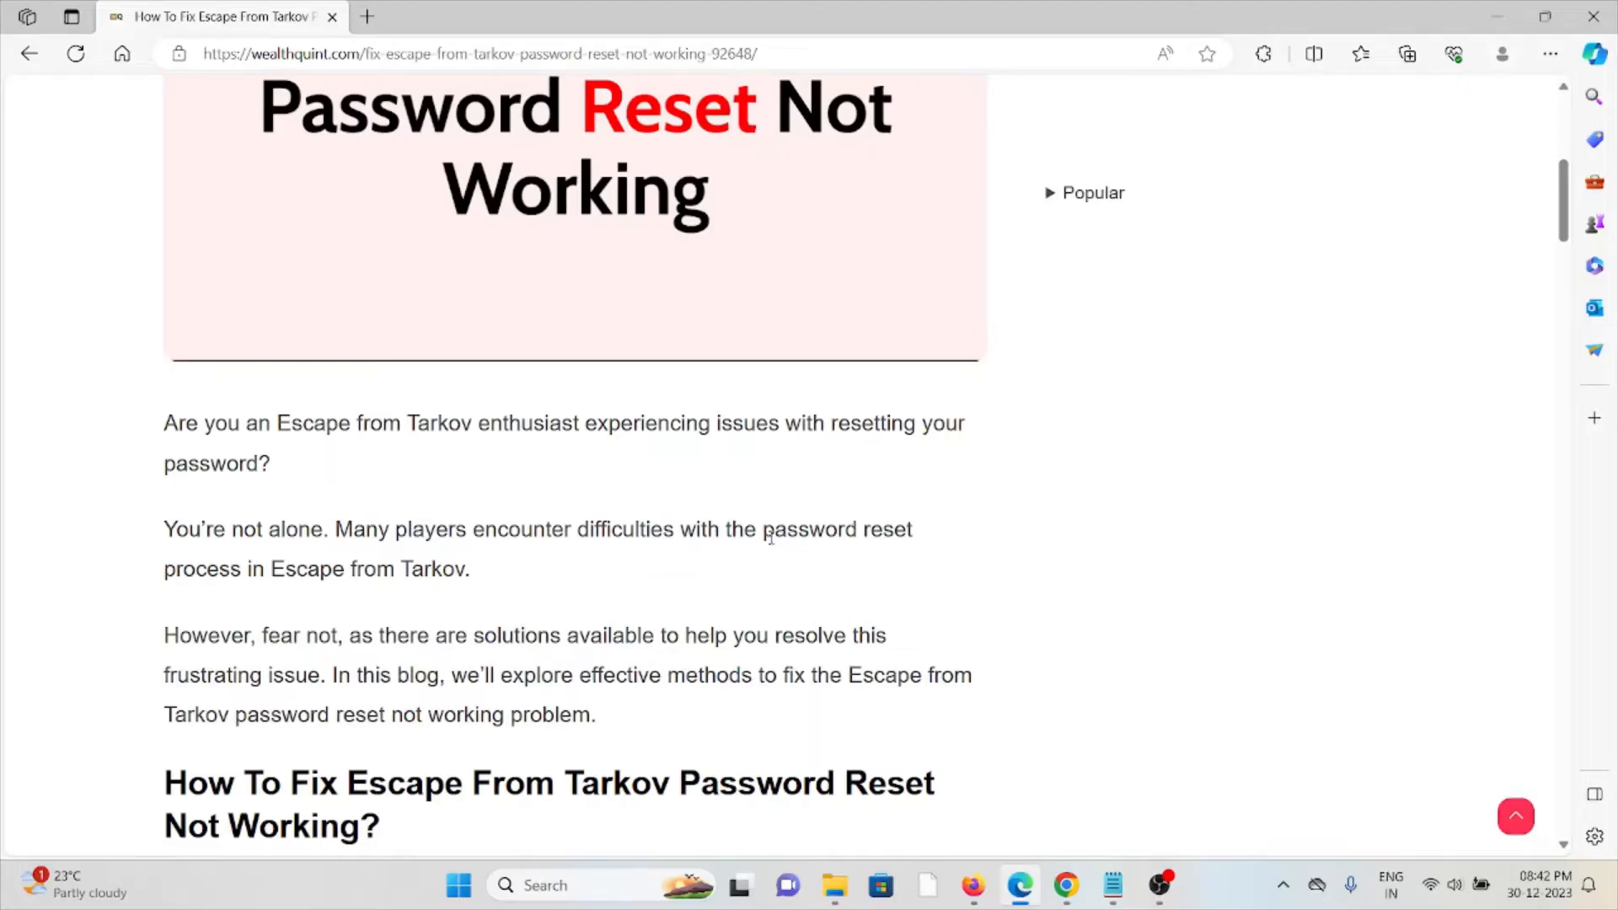
{"action": "mouse_move", "coordinate": [754, 603]}
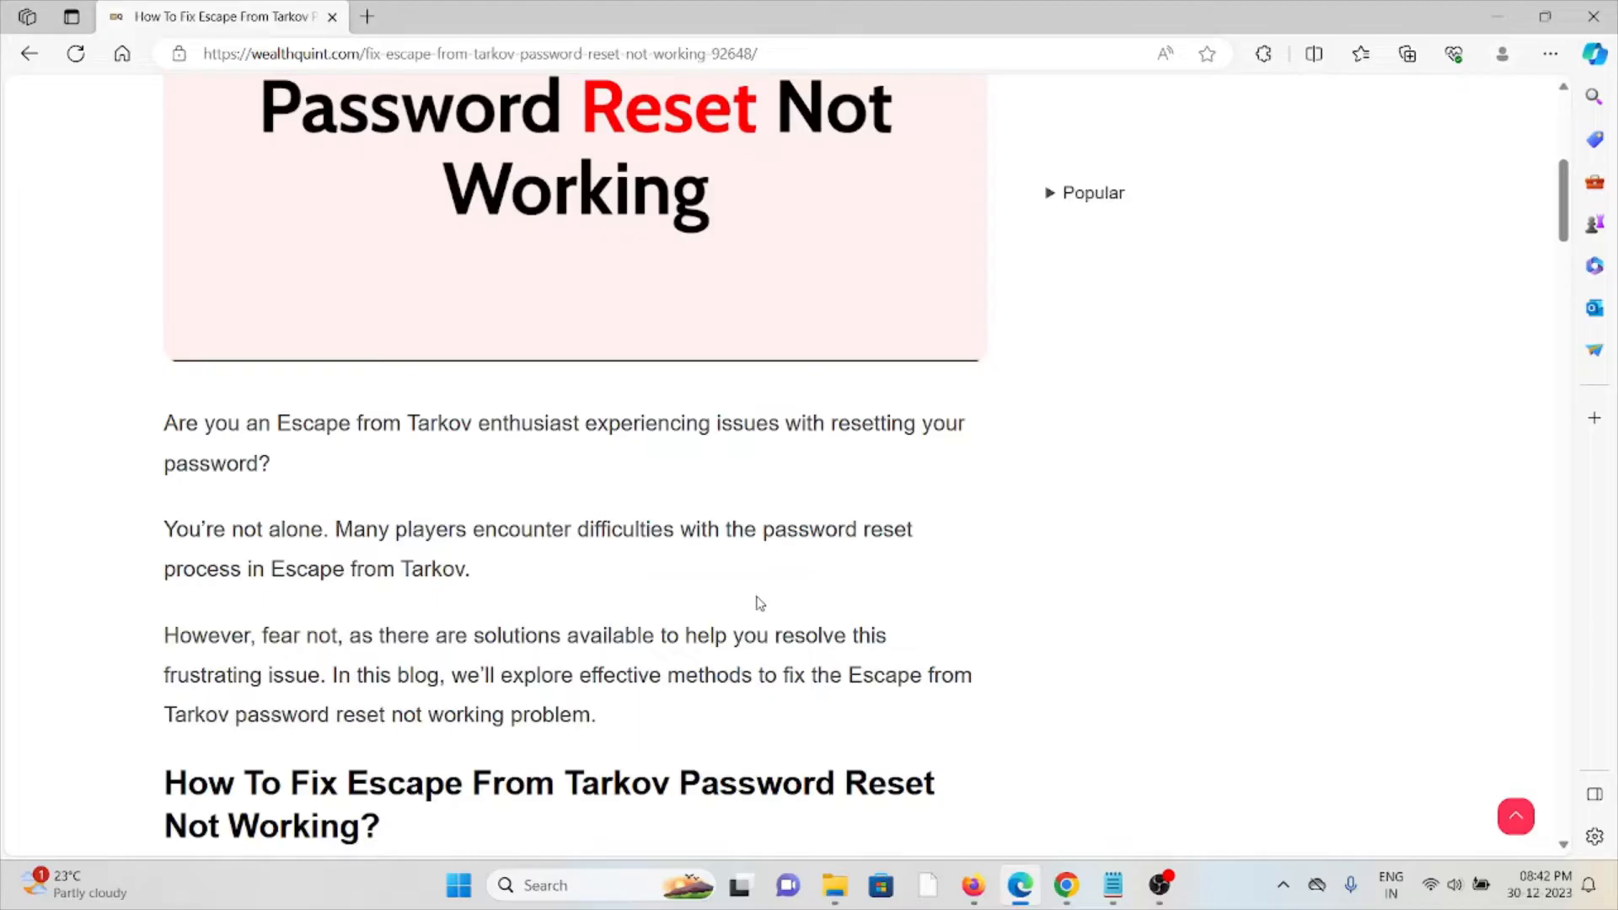
Scroll past the Reddit screenshot to fix 1 (wait for email) and fix 2 (check spam).
{"action": "scroll", "scroll_direction": "down", "scroll_amount": 3}
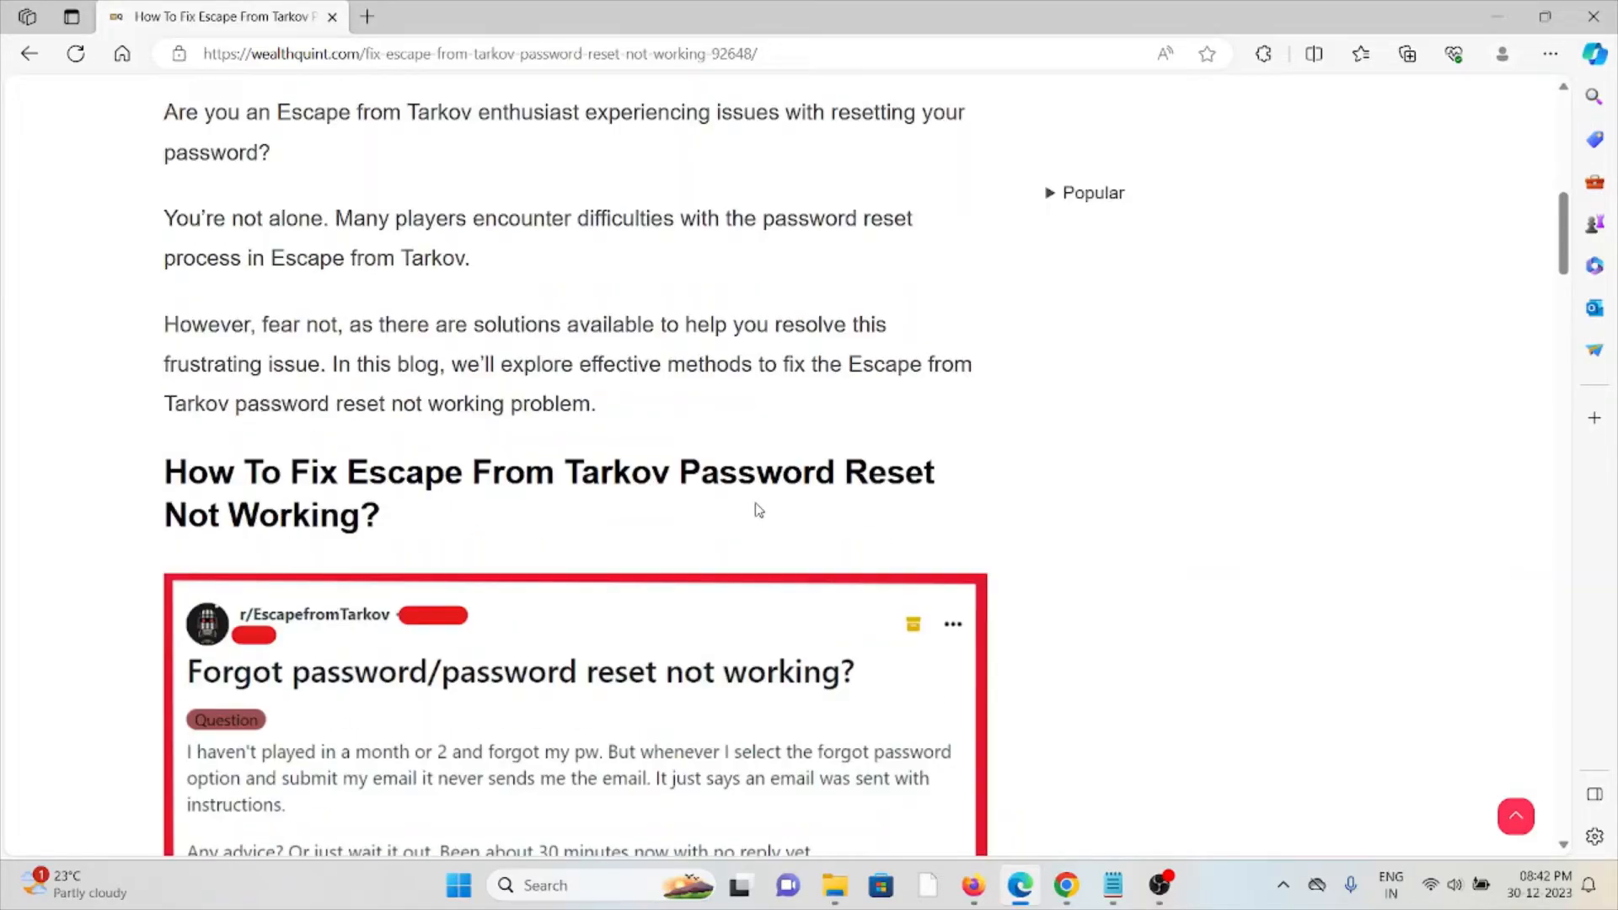
{"action": "scroll", "scroll_direction": "down", "scroll_amount": 3}
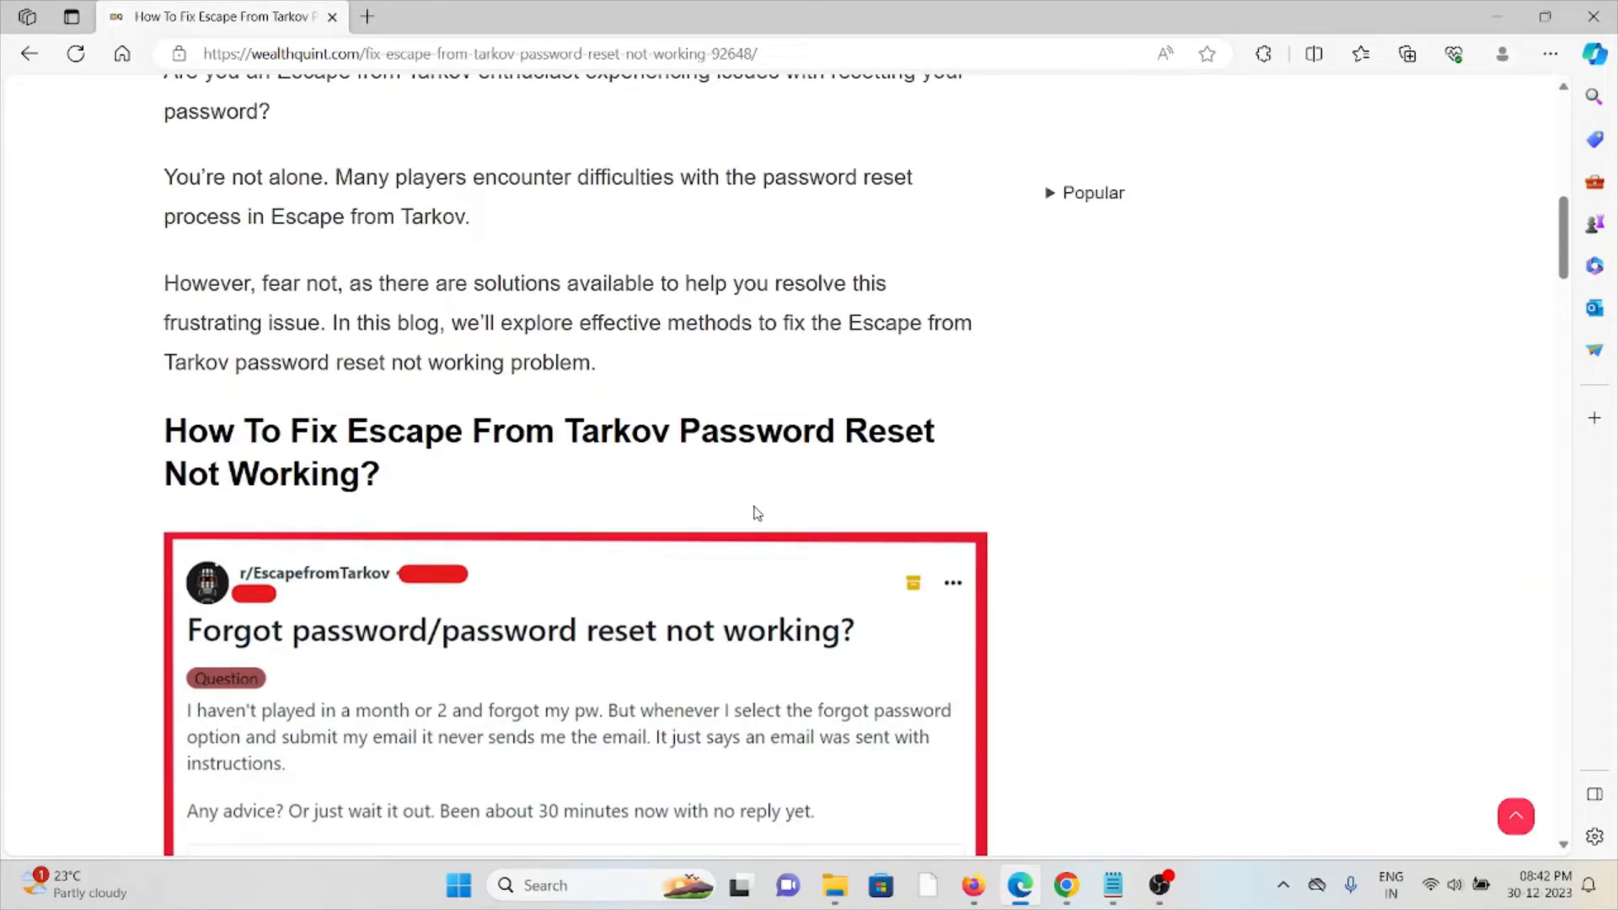
{"action": "scroll", "scroll_direction": "down", "scroll_amount": 3}
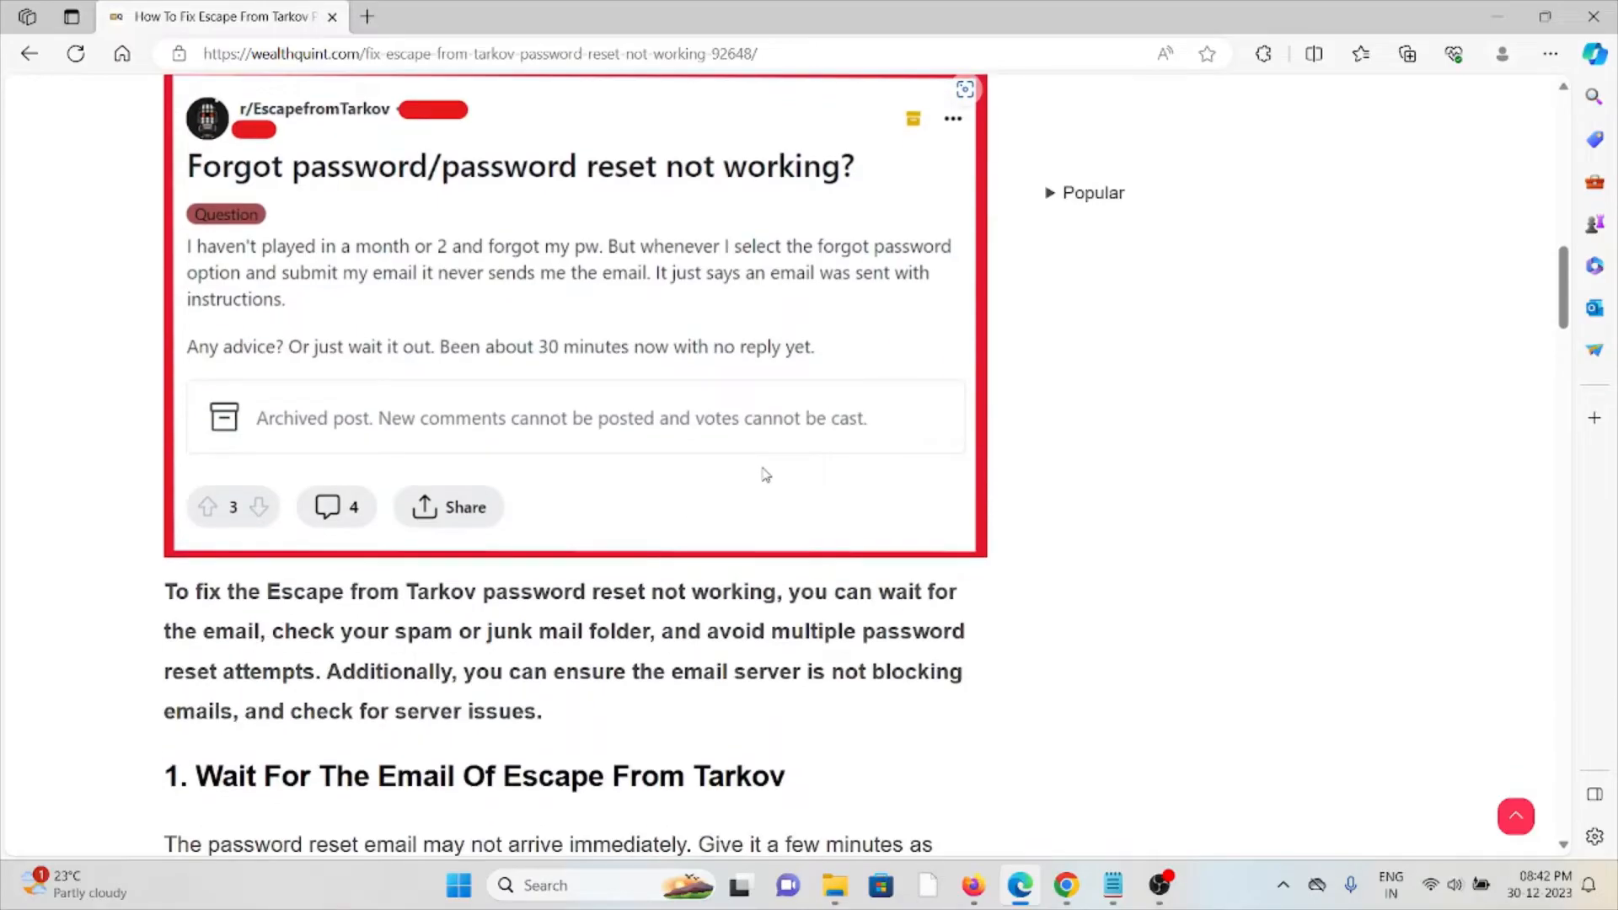
{"action": "scroll", "scroll_direction": "down", "scroll_amount": 3}
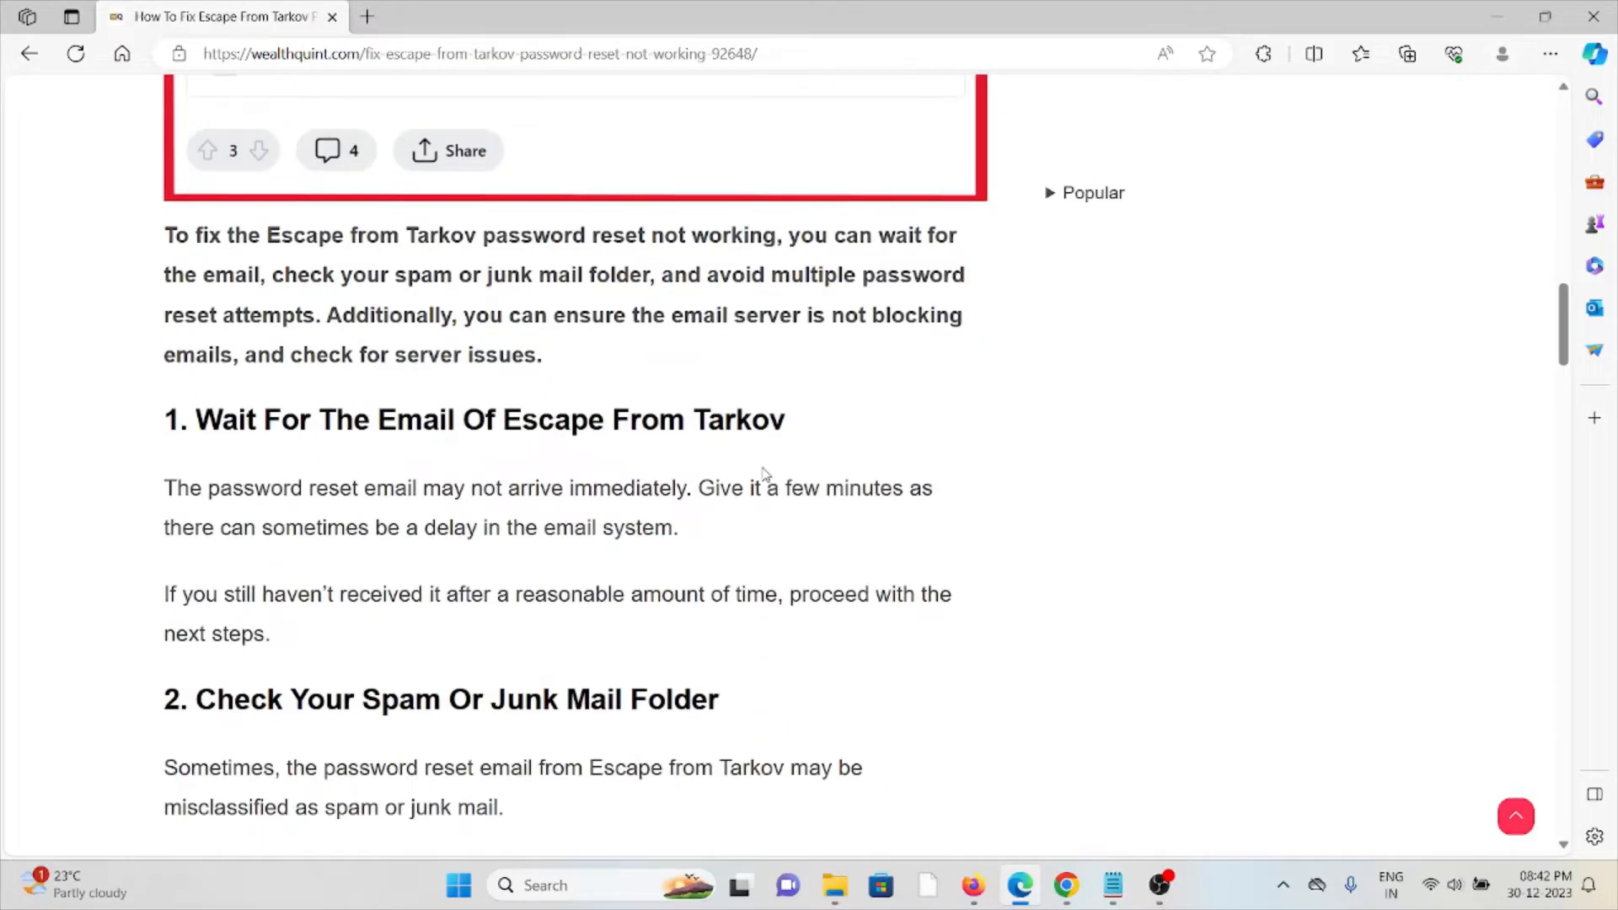
{"action": "mouse_move", "coordinate": [757, 578]}
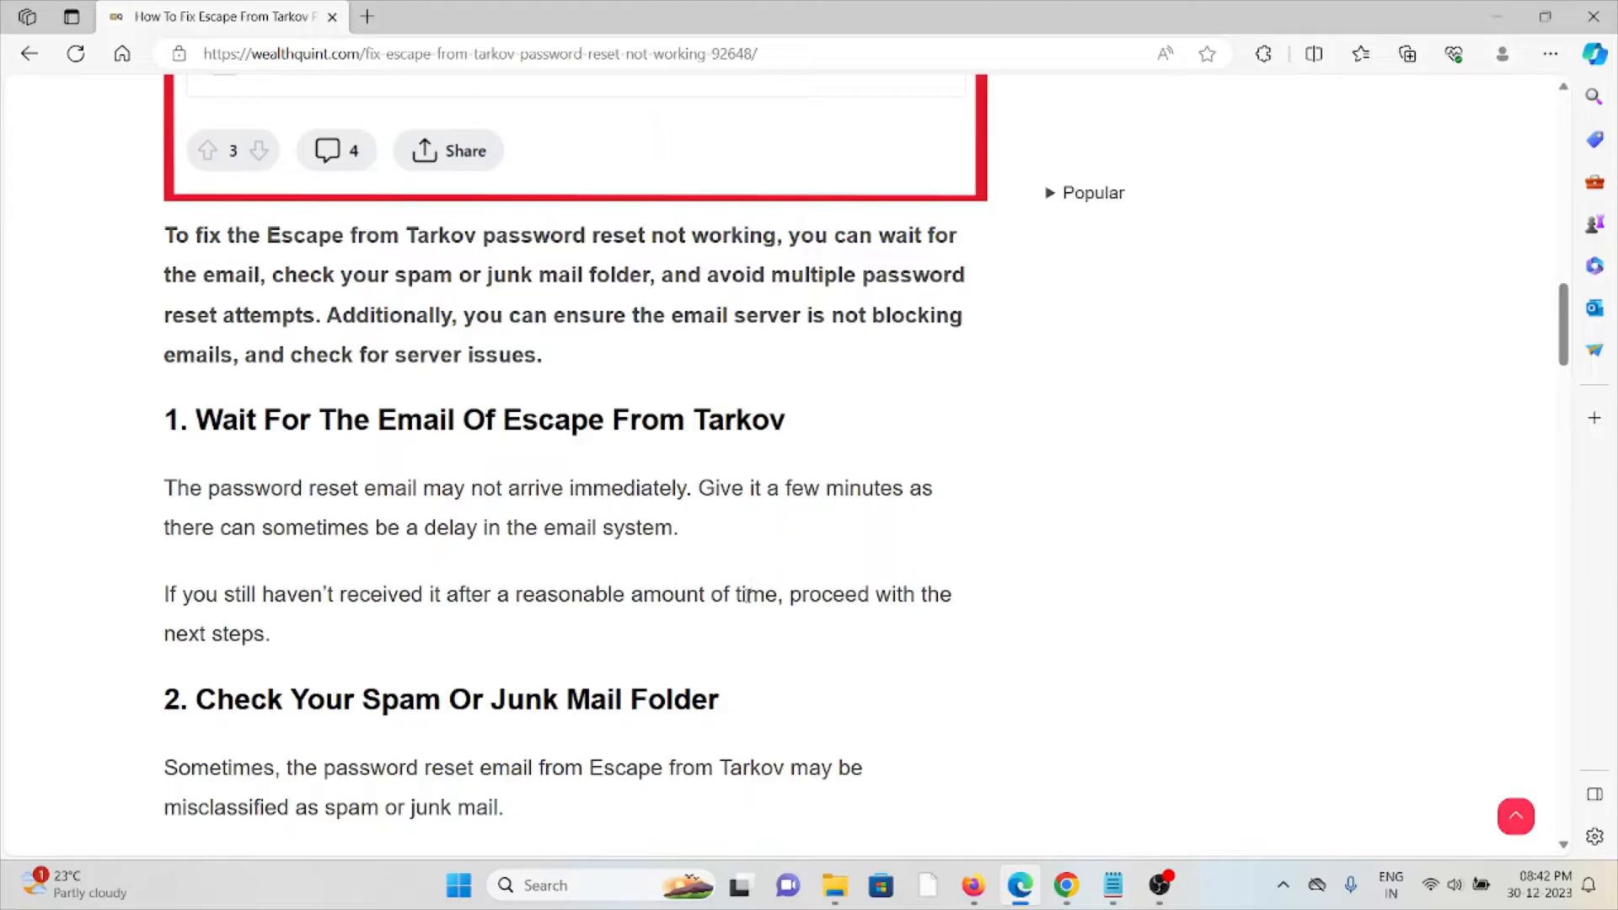
{"action": "scroll", "scroll_direction": "down", "scroll_amount": 3}
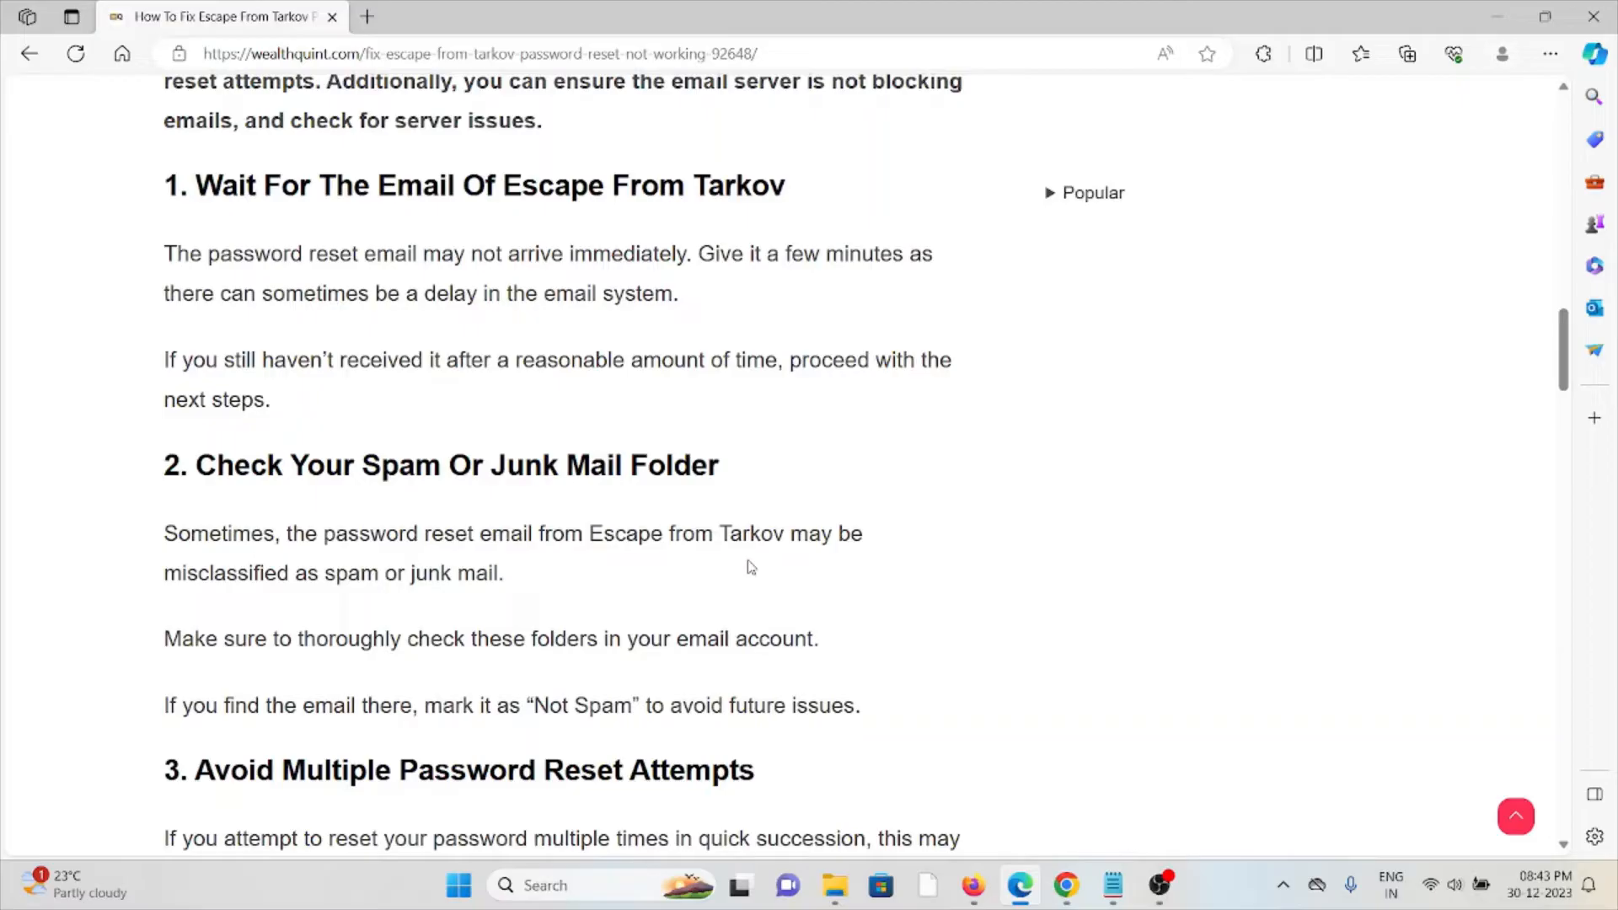
Scroll to fix 3 on repeated reset attempts and fix 4 on email server blocking.
{"action": "scroll", "scroll_direction": "down", "scroll_amount": 3}
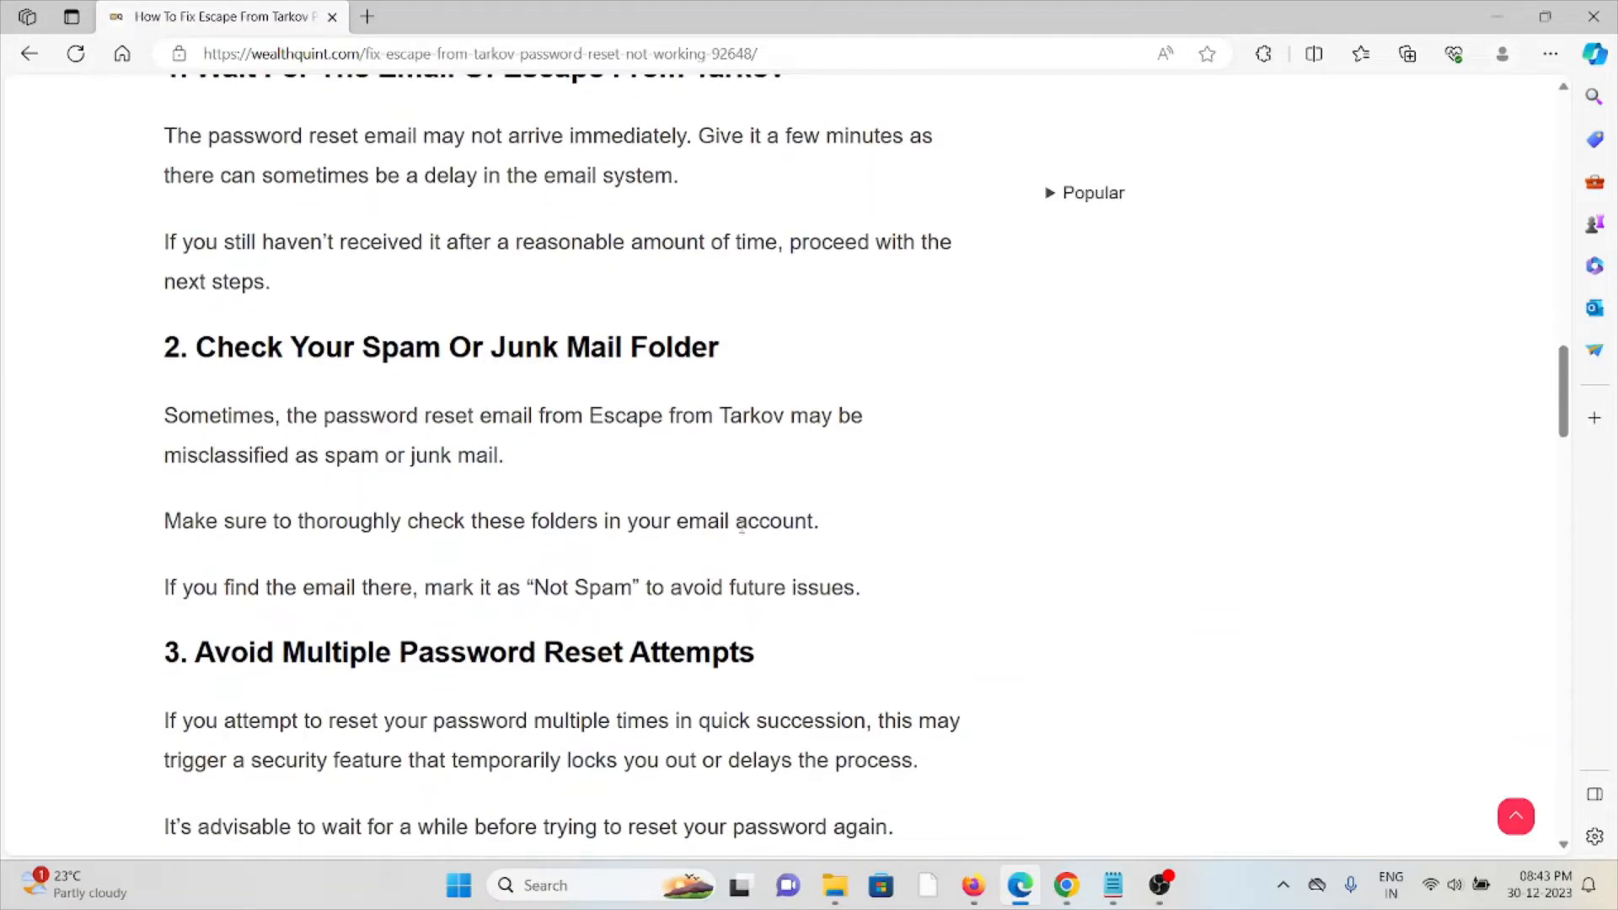
{"action": "mouse_move", "coordinate": [750, 496]}
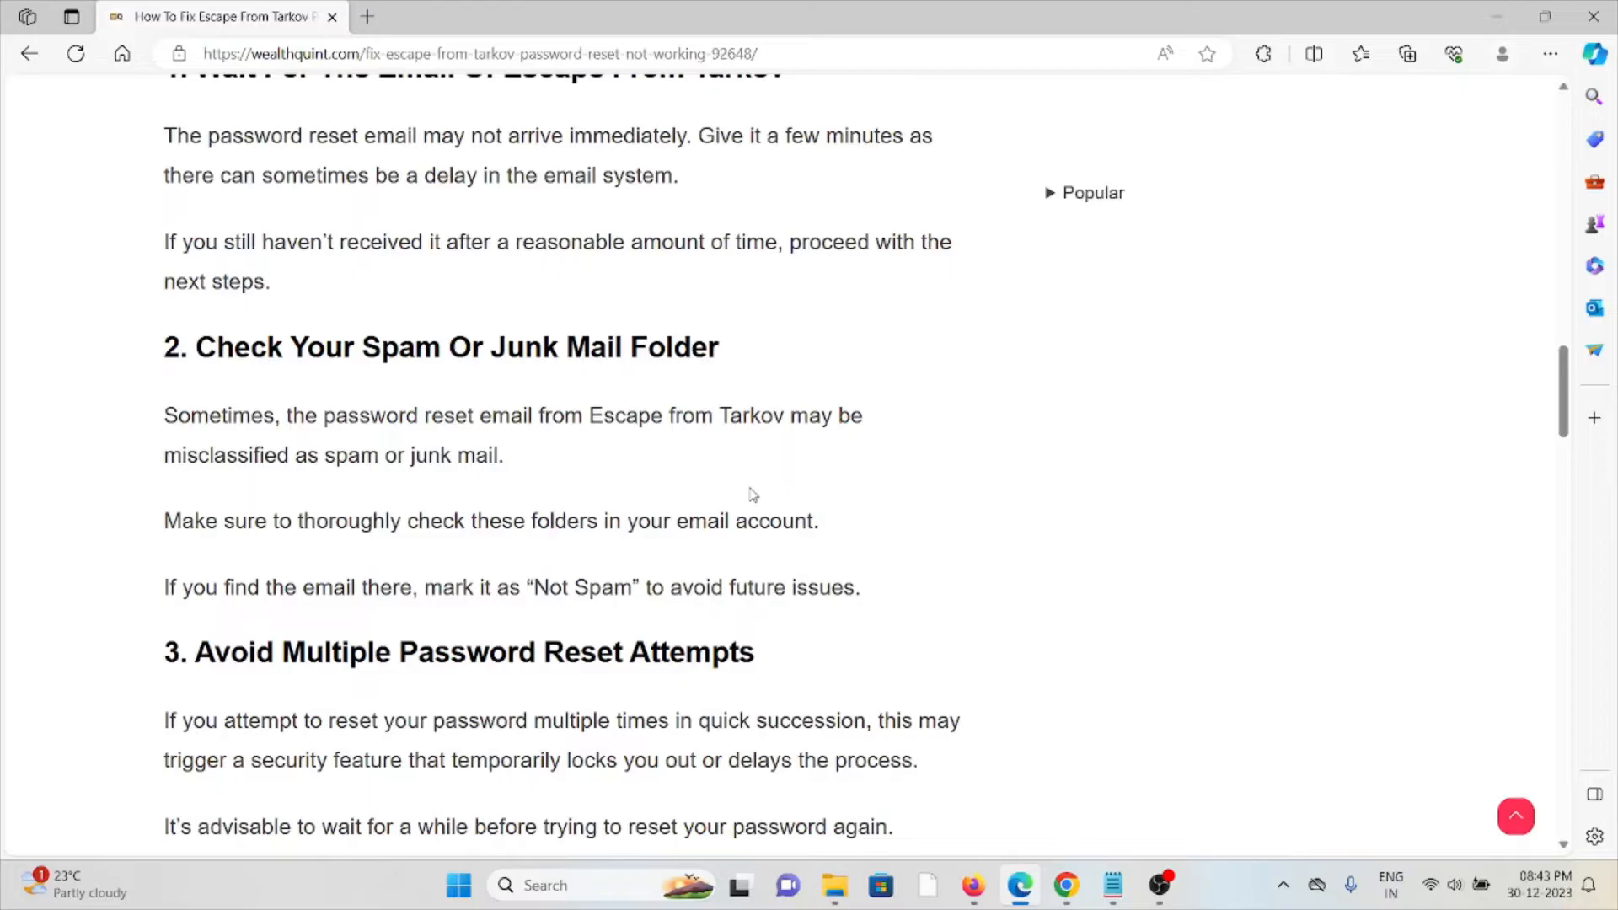
{"action": "mouse_move", "coordinate": [762, 466]}
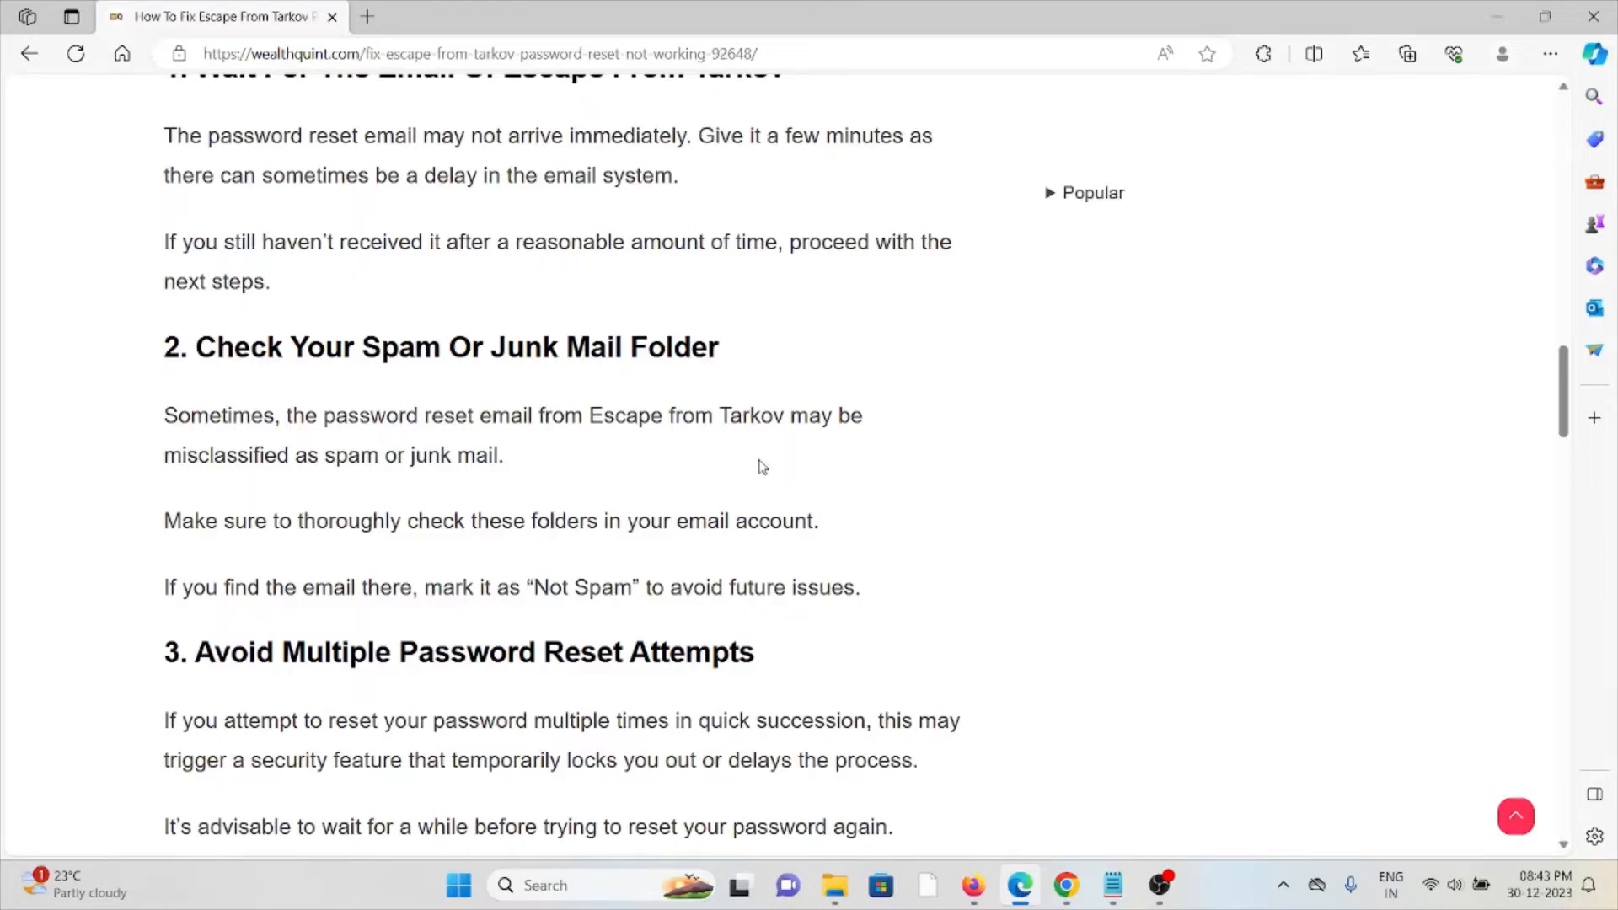
{"action": "scroll", "scroll_direction": "down", "scroll_amount": 3}
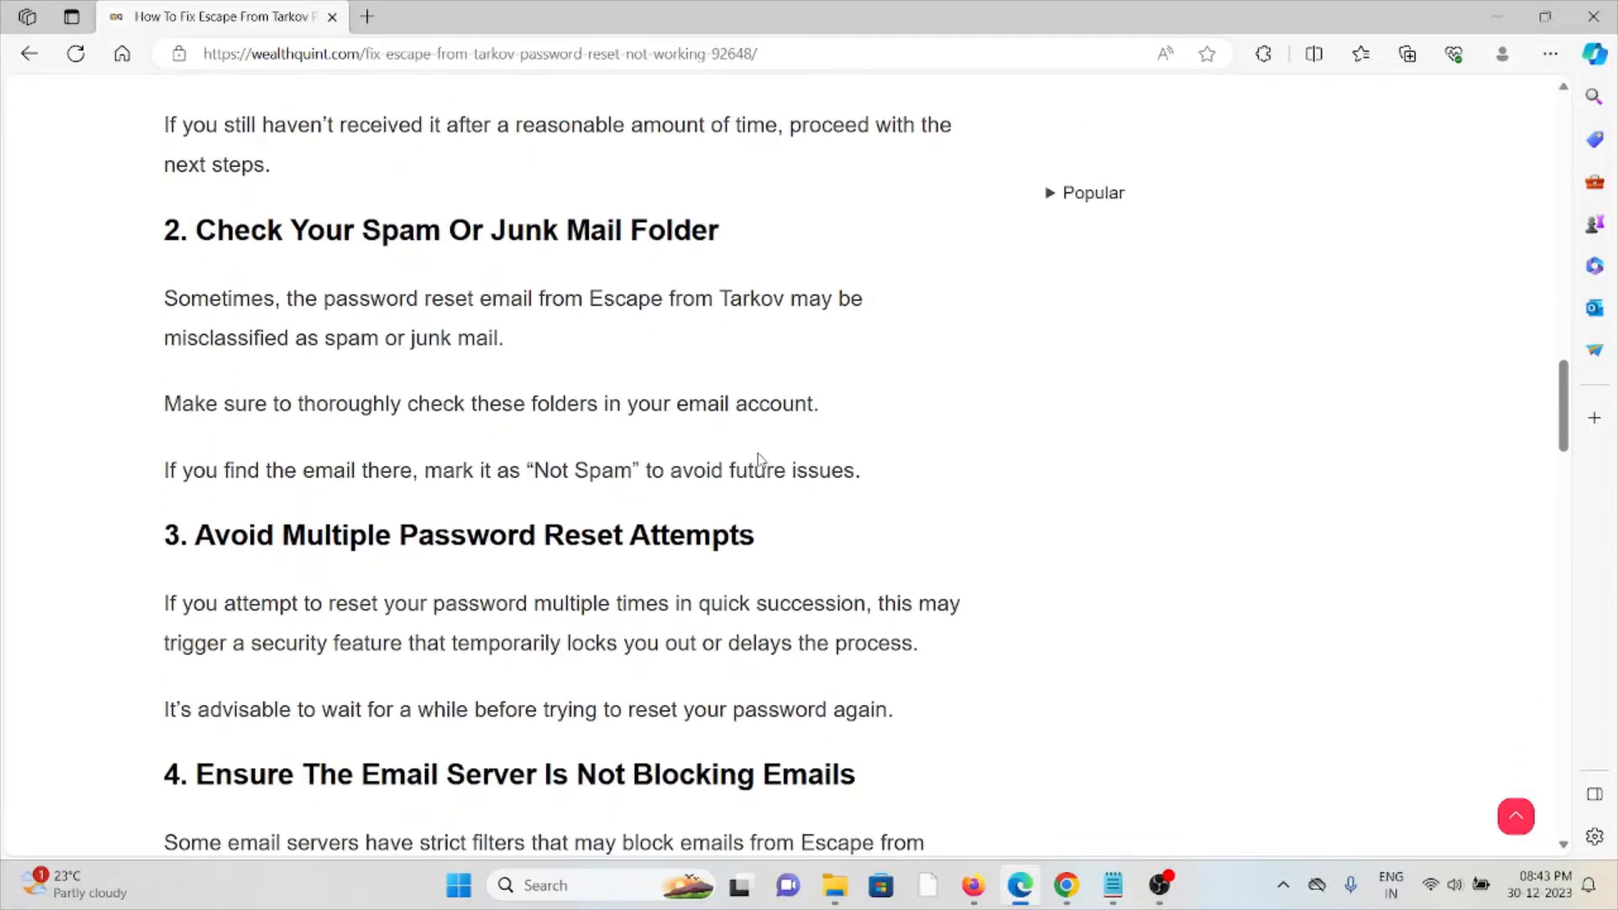
{"action": "mouse_move", "coordinate": [731, 465]}
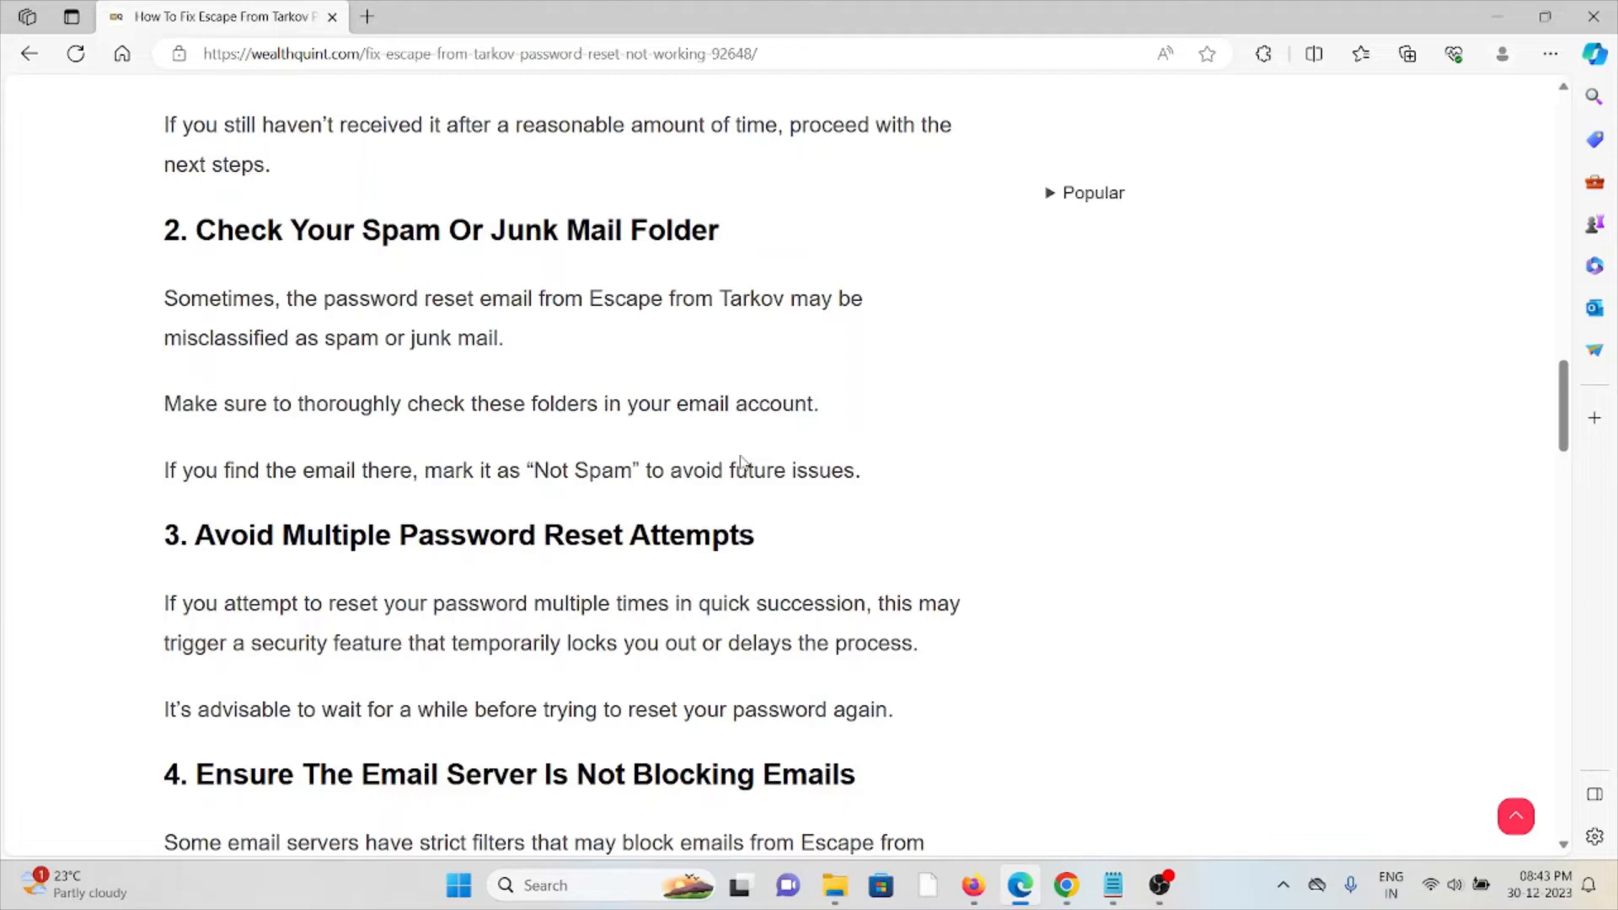
{"action": "scroll", "scroll_direction": "down", "scroll_amount": 3}
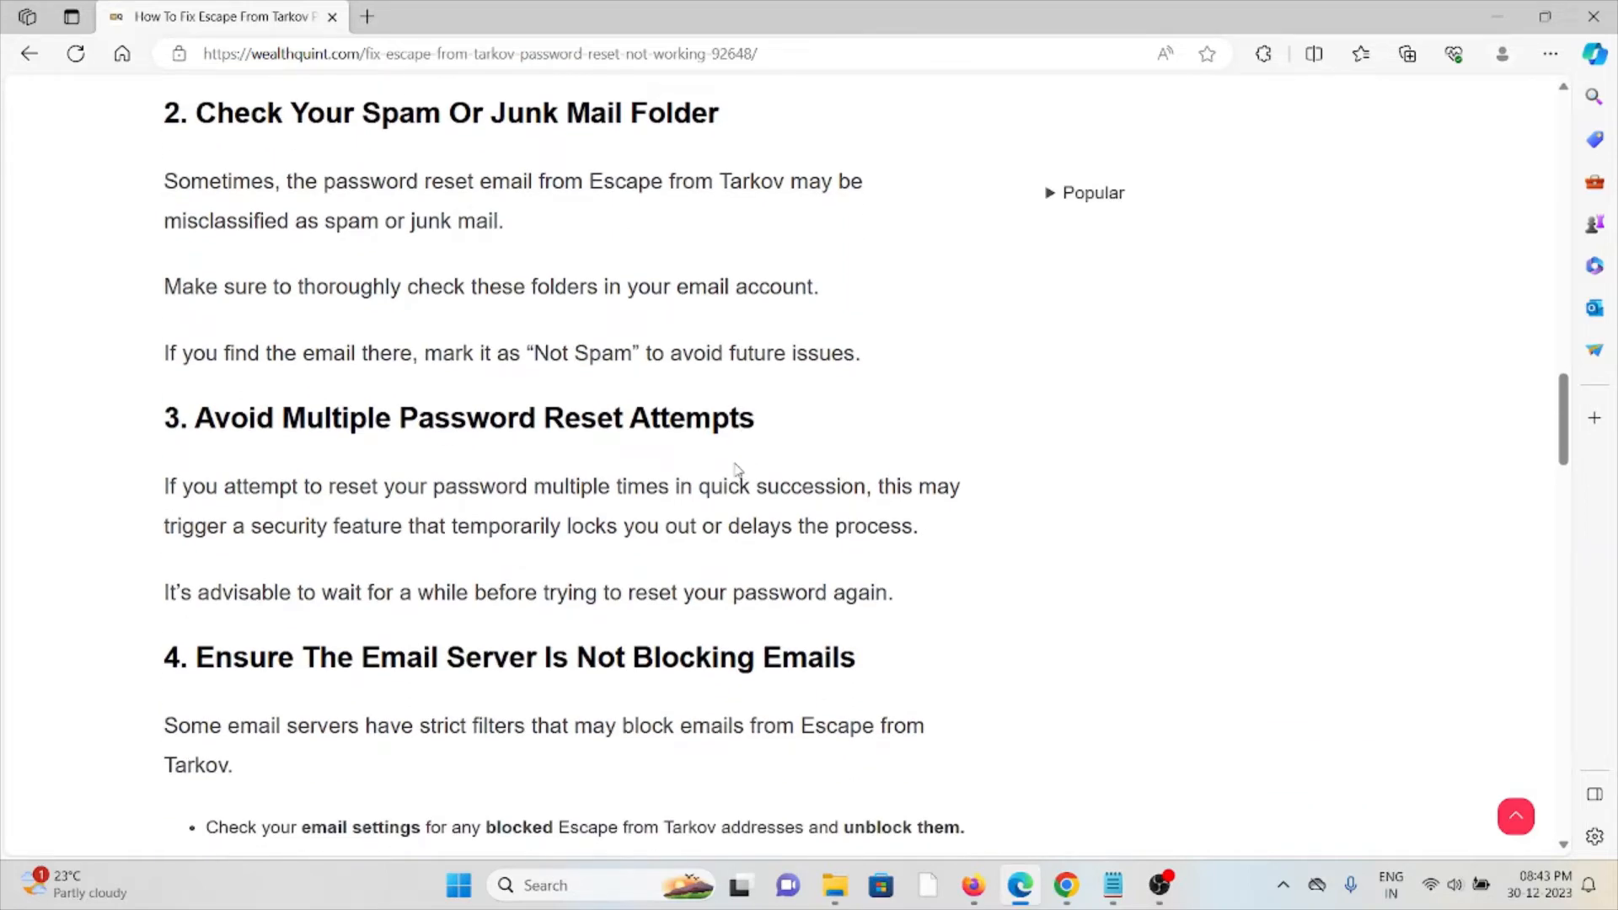
{"action": "scroll", "scroll_direction": "down", "scroll_amount": 3}
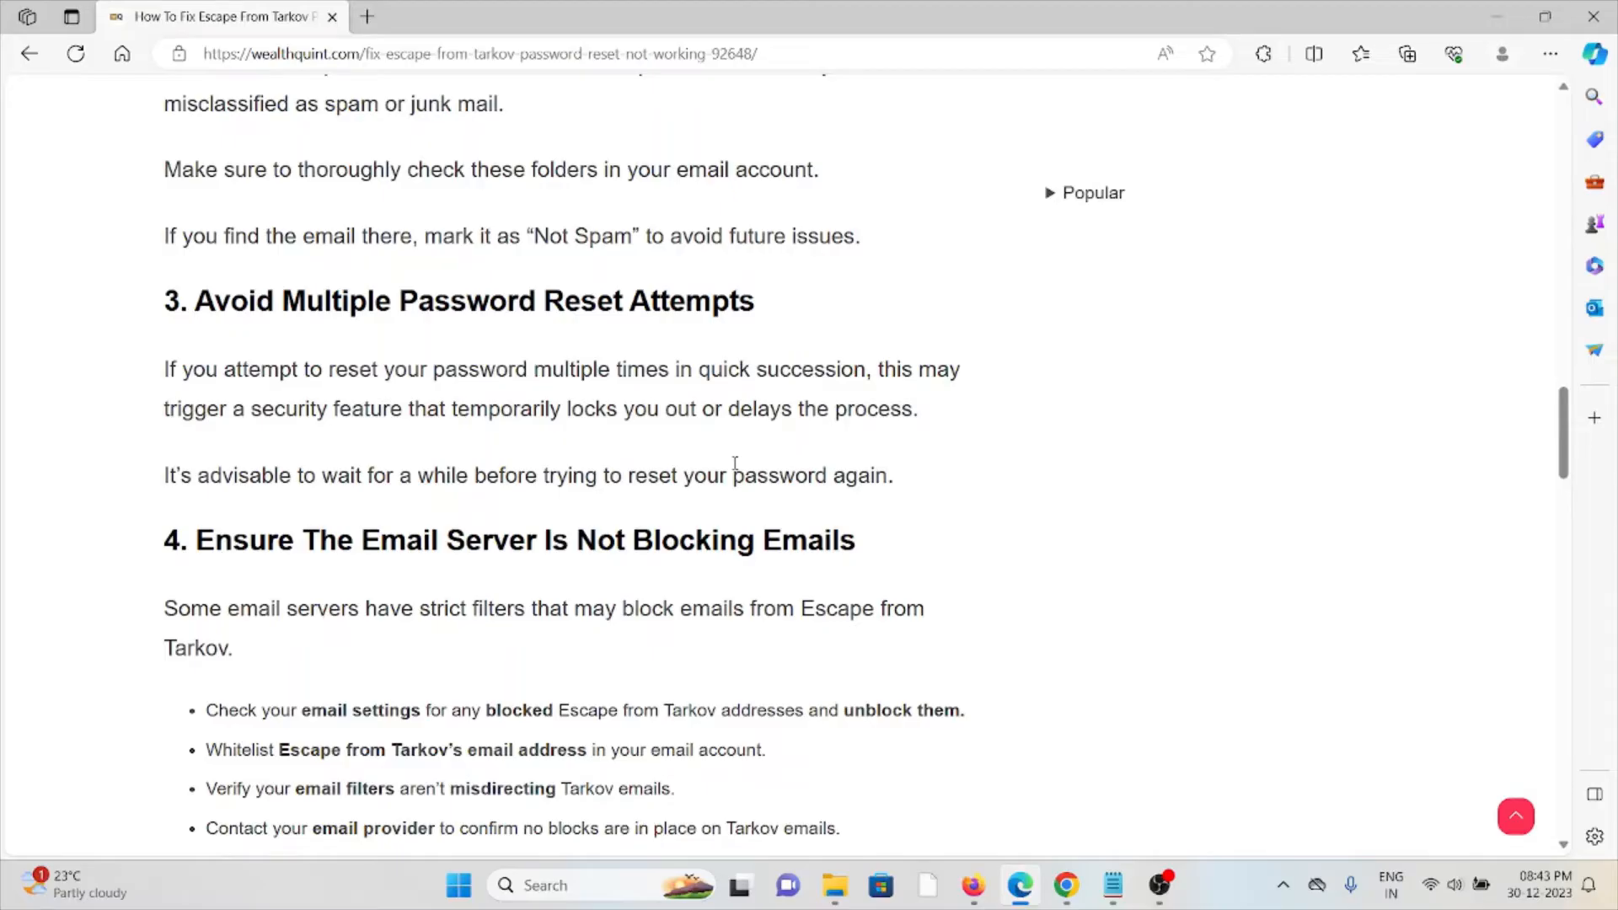
Scroll to fix 4's bullet checklist and the fix 5 server issues heading.
{"action": "scroll", "scroll_direction": "down", "scroll_amount": 3}
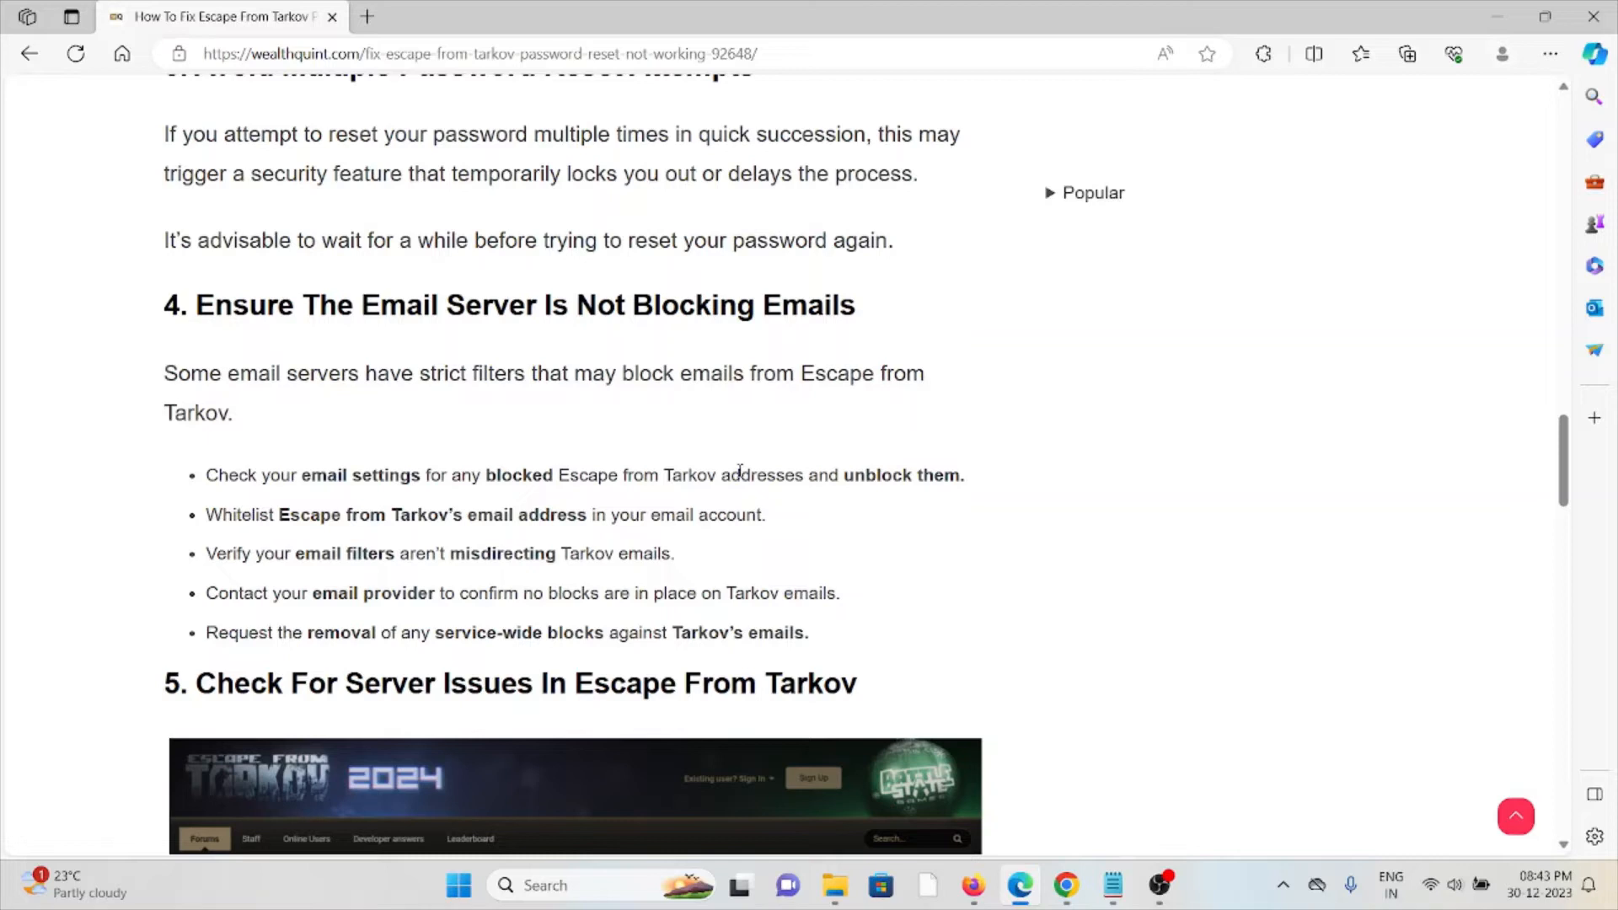
{"action": "mouse_move", "coordinate": [786, 458]}
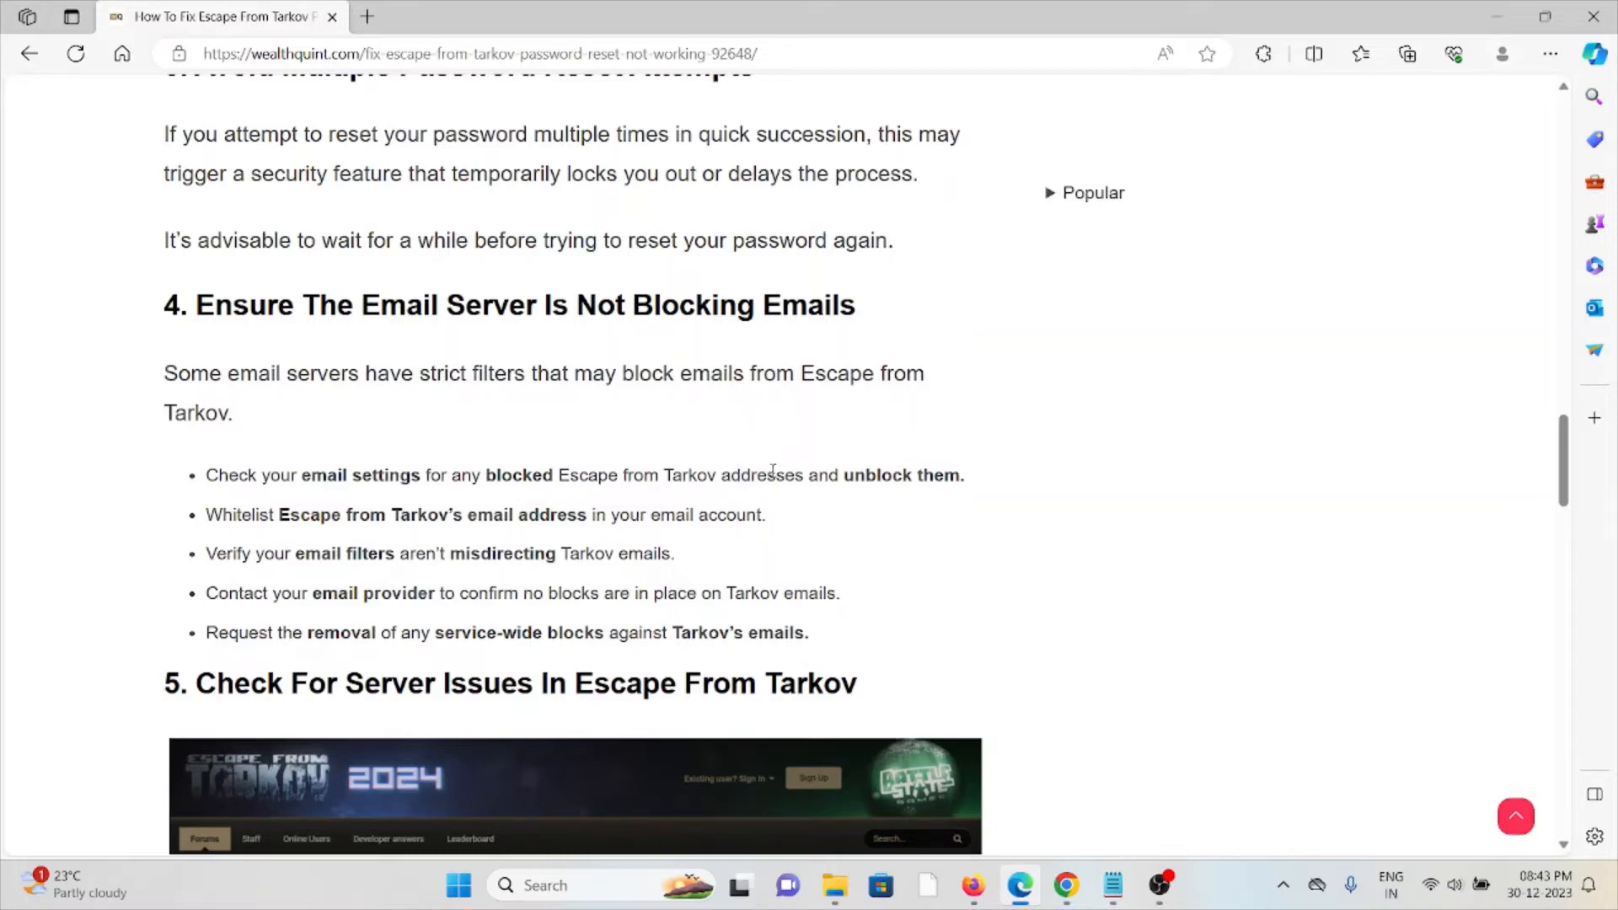
{"action": "mouse_move", "coordinate": [777, 467]}
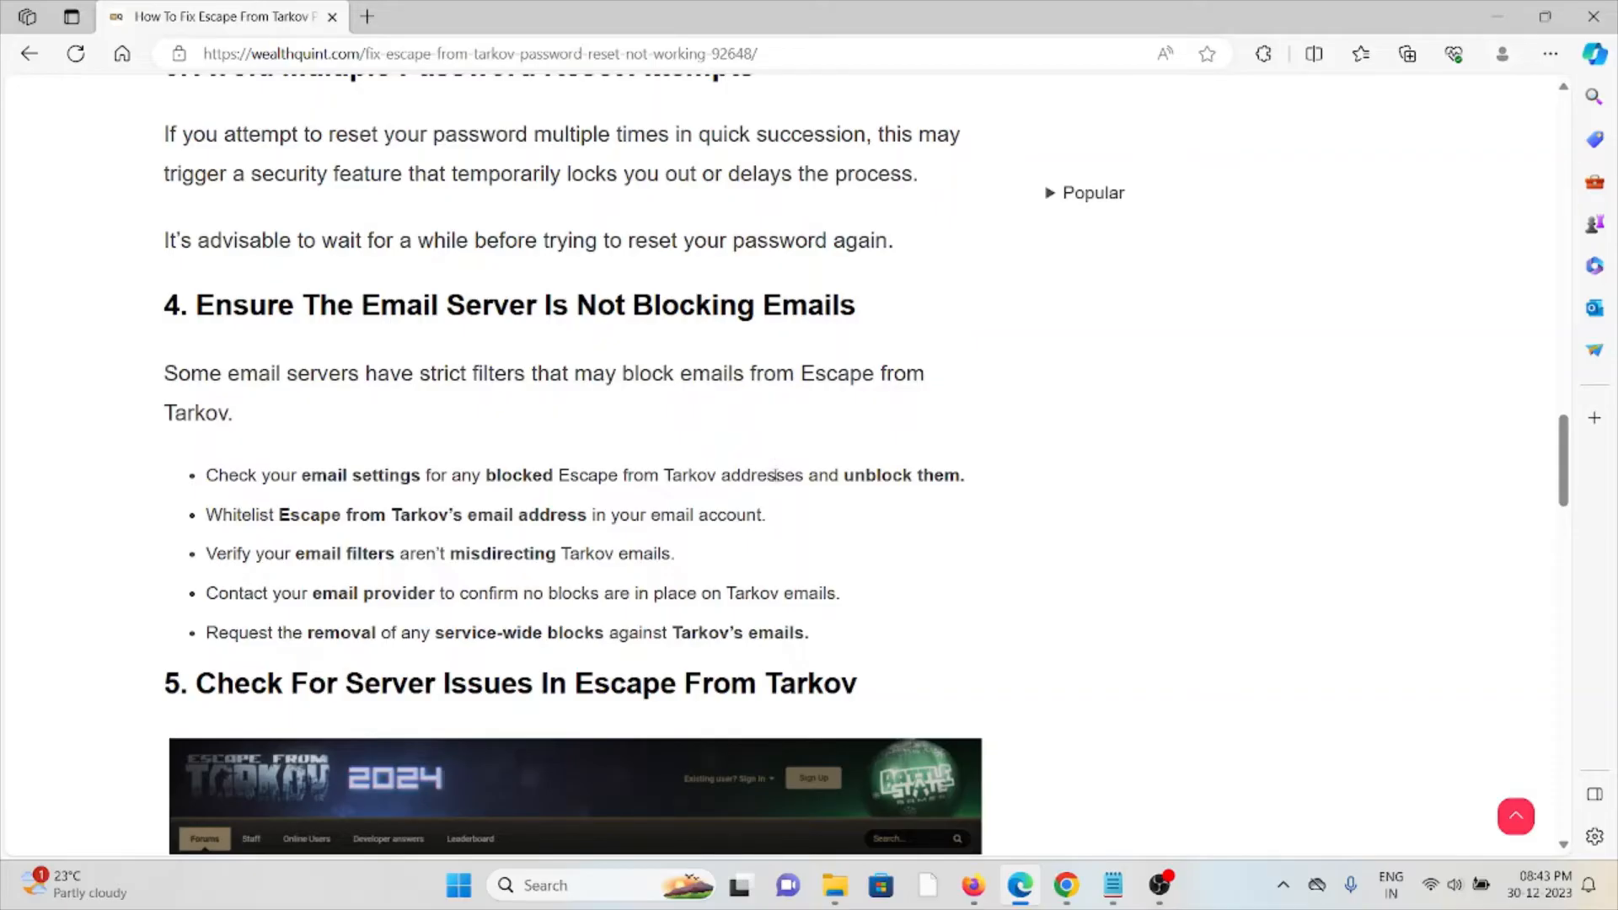
{"action": "mouse_move", "coordinate": [677, 555]}
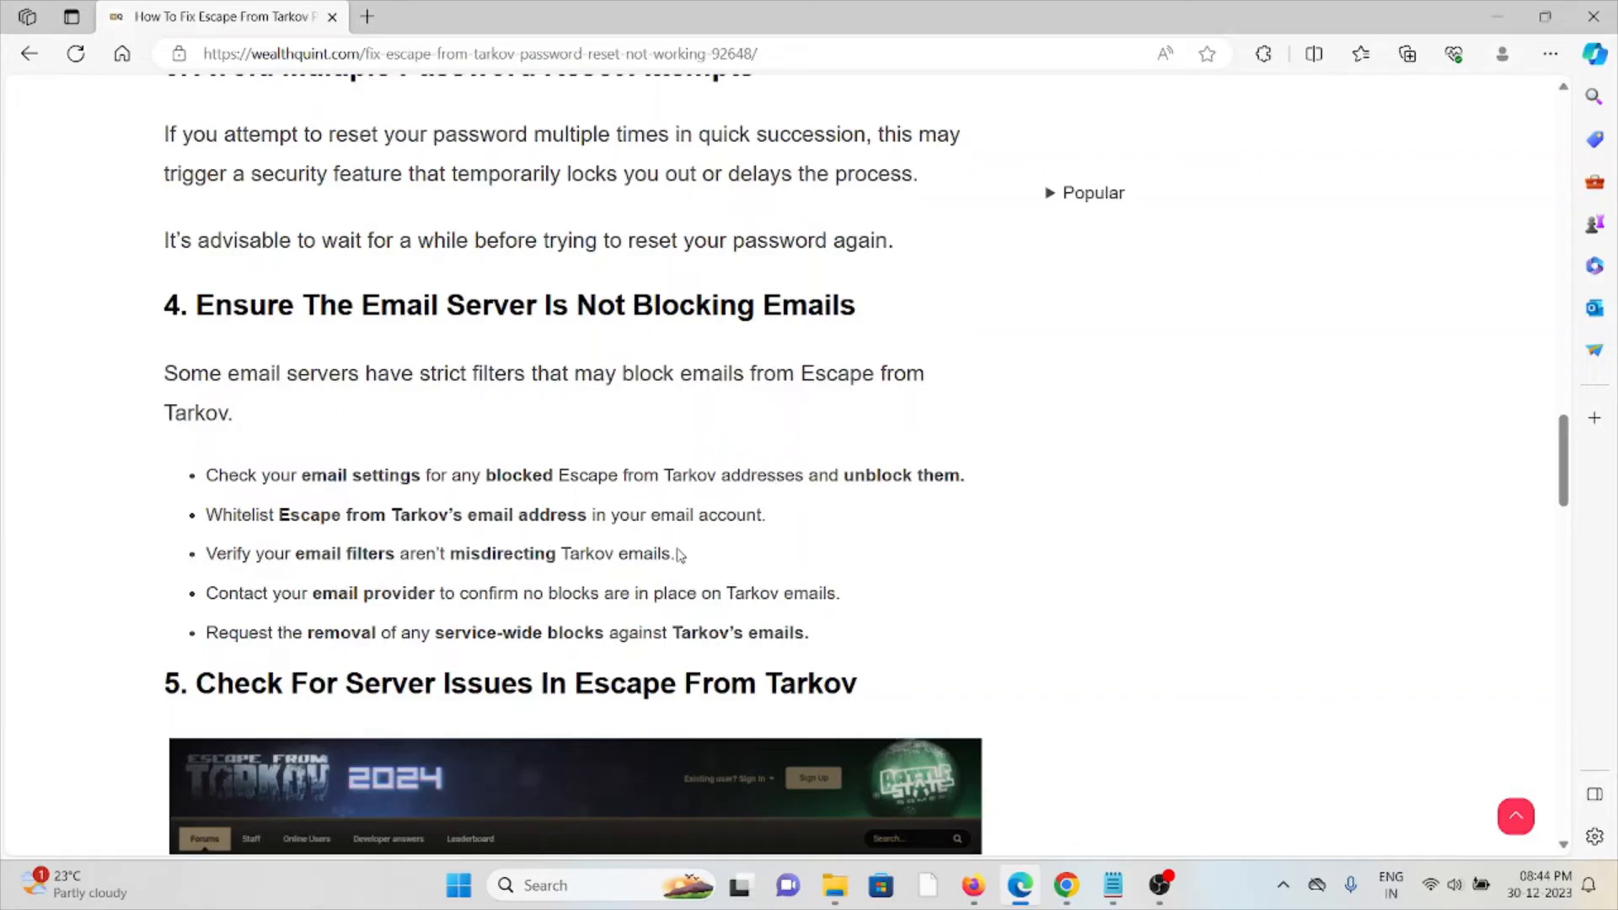
{"action": "mouse_move", "coordinate": [570, 452]}
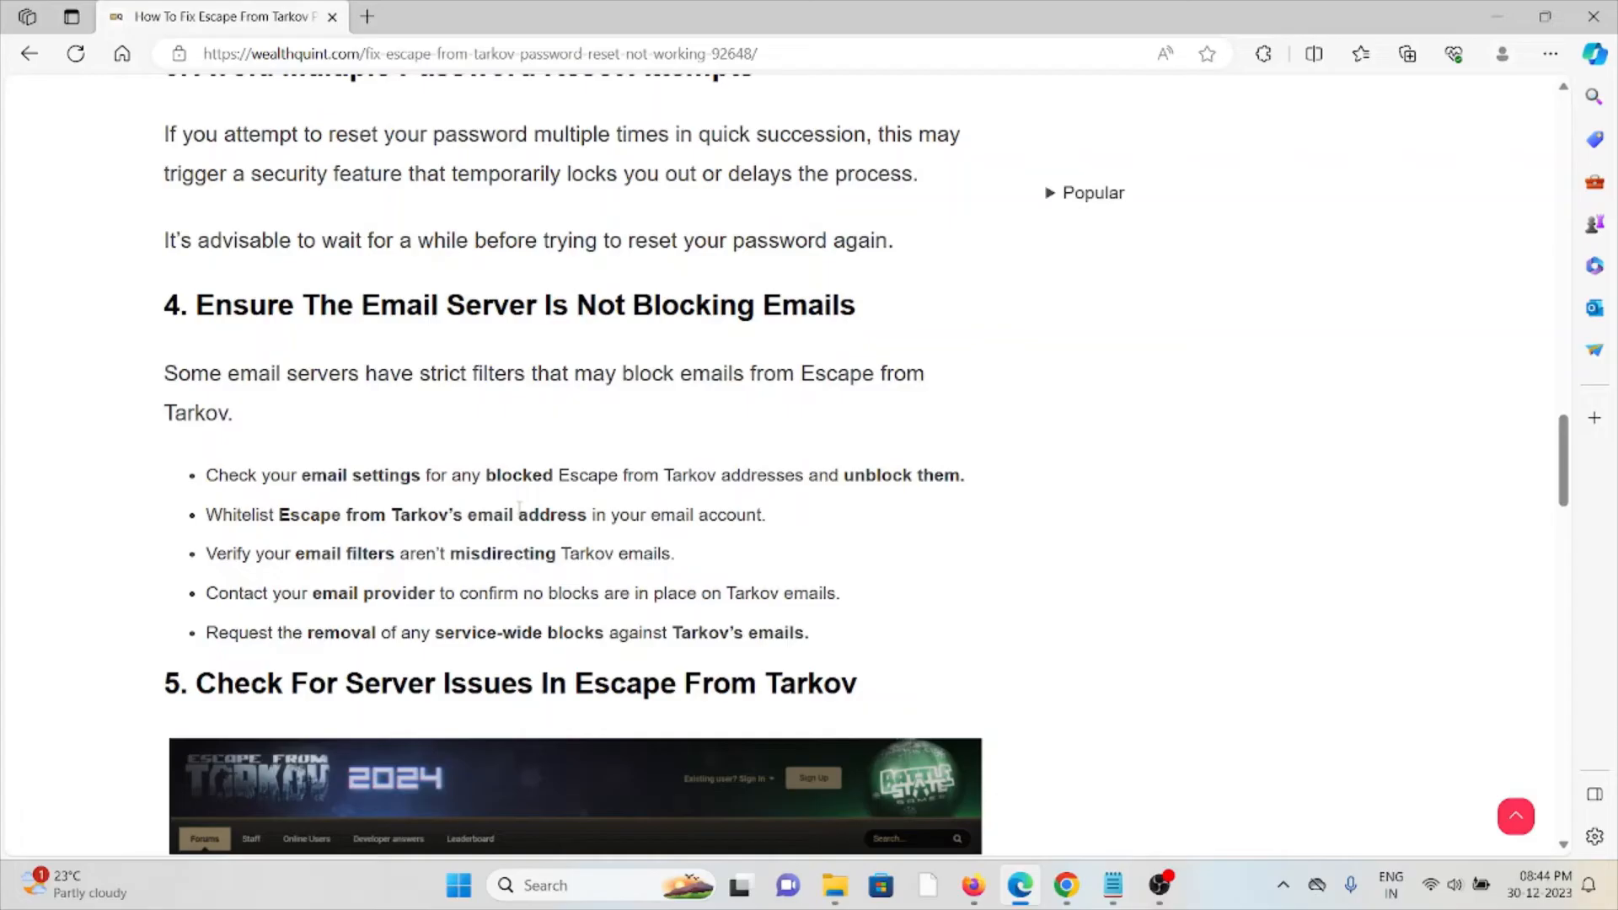
{"action": "mouse_move", "coordinate": [522, 473]}
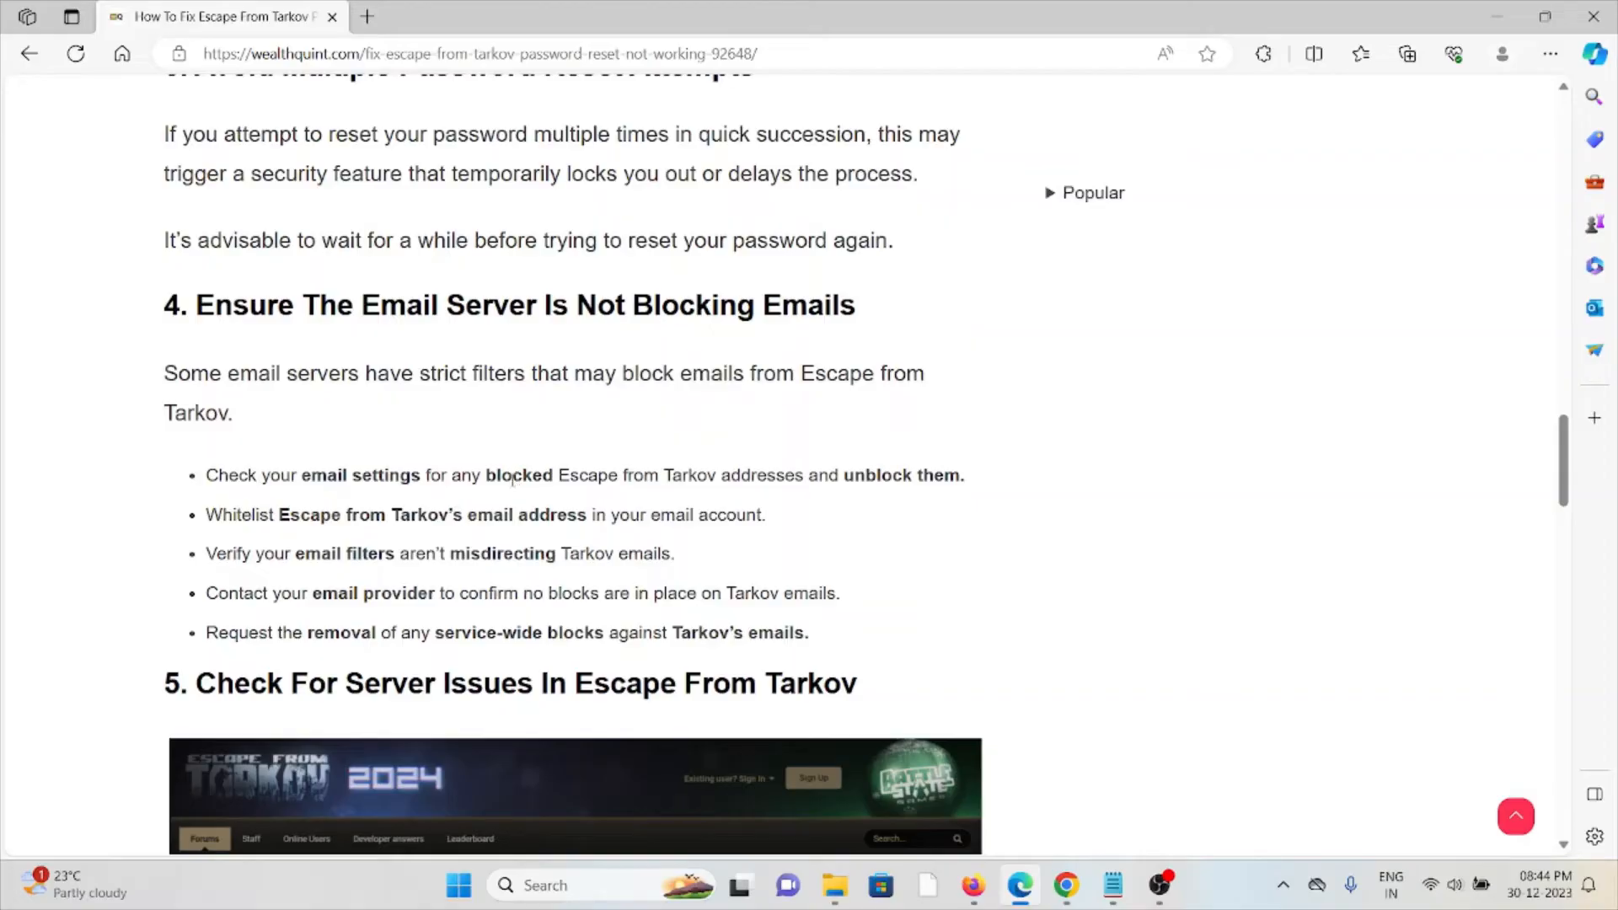
Scroll until fix 6's launcher compatibility steps are fully visible.
{"action": "scroll", "scroll_direction": "down", "scroll_amount": 3}
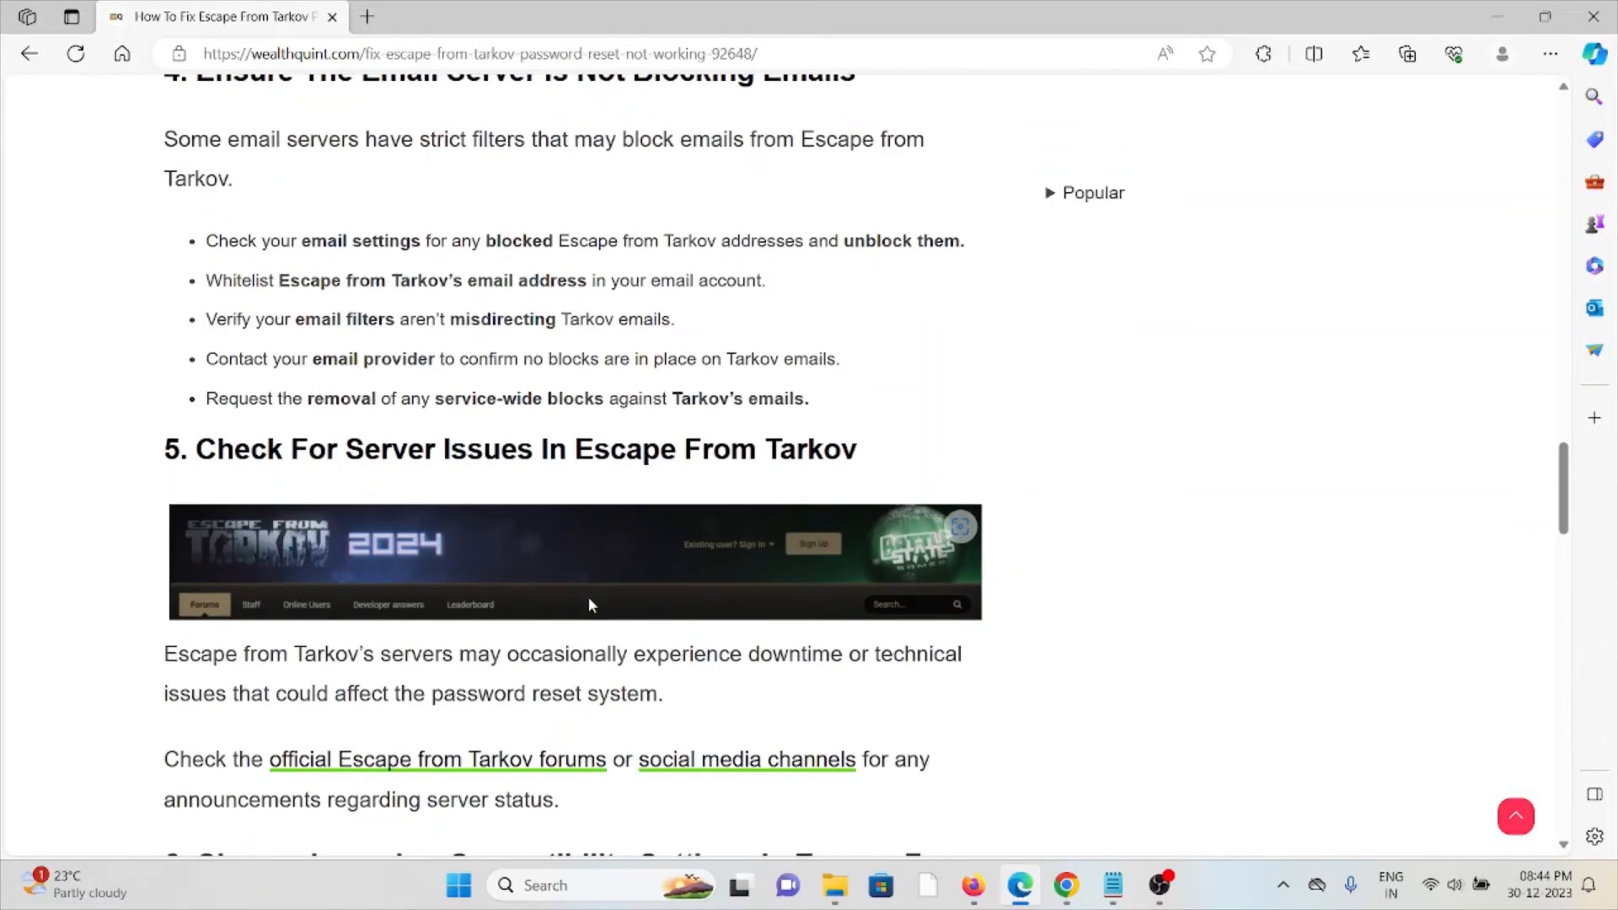
{"action": "scroll", "scroll_direction": "down", "scroll_amount": 3}
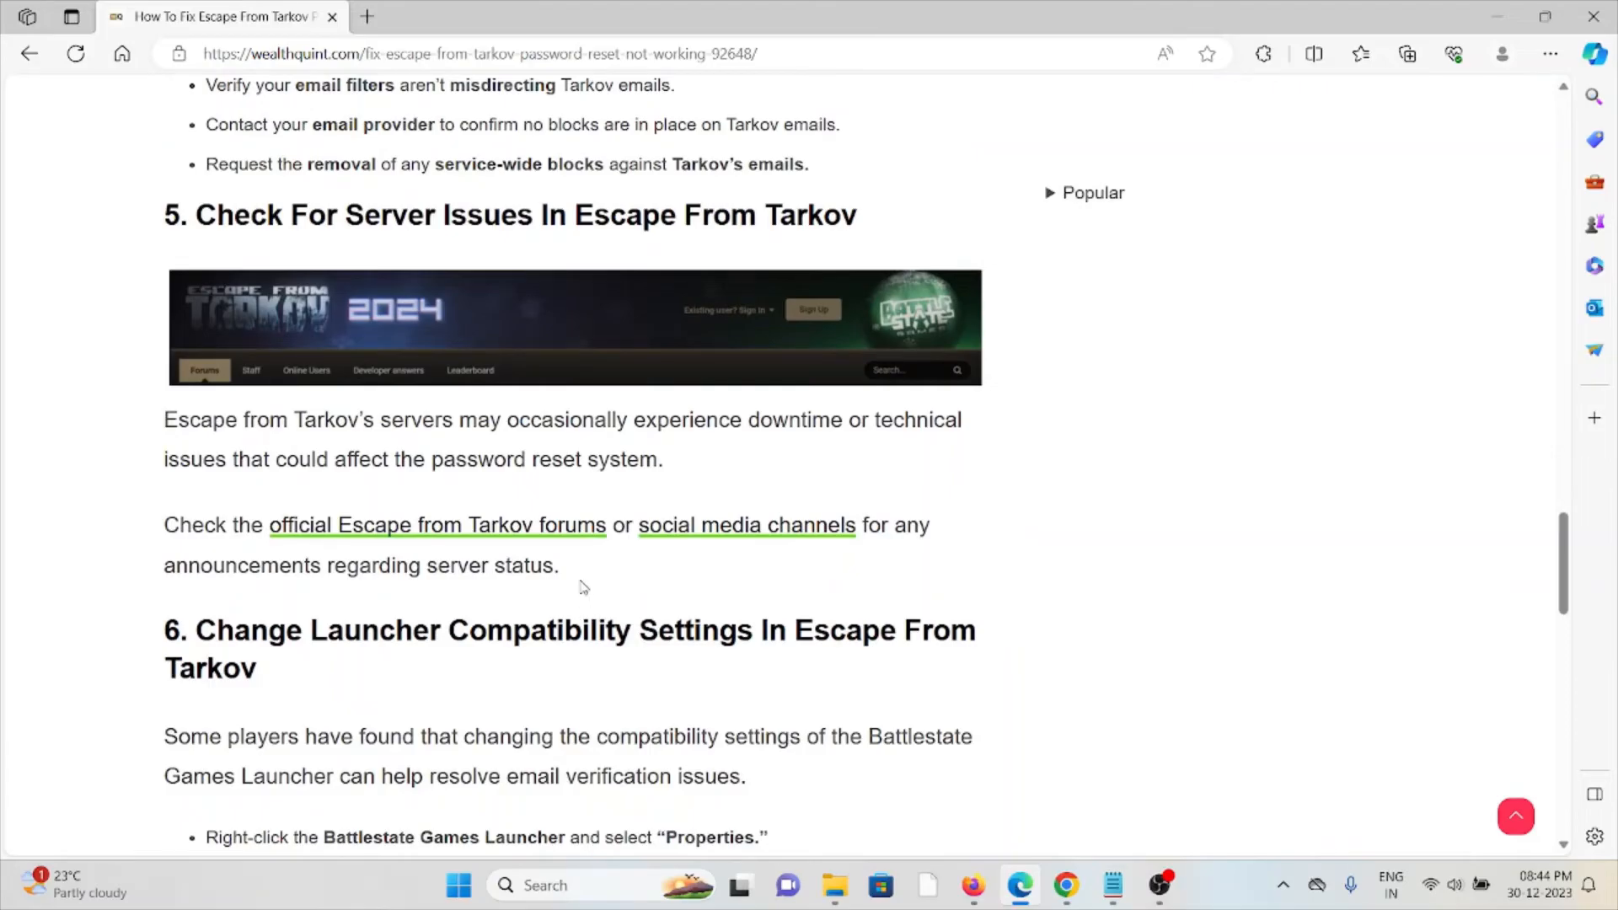
{"action": "mouse_move", "coordinate": [570, 599]}
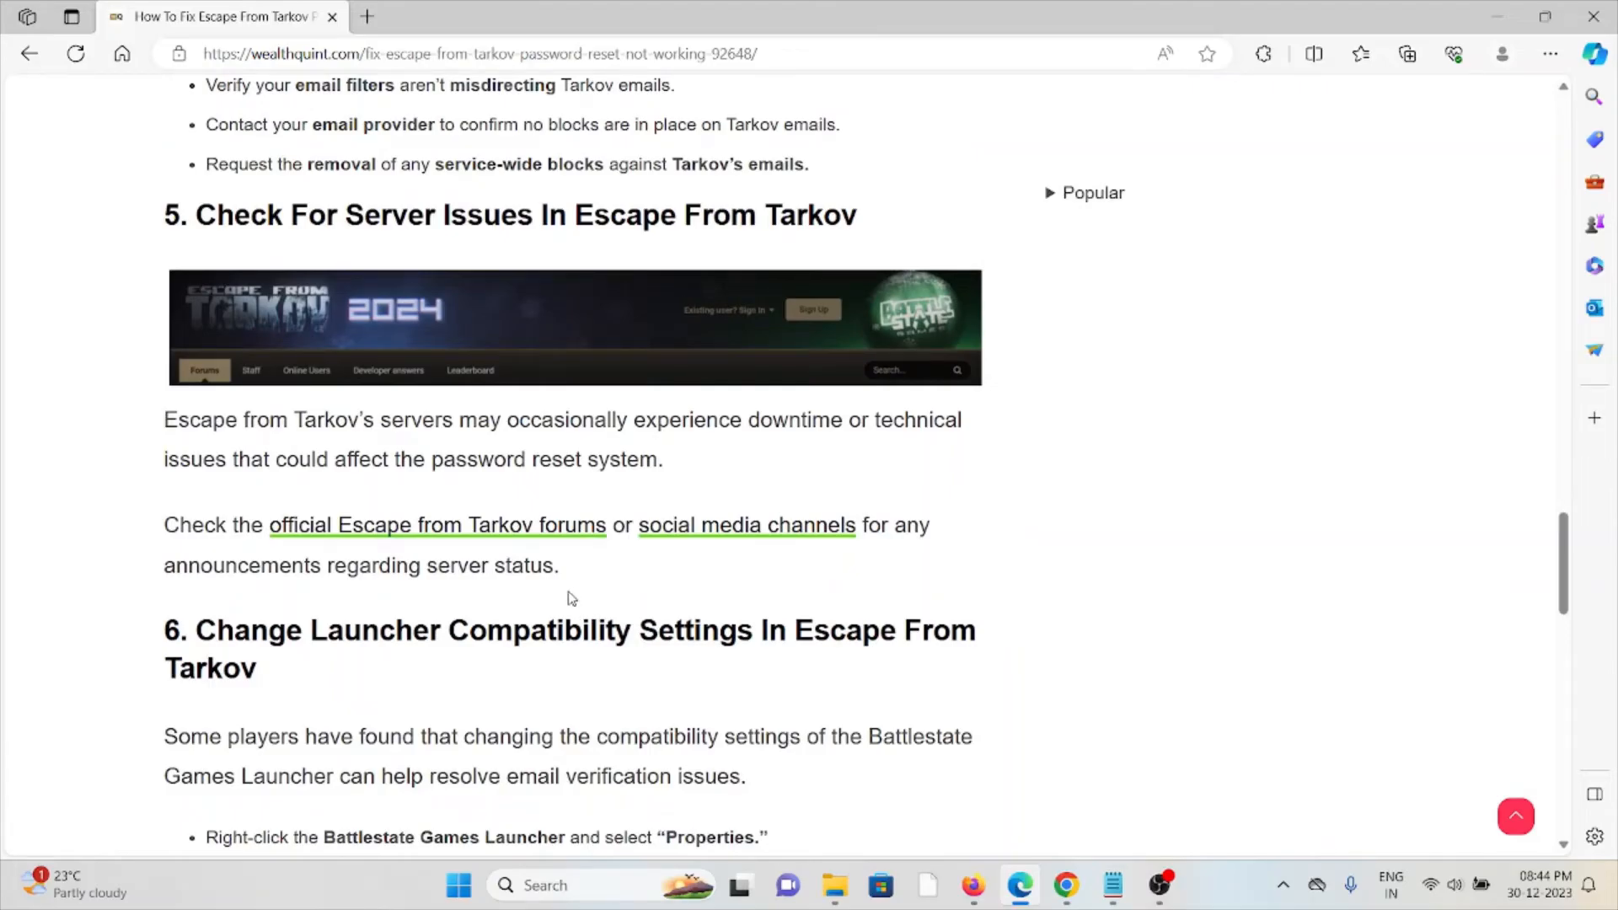
{"action": "mouse_move", "coordinate": [574, 564]}
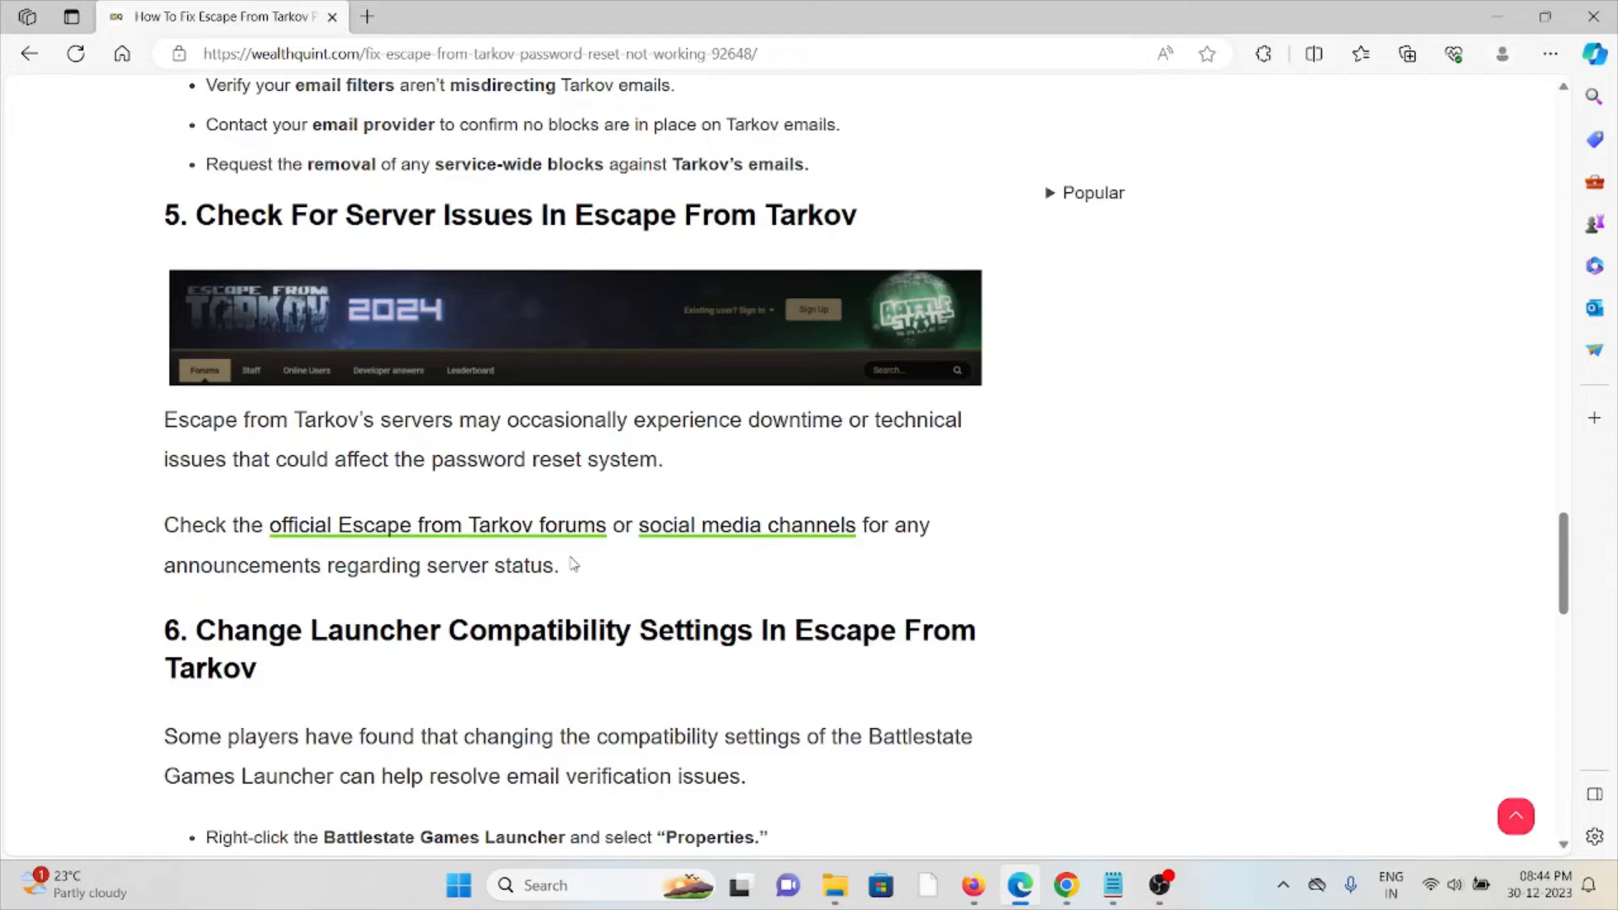
{"action": "mouse_move", "coordinate": [813, 657]}
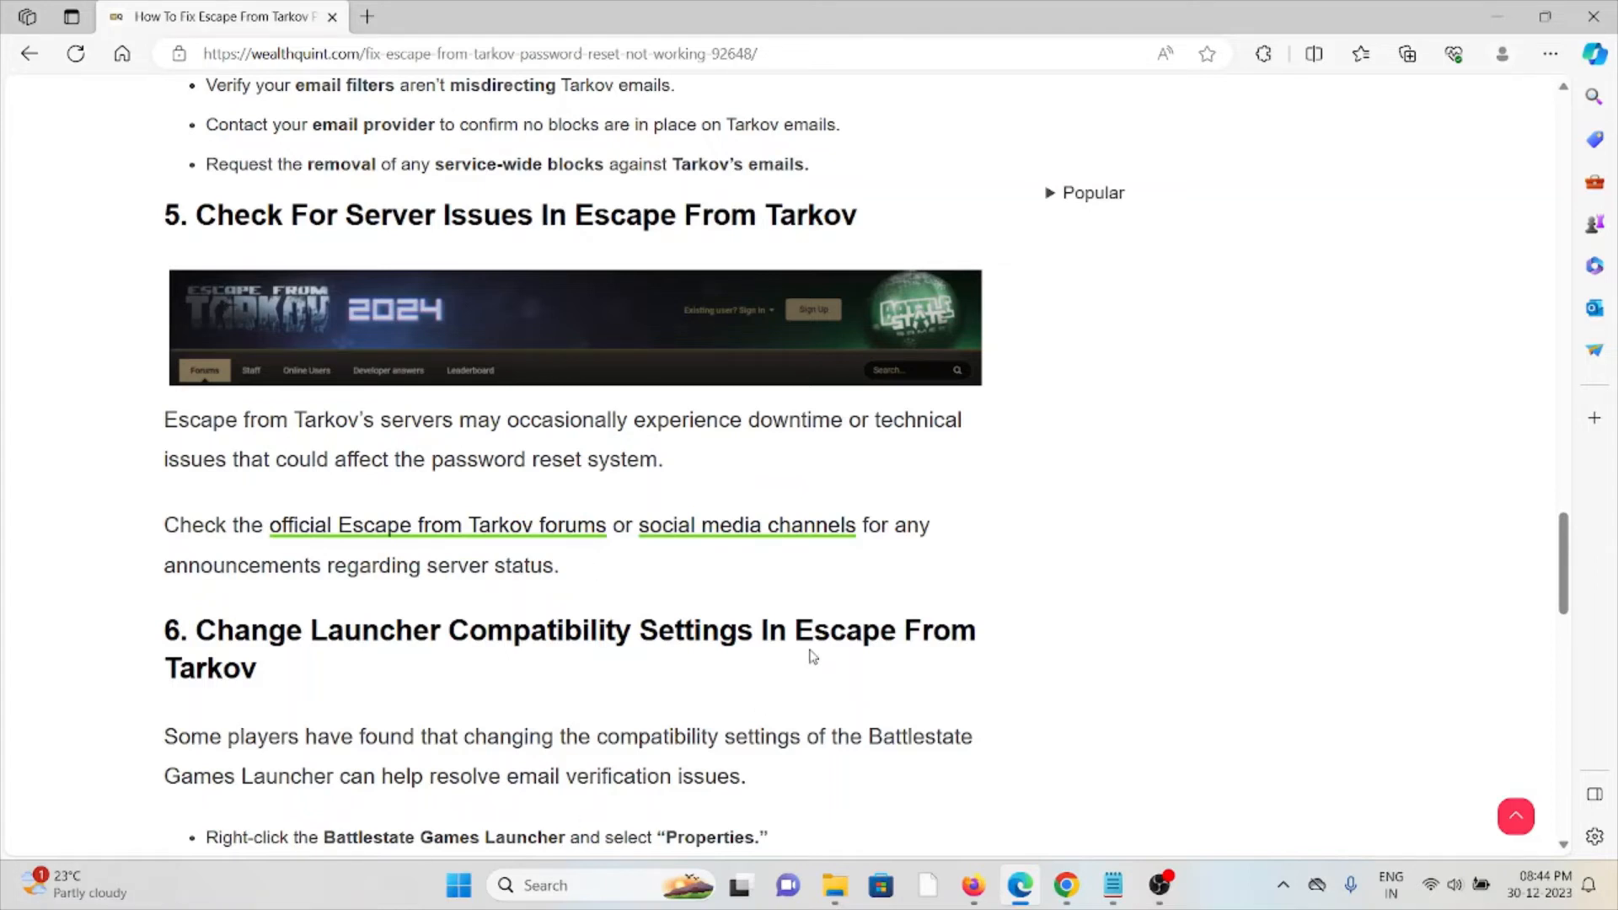
{"action": "mouse_move", "coordinate": [707, 504]}
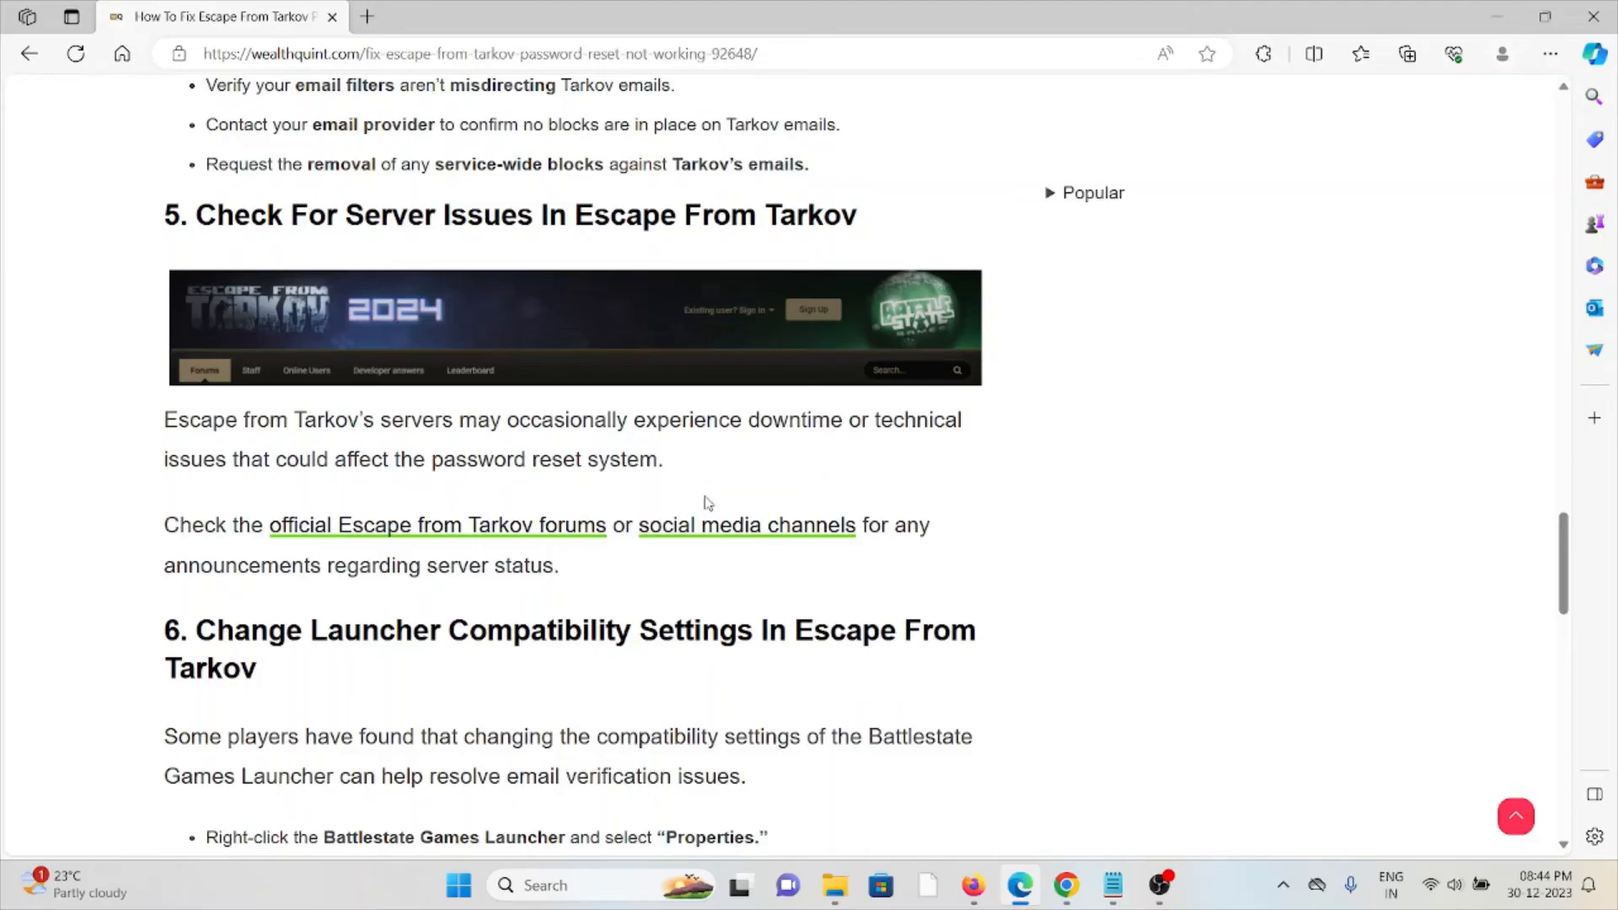
{"action": "scroll", "scroll_direction": "down", "scroll_amount": 3}
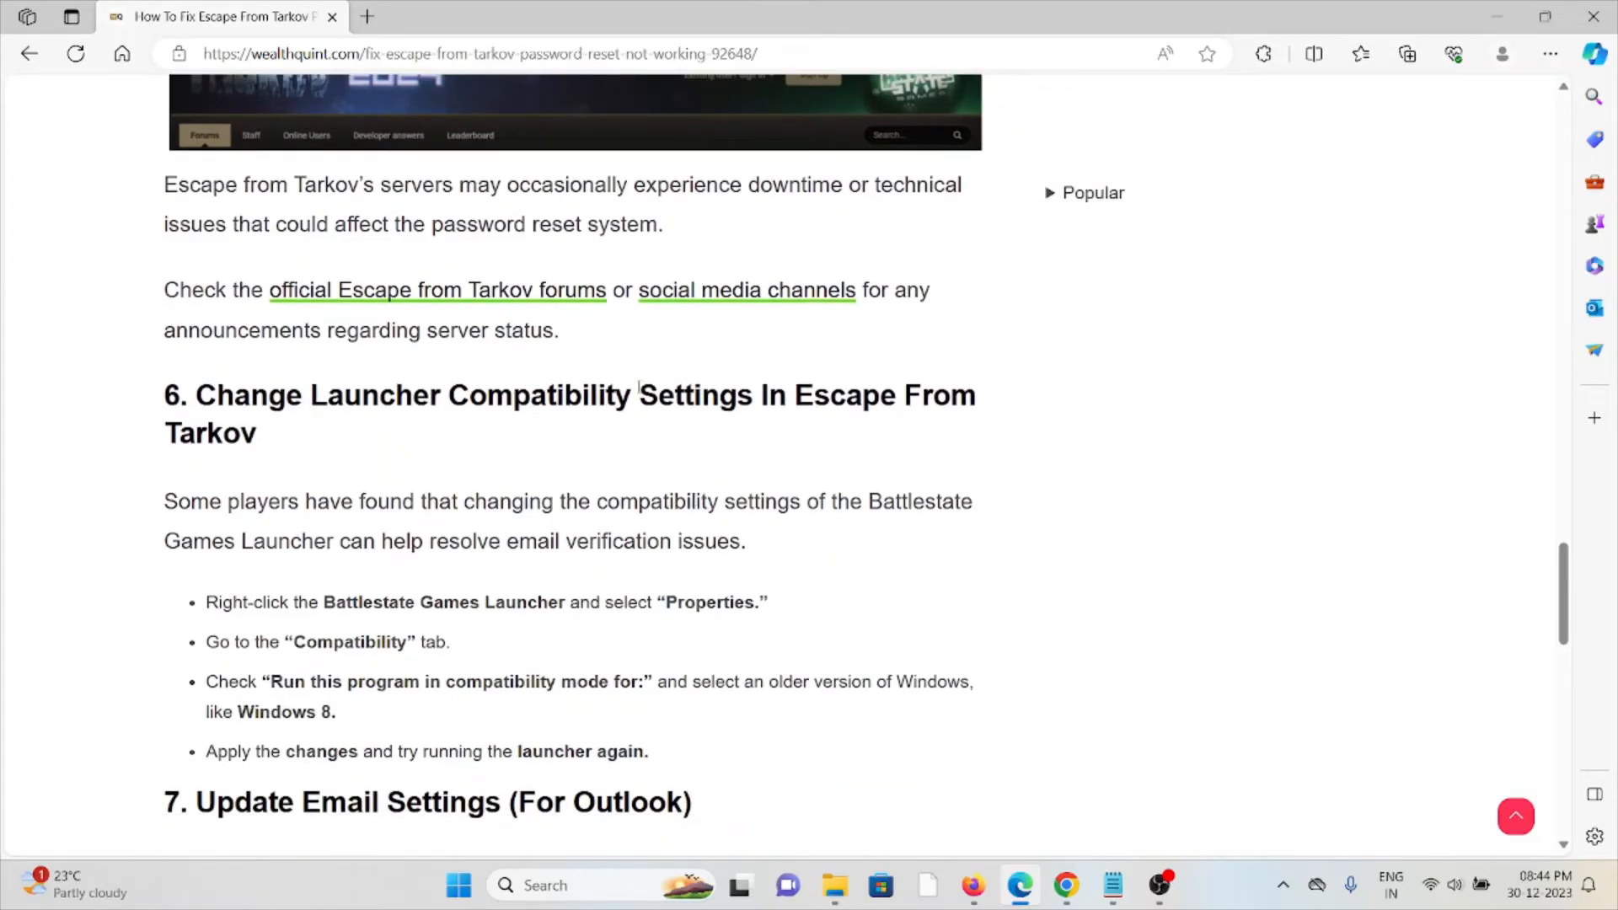
Open the 'social media channels' Twitter link in a new tab, view it, then return to the article.
{"action": "right_click", "coordinate": [745, 290]}
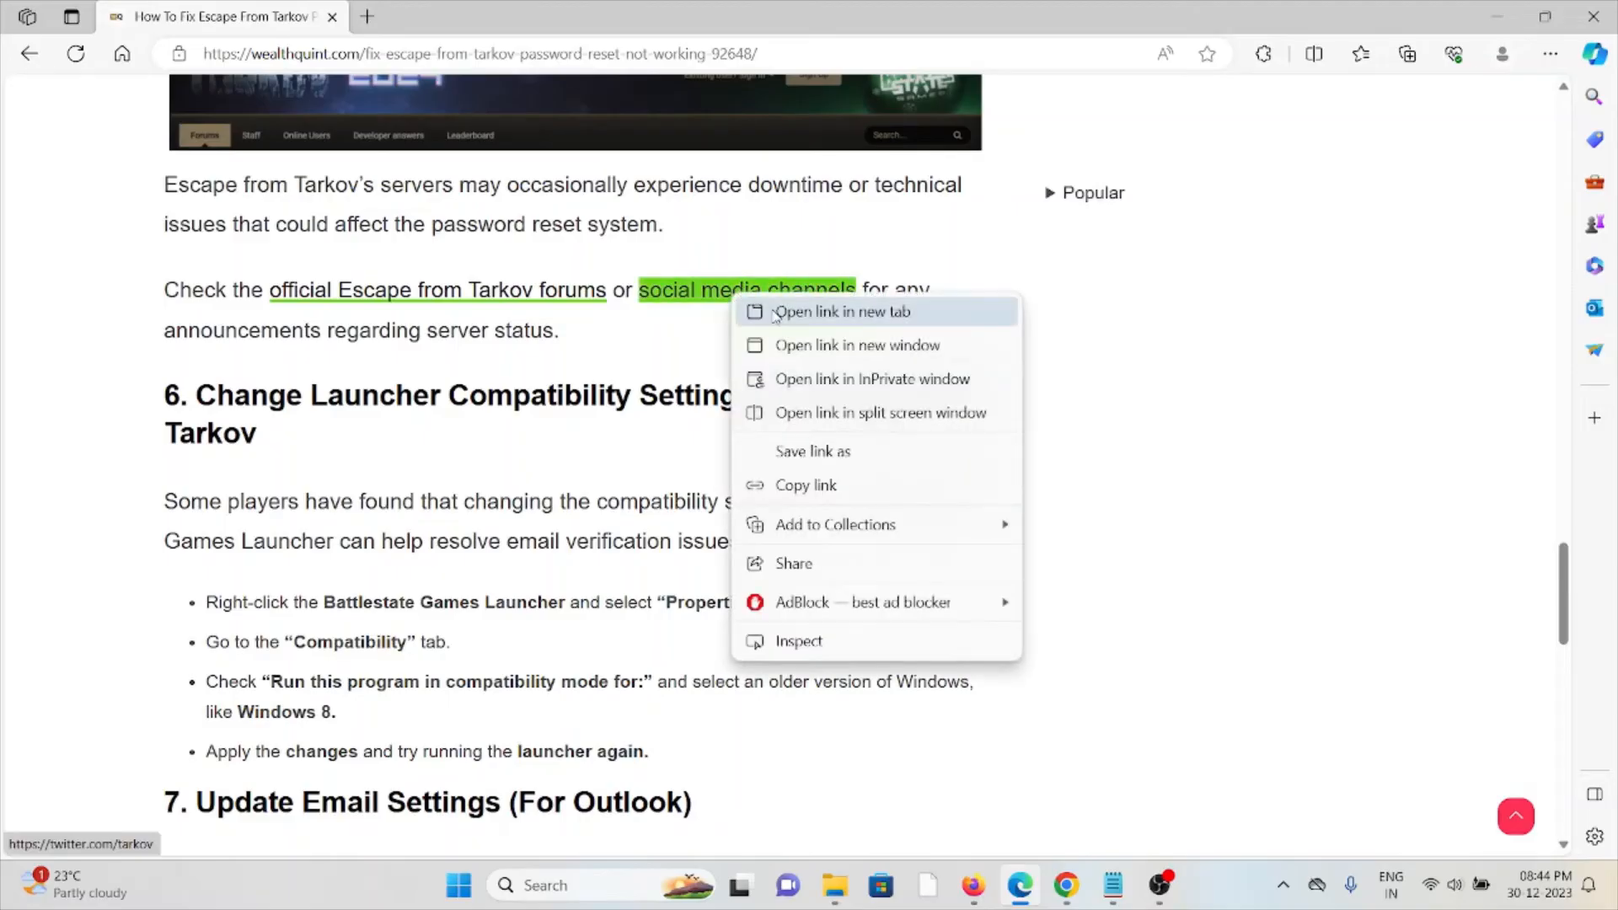
{"action": "left_click", "coordinate": [841, 311]}
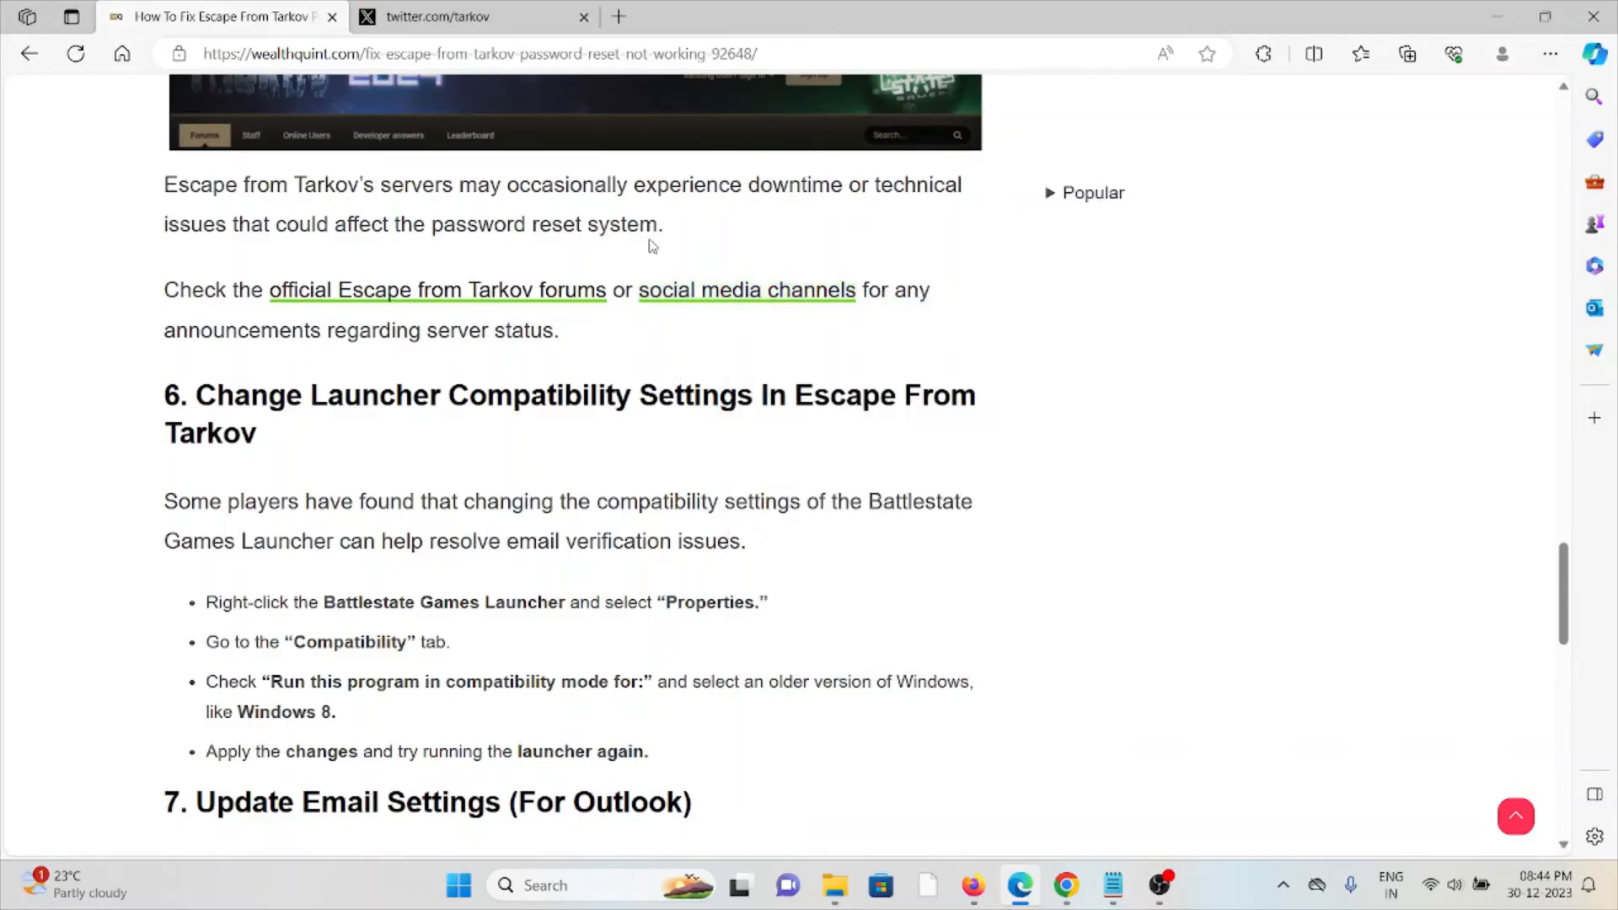
{"action": "left_click", "coordinate": [469, 17]}
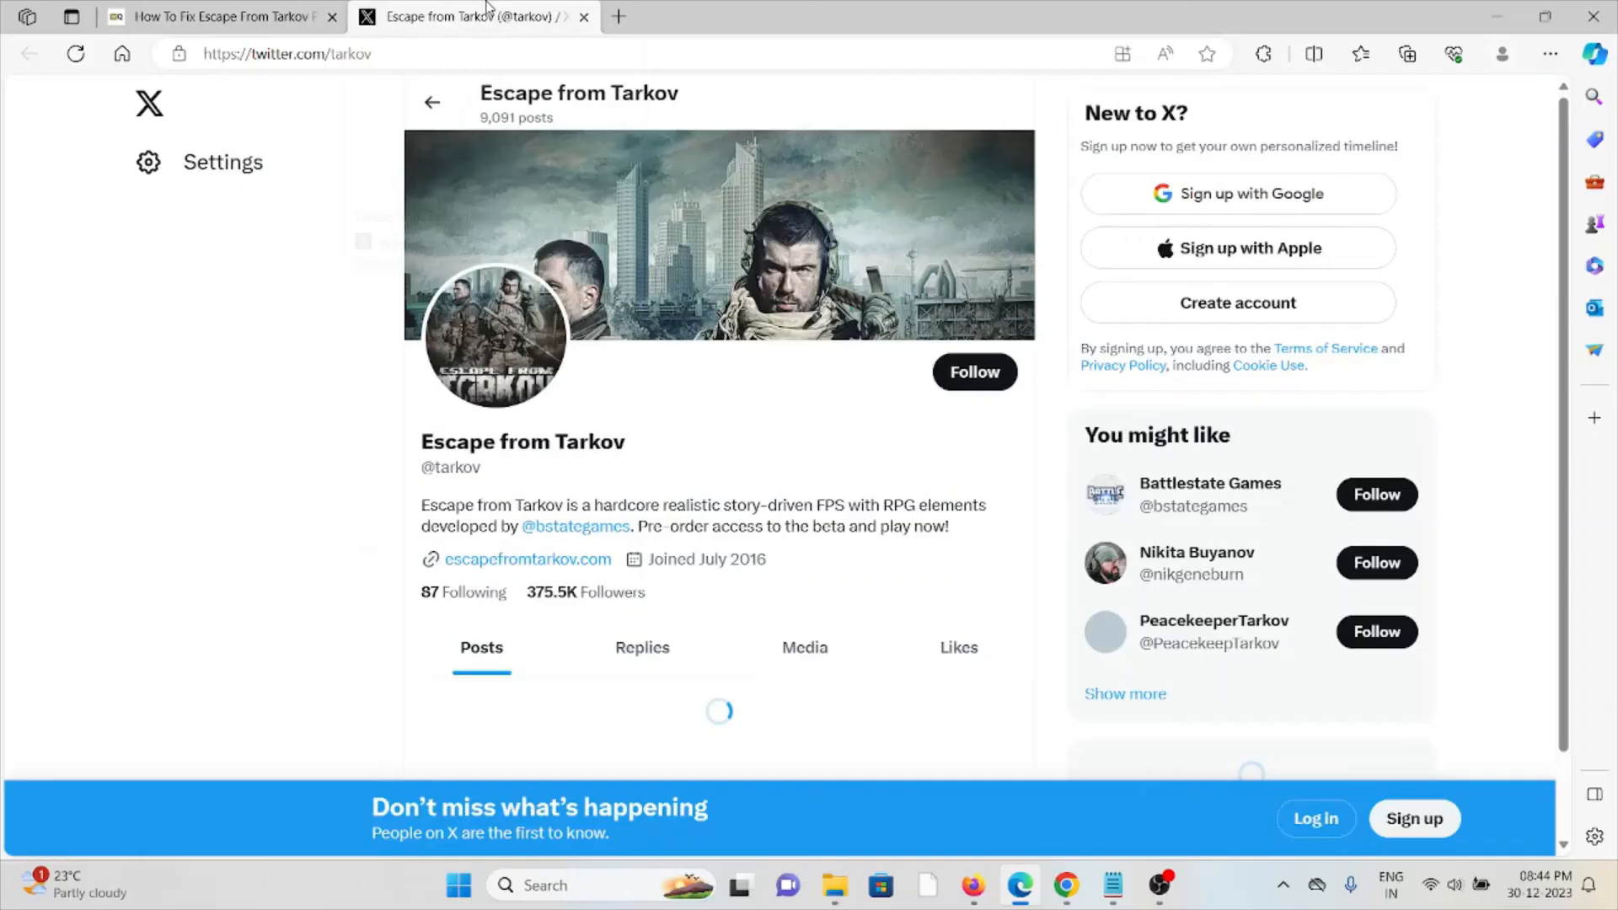
{"action": "left_click", "coordinate": [217, 17]}
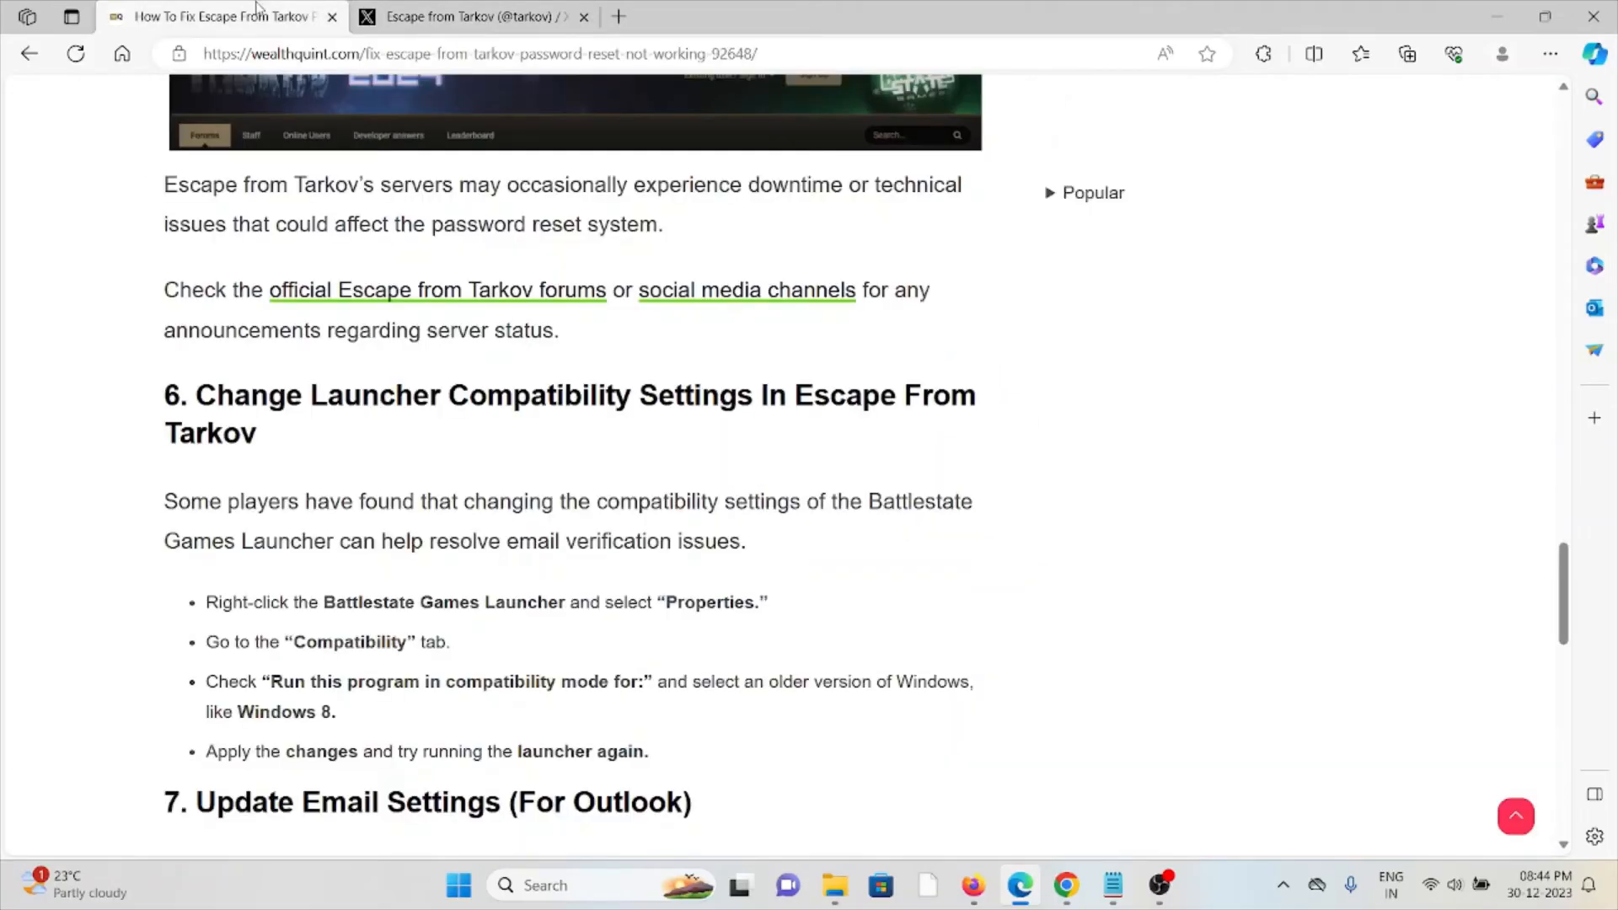
{"action": "mouse_move", "coordinate": [873, 341]}
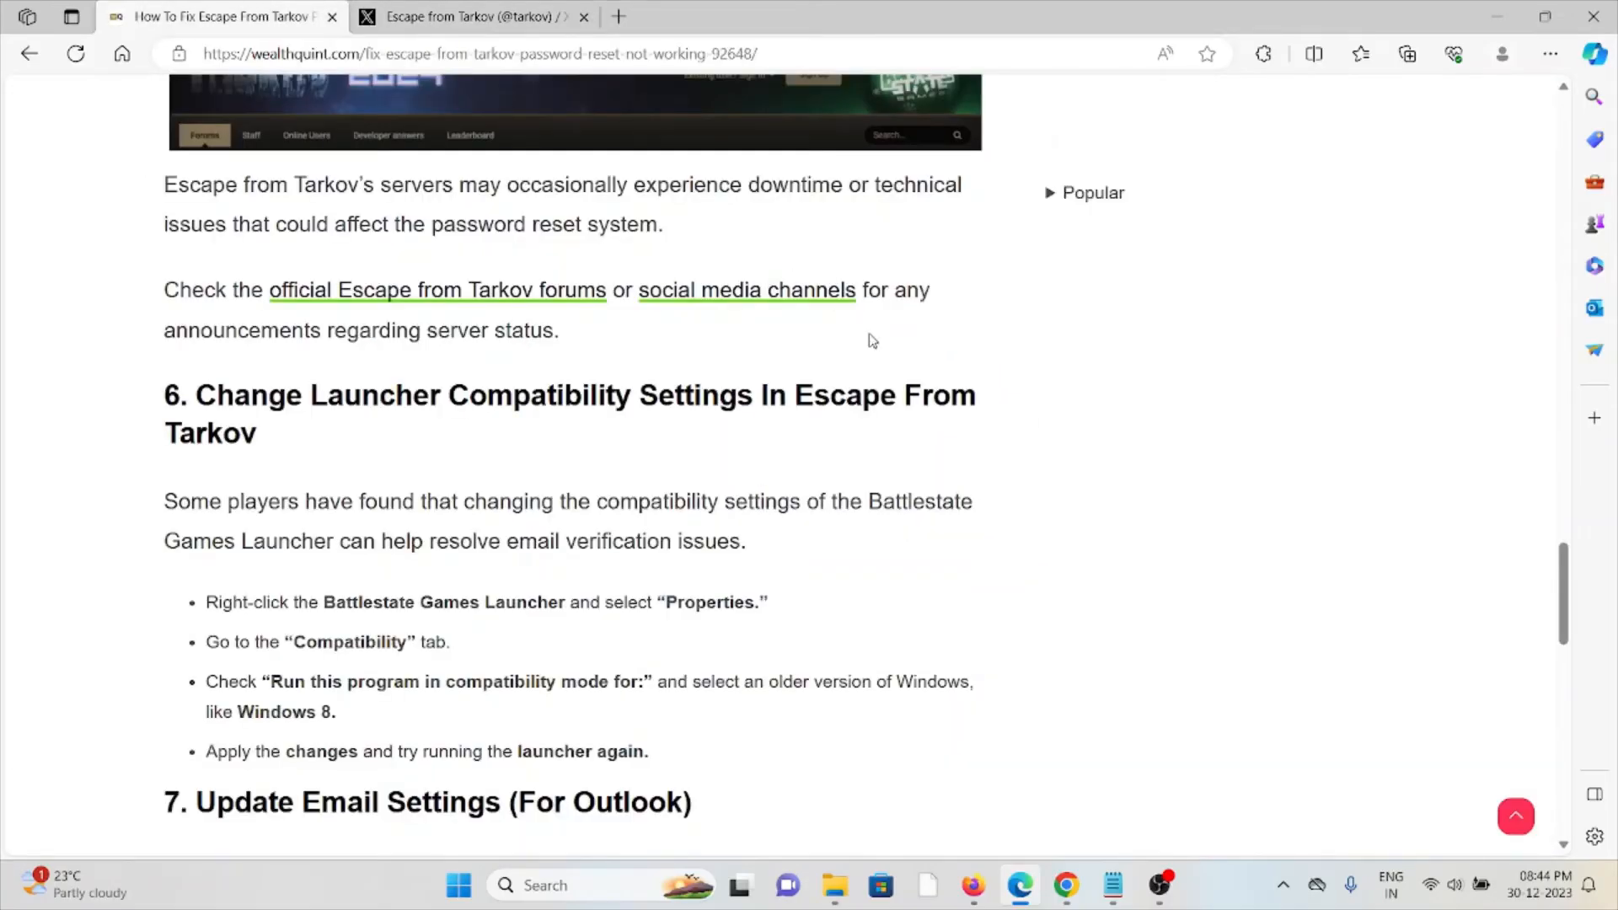
Open the 'official Escape from Tarkov forums' link in a new background tab.
{"action": "right_click", "coordinate": [436, 290]}
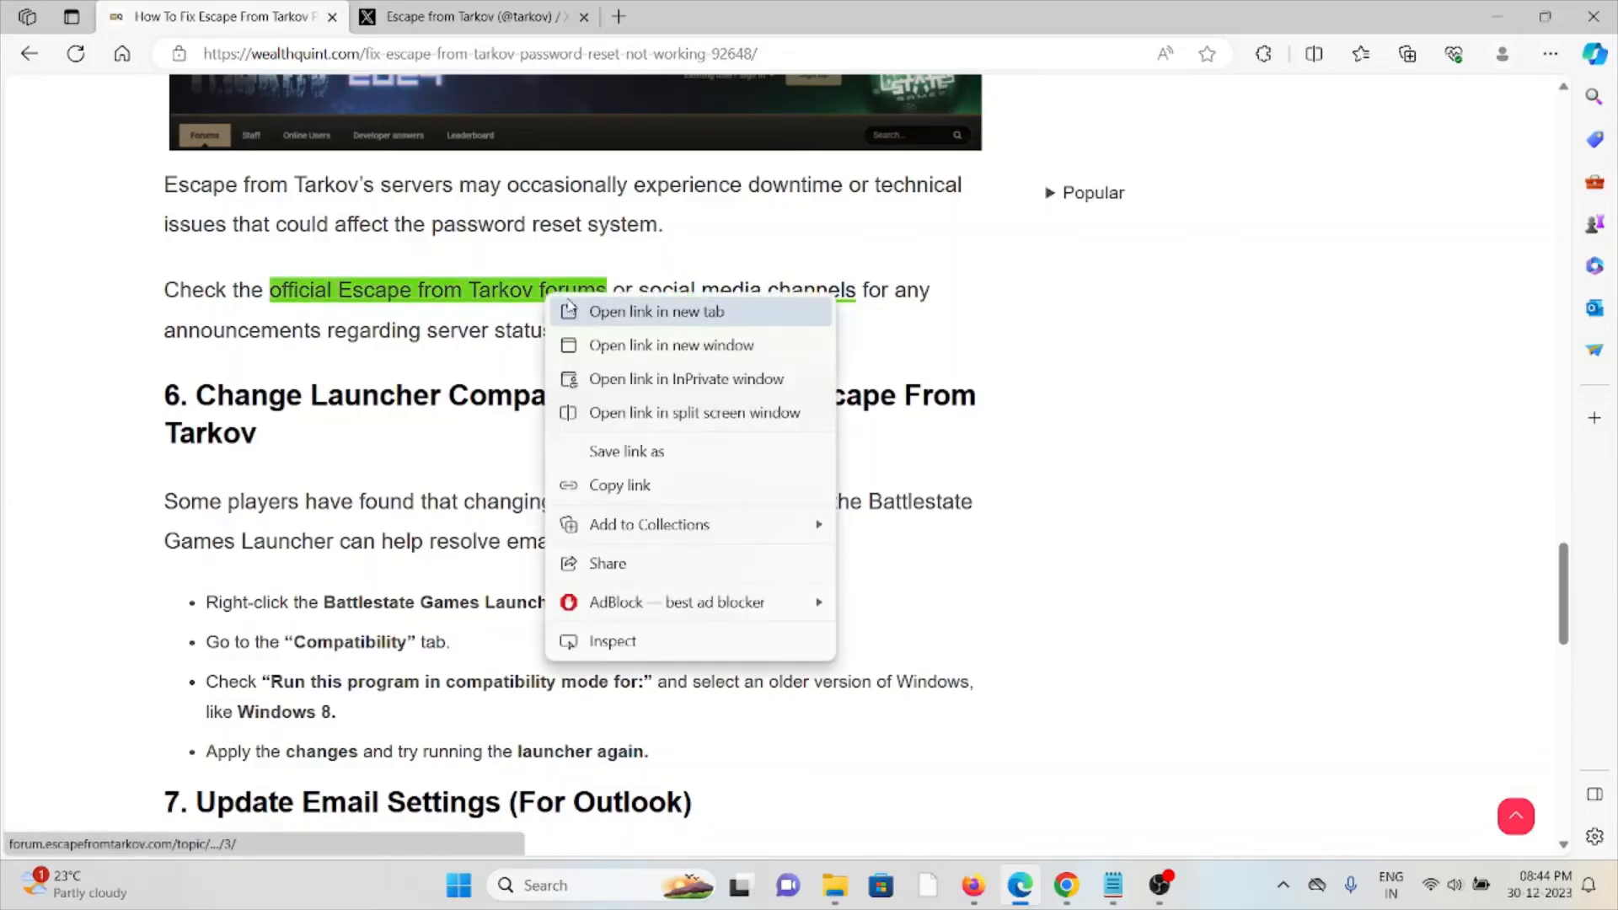
{"action": "left_click", "coordinate": [656, 311]}
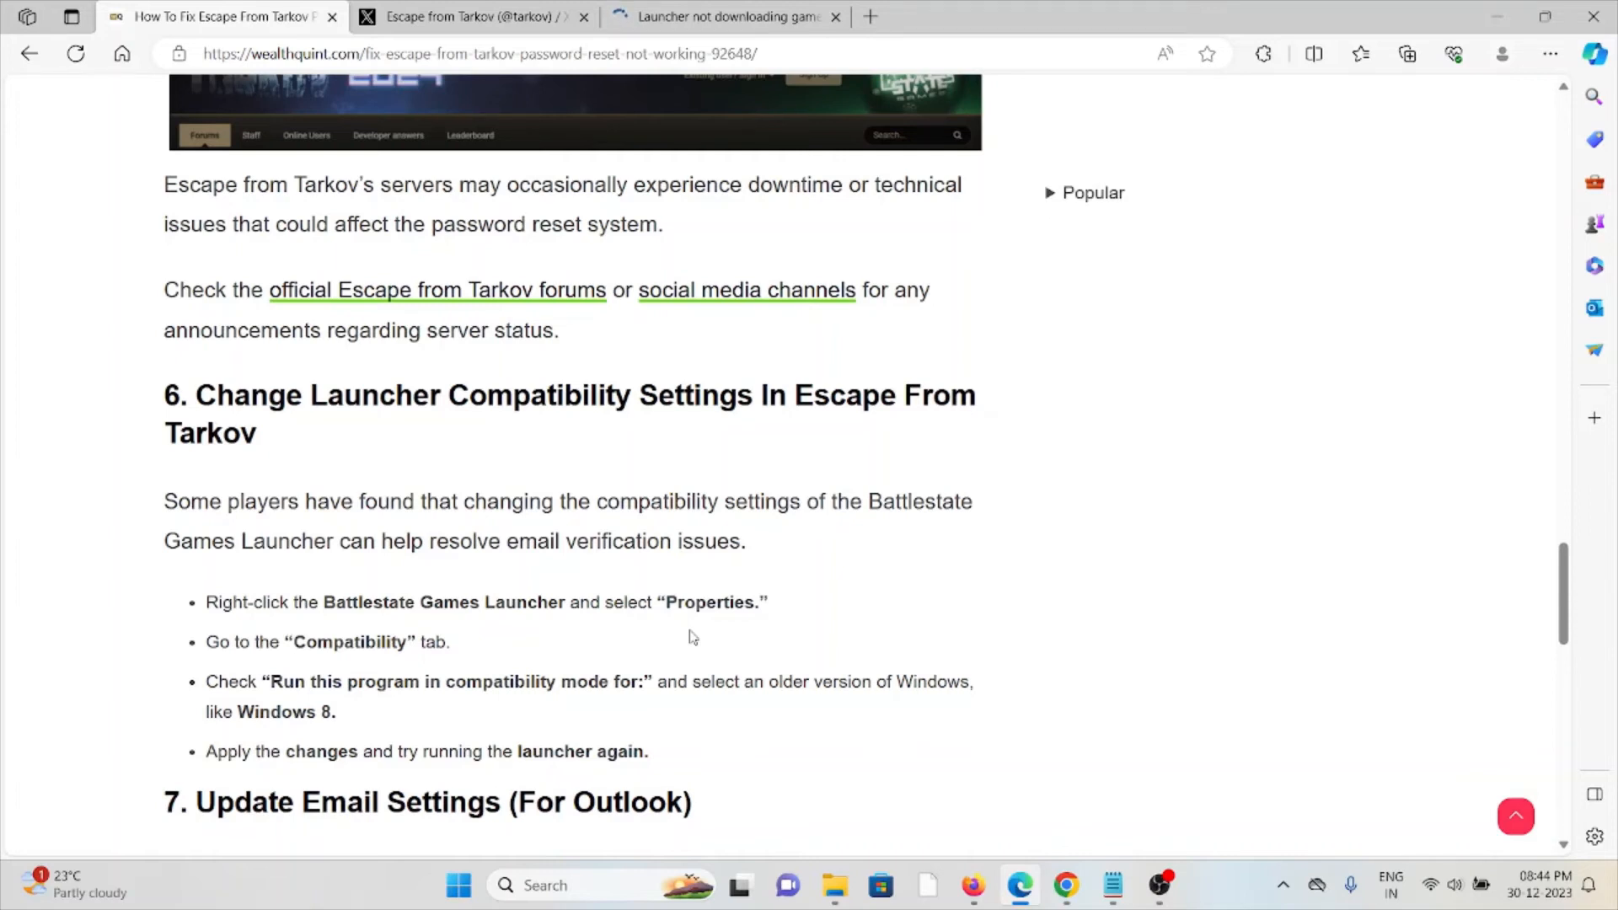
{"action": "mouse_move", "coordinate": [645, 654]}
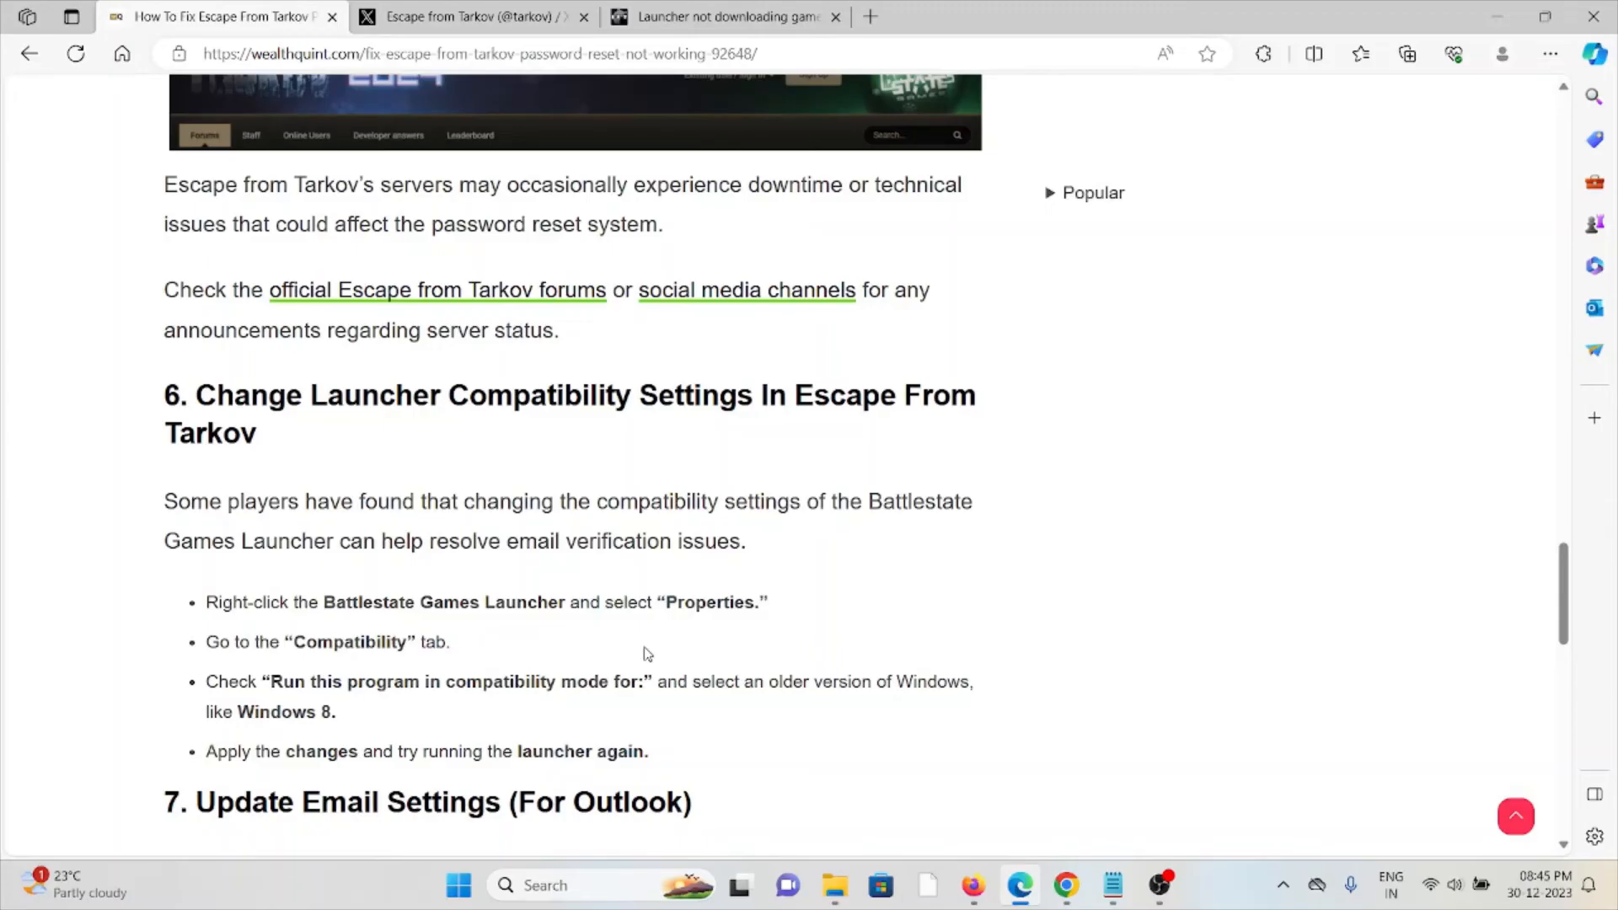
{"action": "mouse_move", "coordinate": [726, 575]}
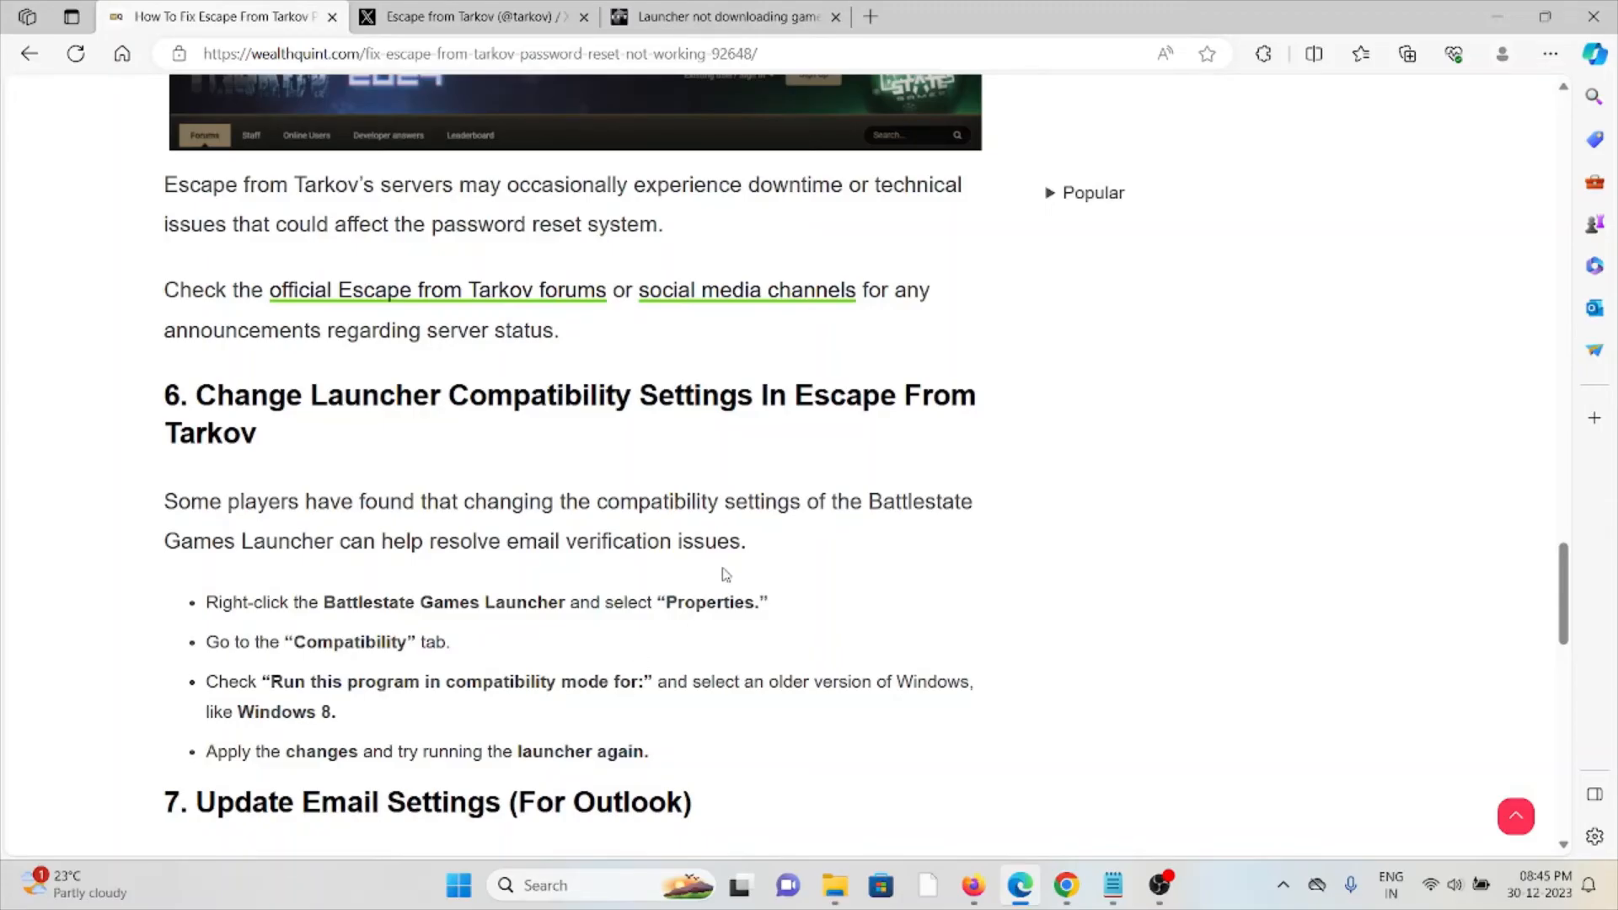
{"action": "mouse_move", "coordinate": [697, 548]}
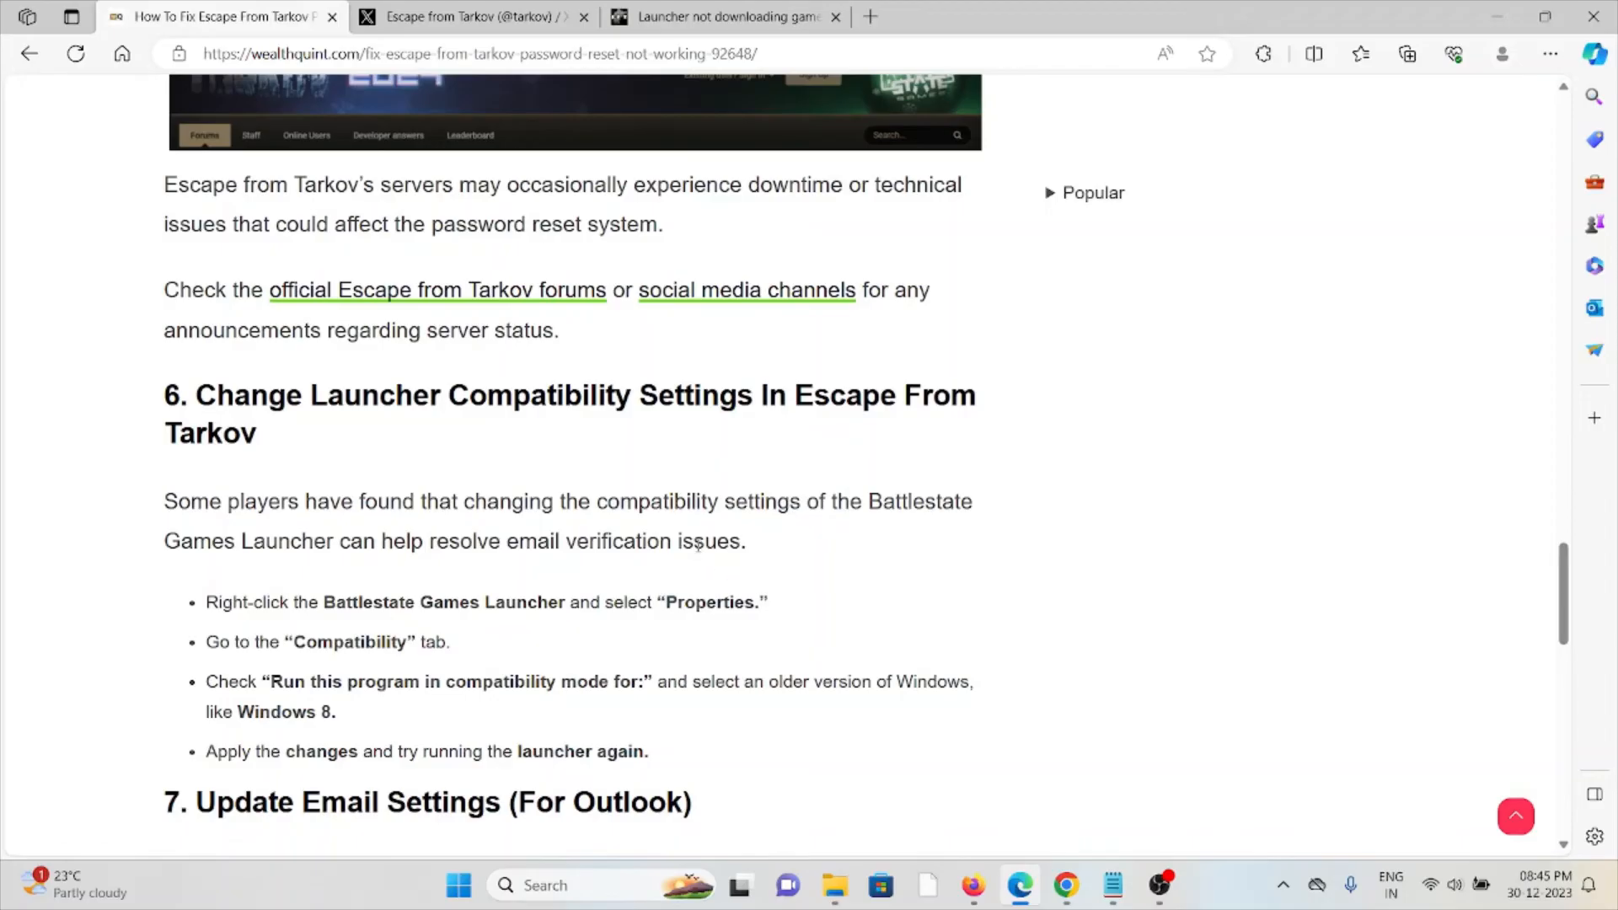
Scroll to fix 7's Outlook email settings and the fix 8 Contact Support heading.
{"action": "scroll", "scroll_direction": "down", "scroll_amount": 3}
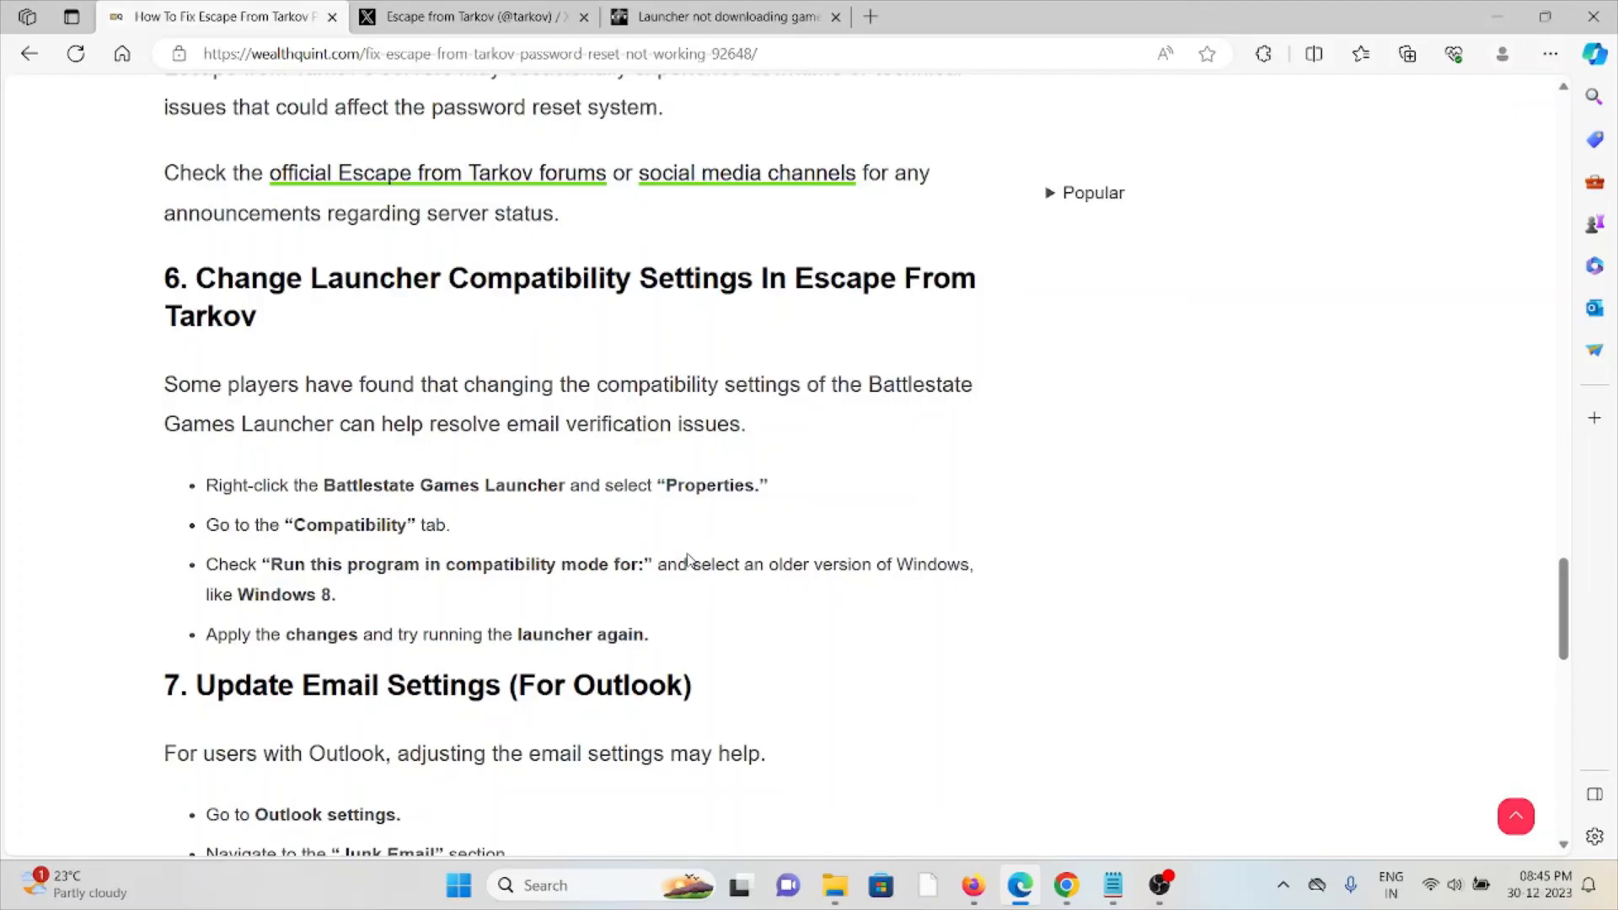
{"action": "scroll", "scroll_direction": "down", "scroll_amount": 3}
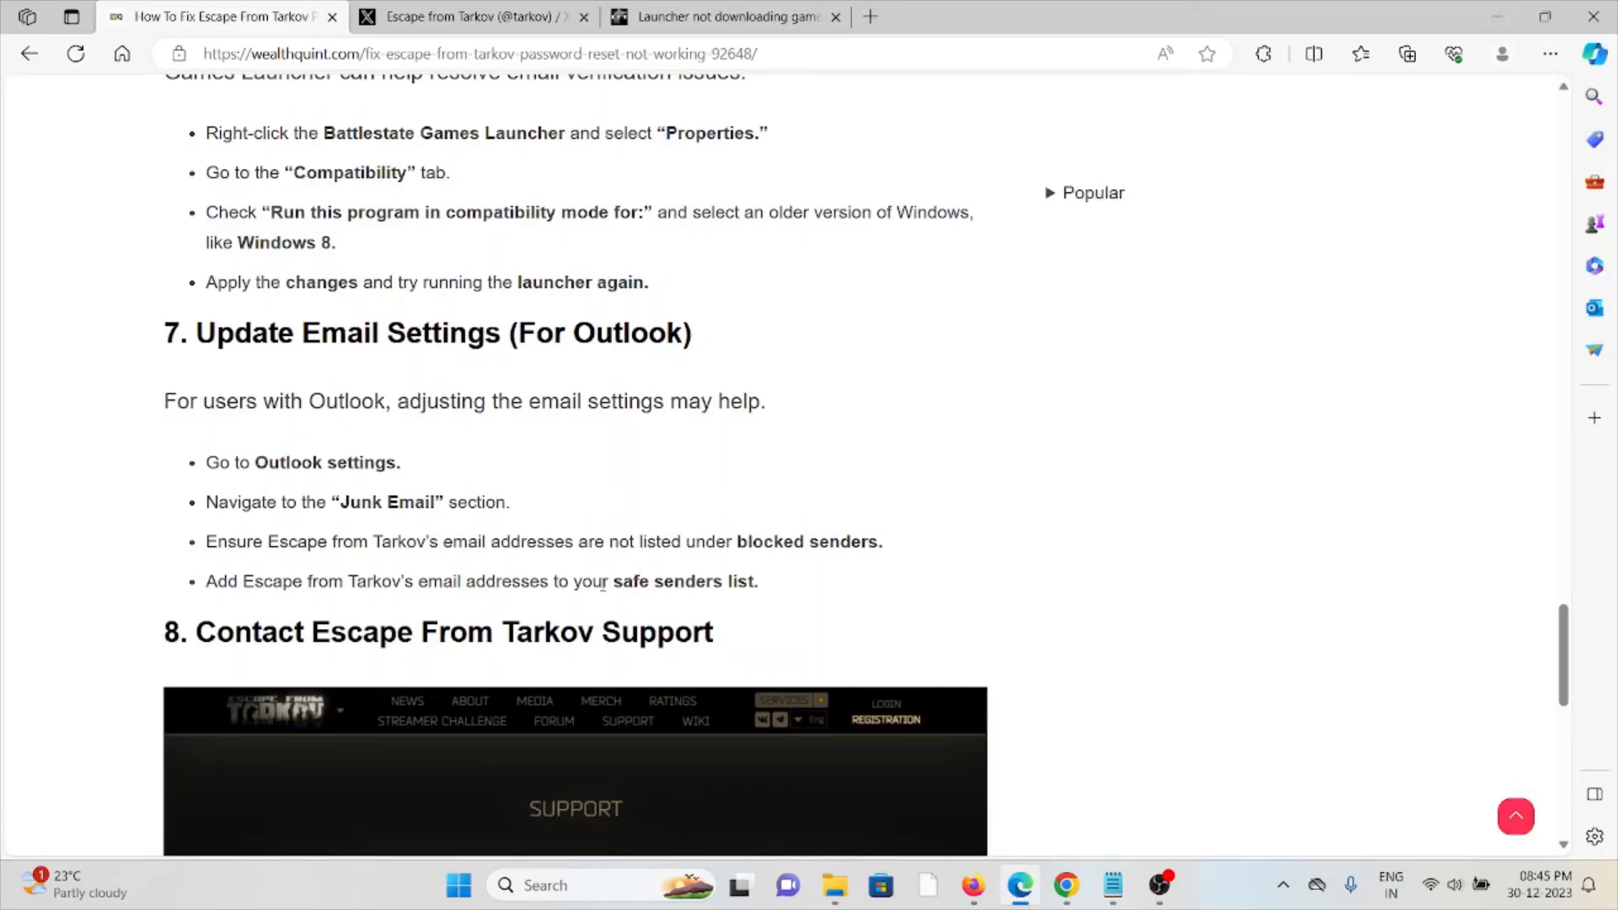
{"action": "mouse_move", "coordinate": [532, 608]}
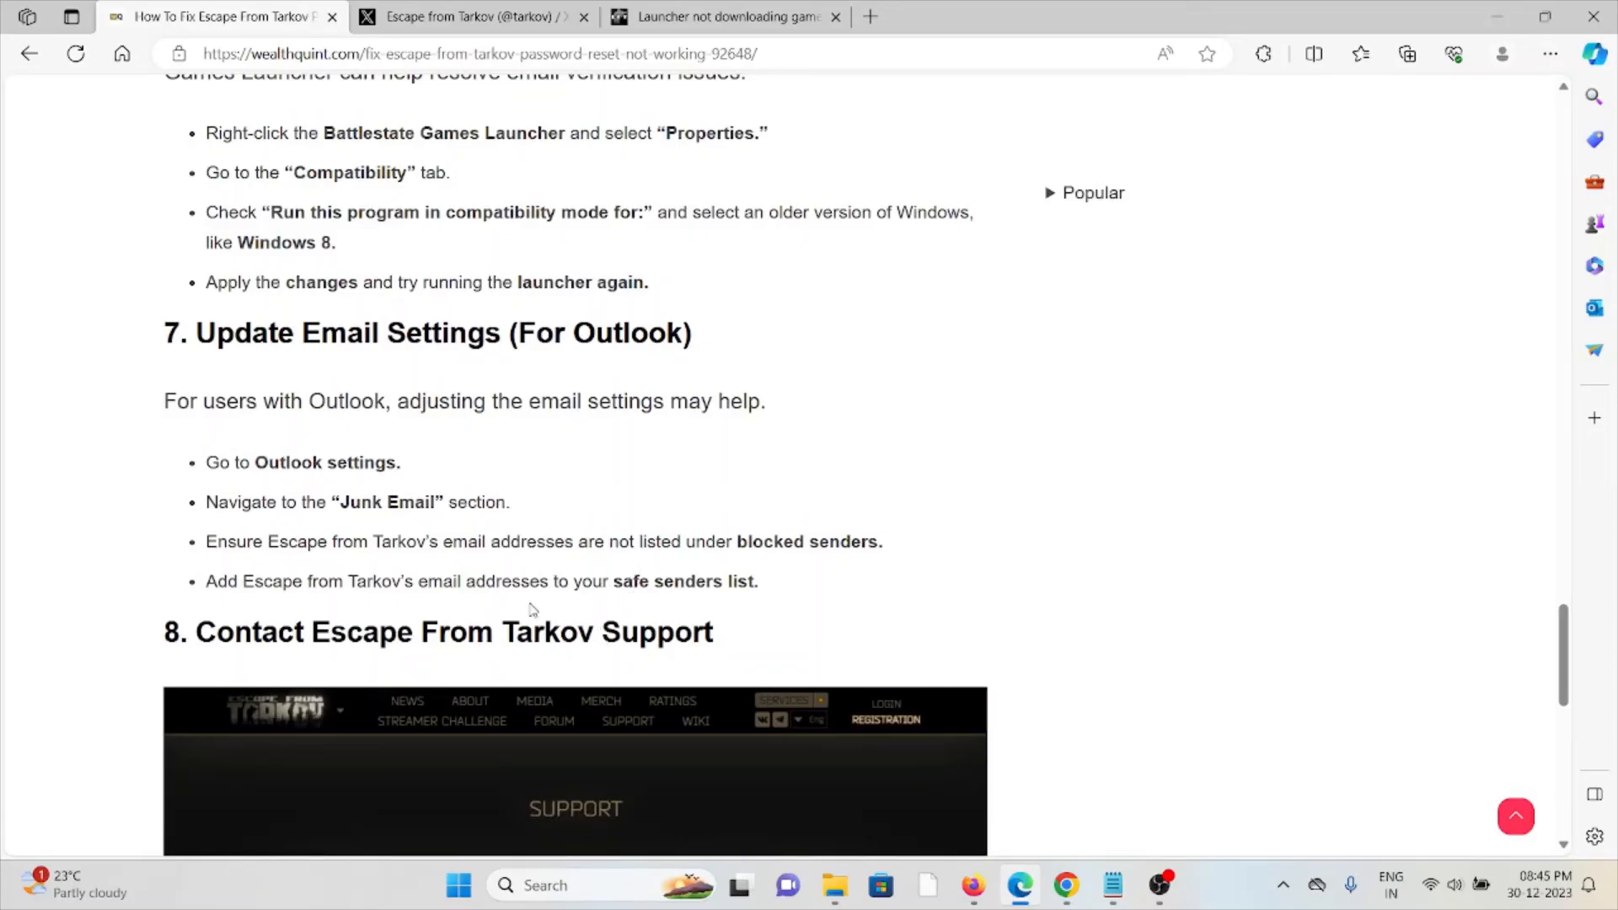
{"action": "mouse_move", "coordinate": [516, 564]}
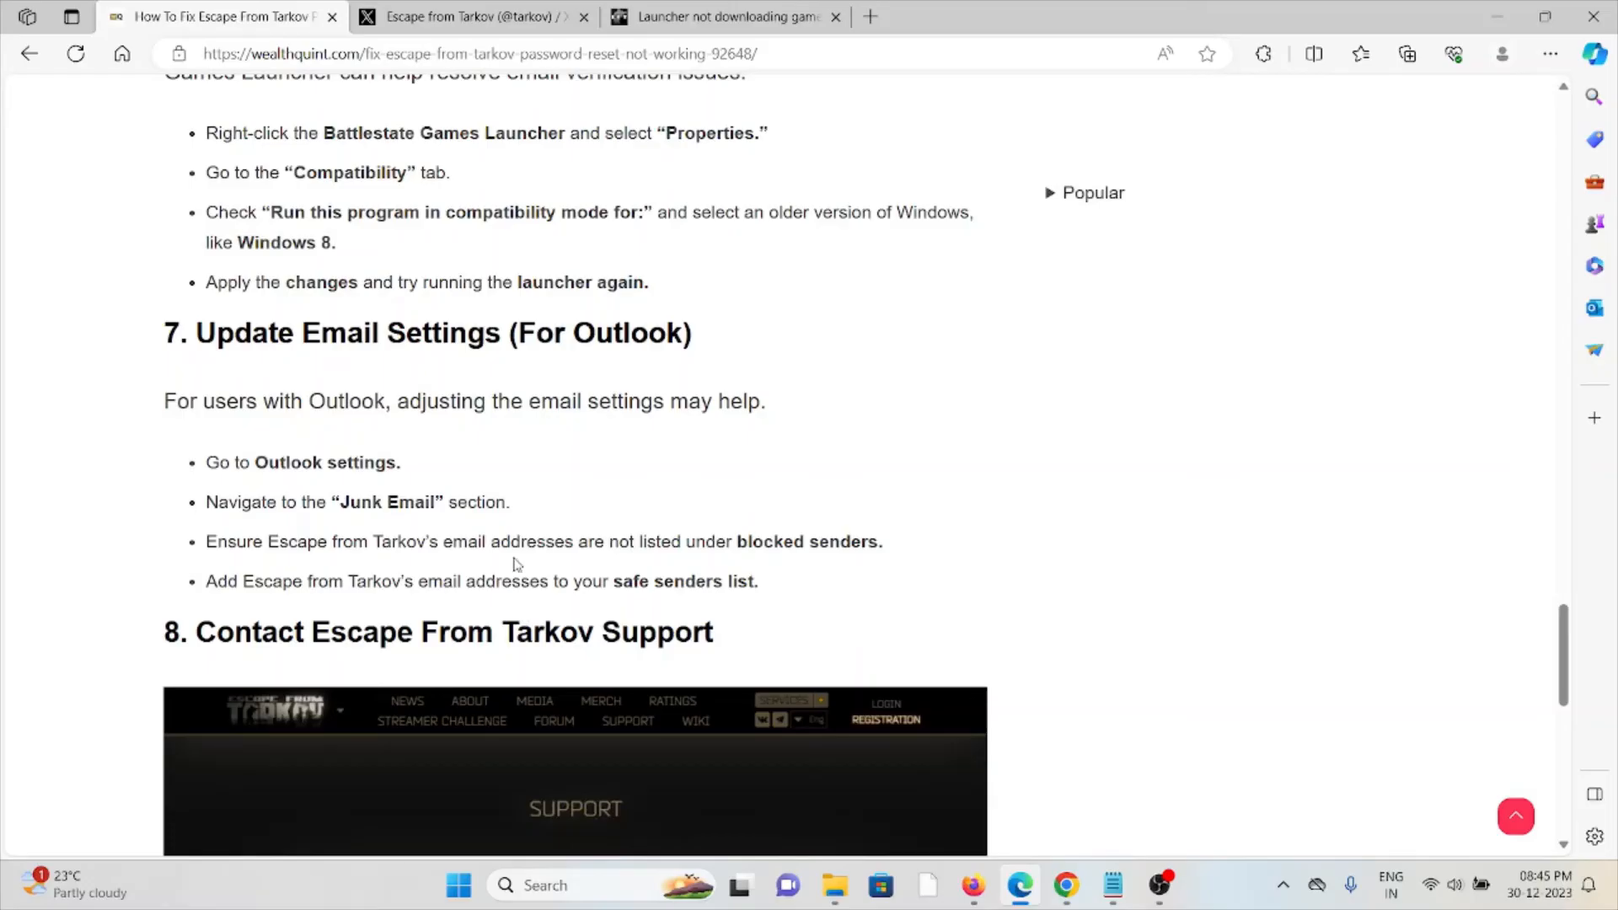
{"action": "mouse_move", "coordinate": [495, 607]}
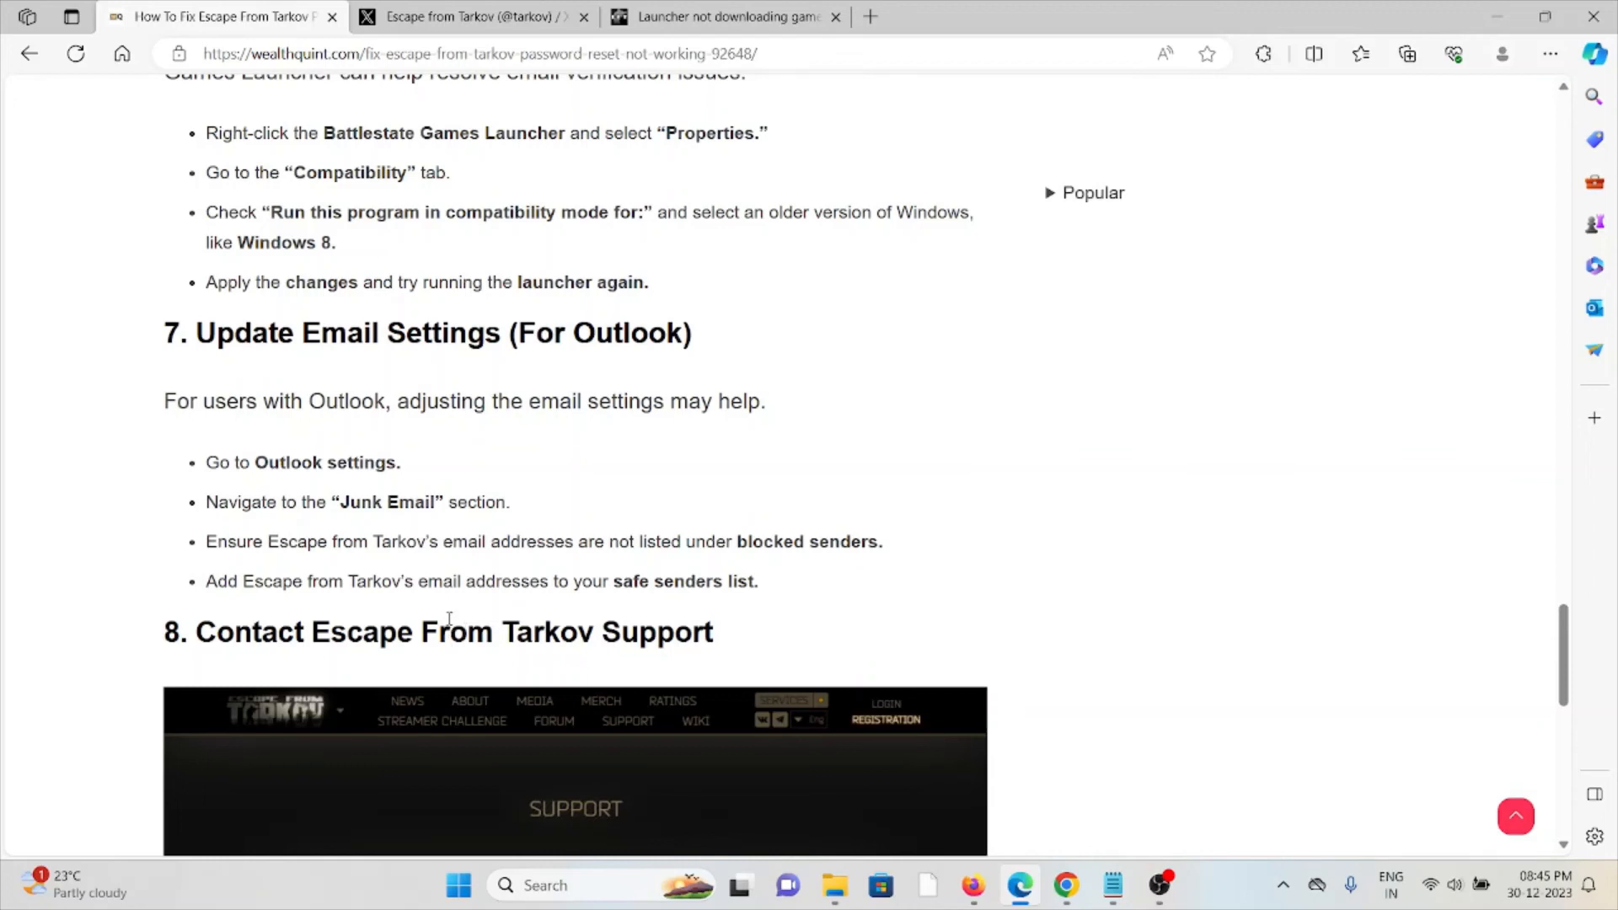
Scroll to the article's end, past the support advice to the share buttons and Related Articles.
{"action": "scroll", "scroll_direction": "down", "scroll_amount": 3}
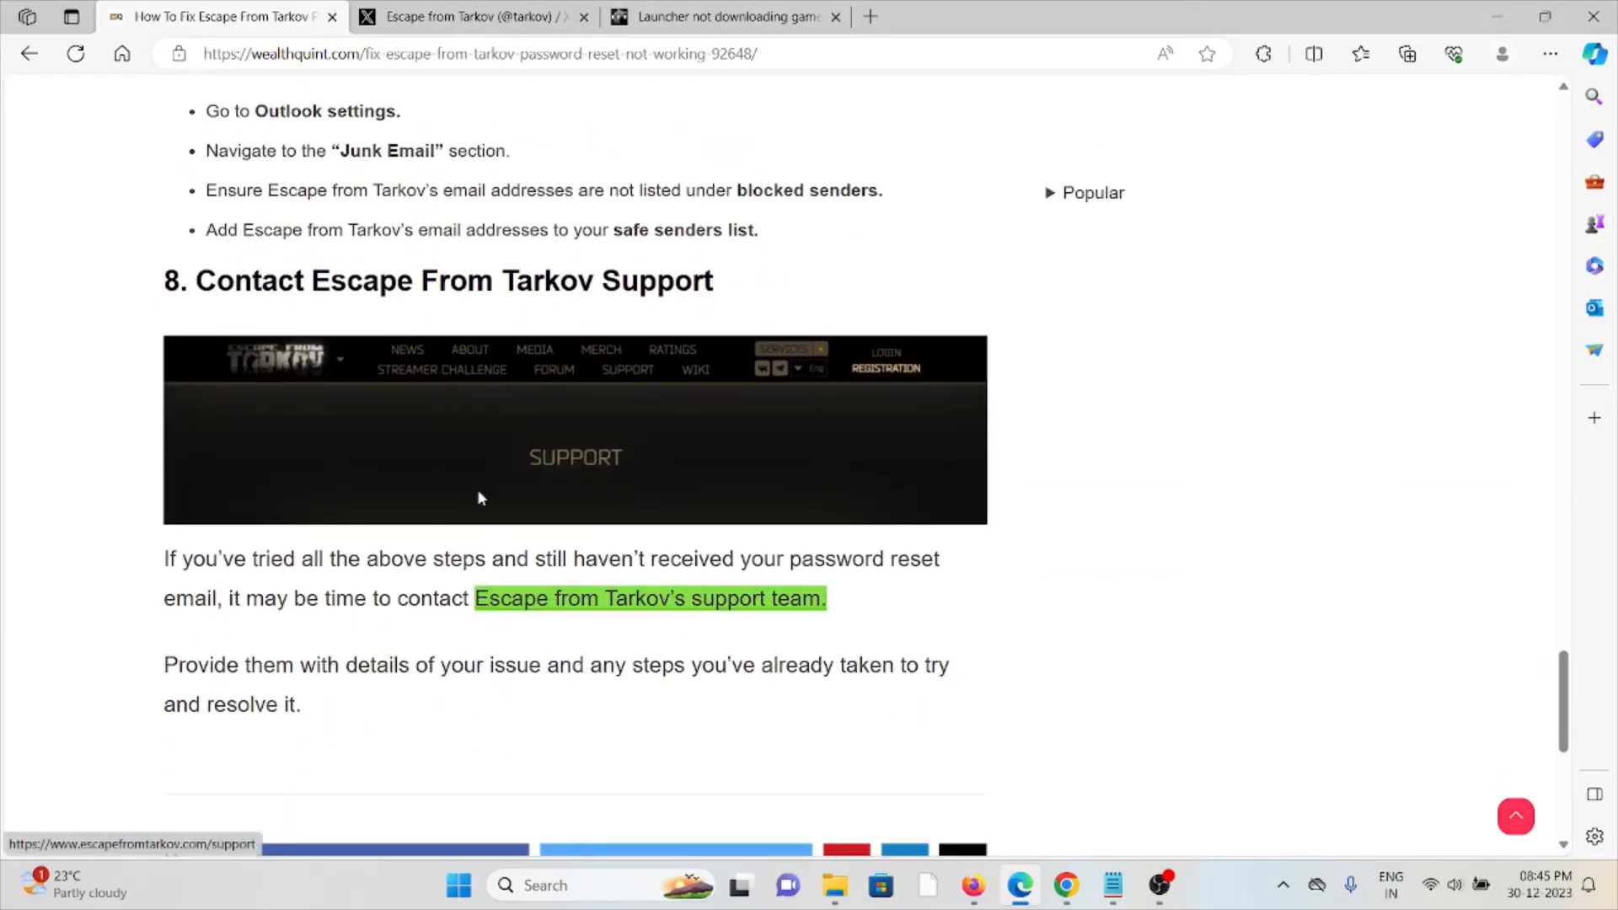
{"action": "mouse_move", "coordinate": [750, 327]}
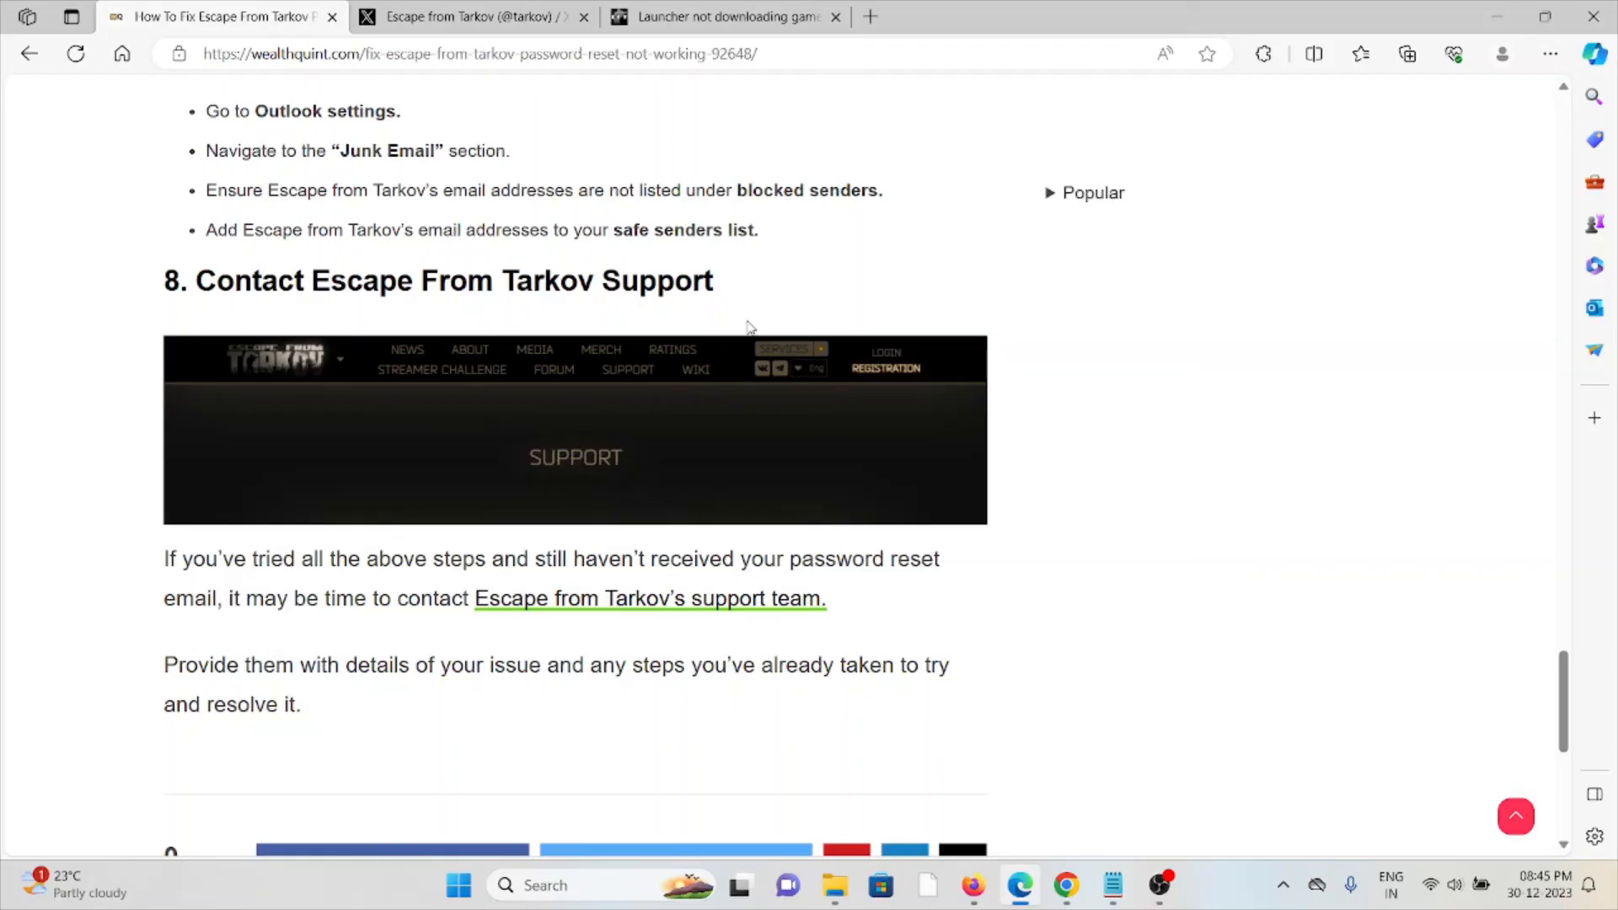
{"action": "scroll", "scroll_direction": "down", "scroll_amount": 3}
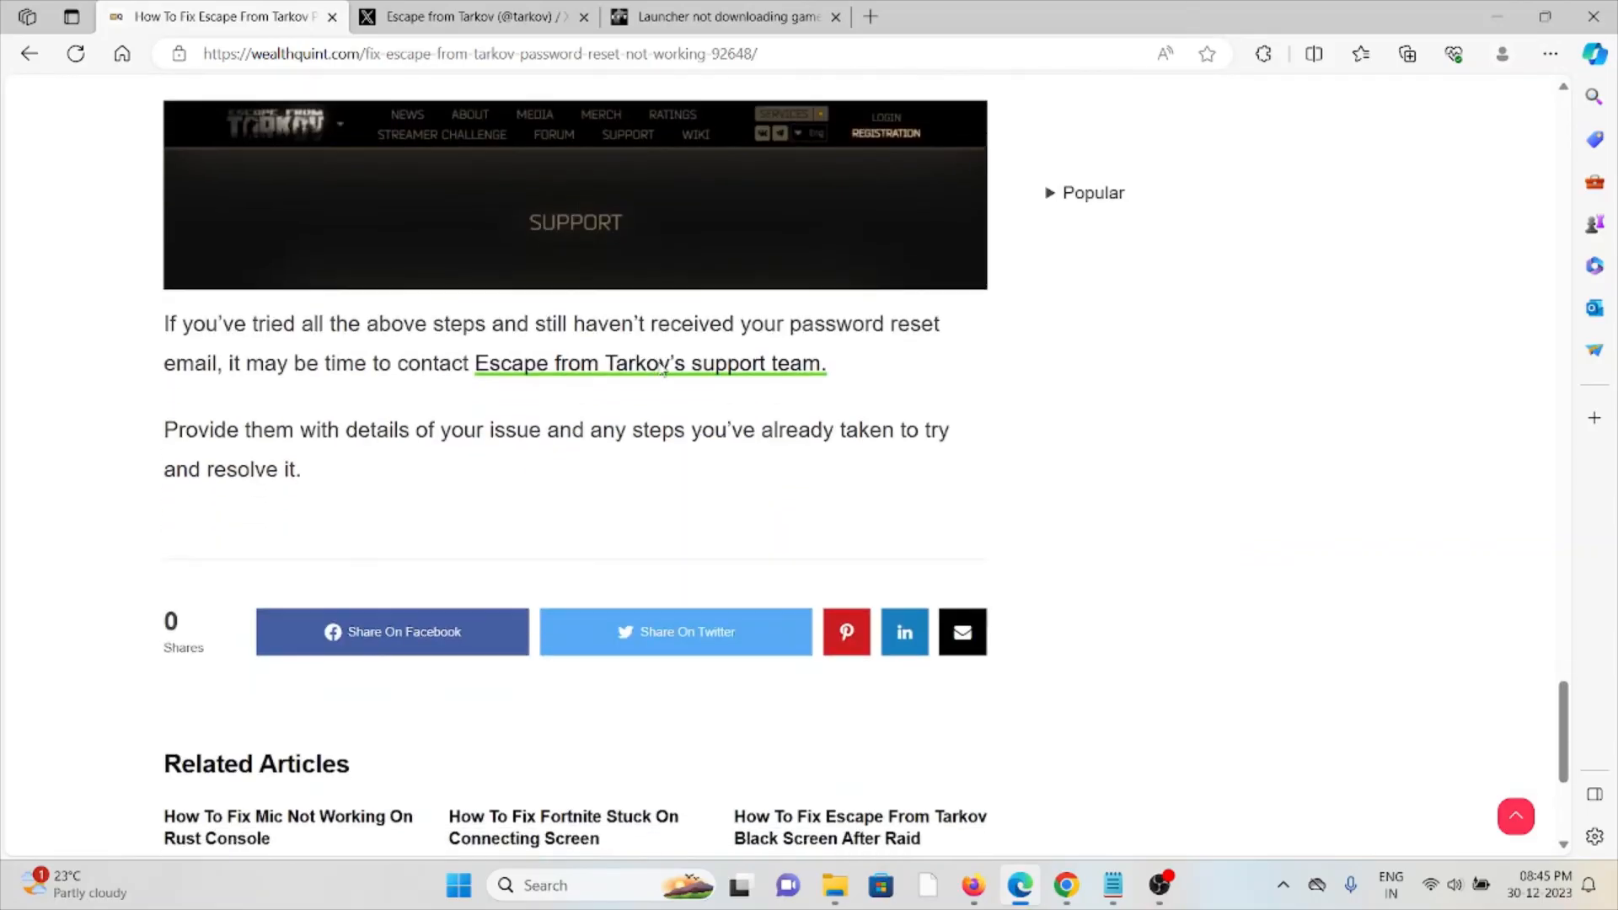